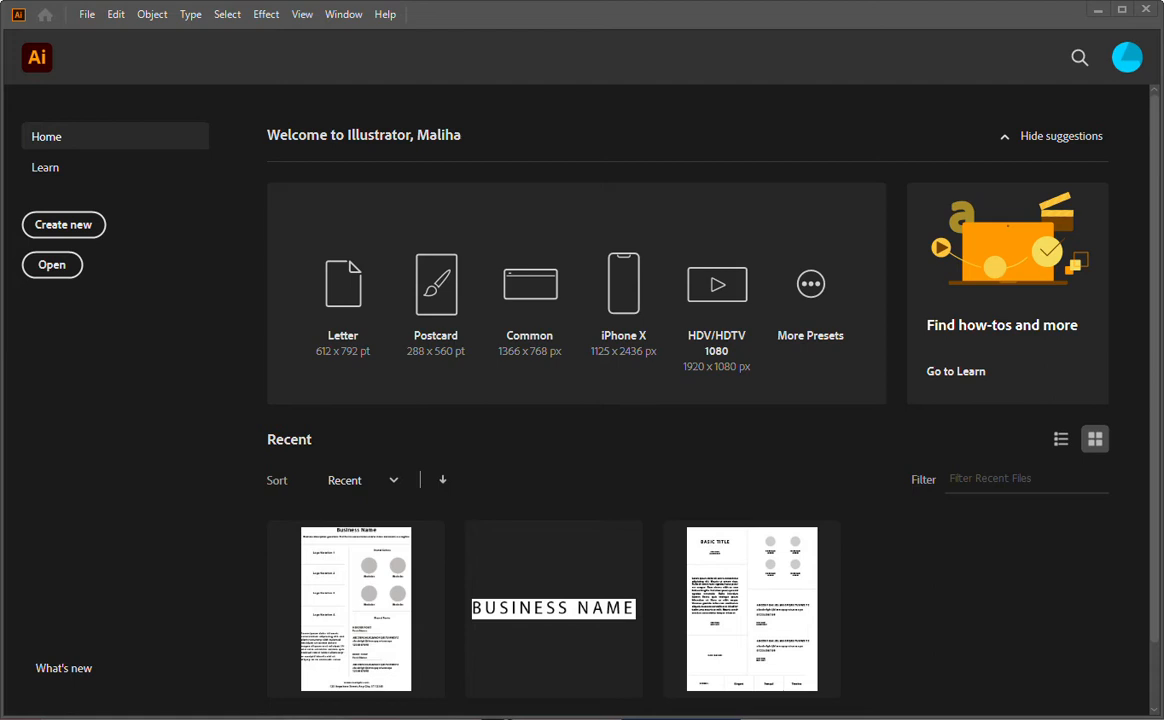
Create a new 500 × 500 px document from the Art & Illustration preset.
left_click(87, 14)
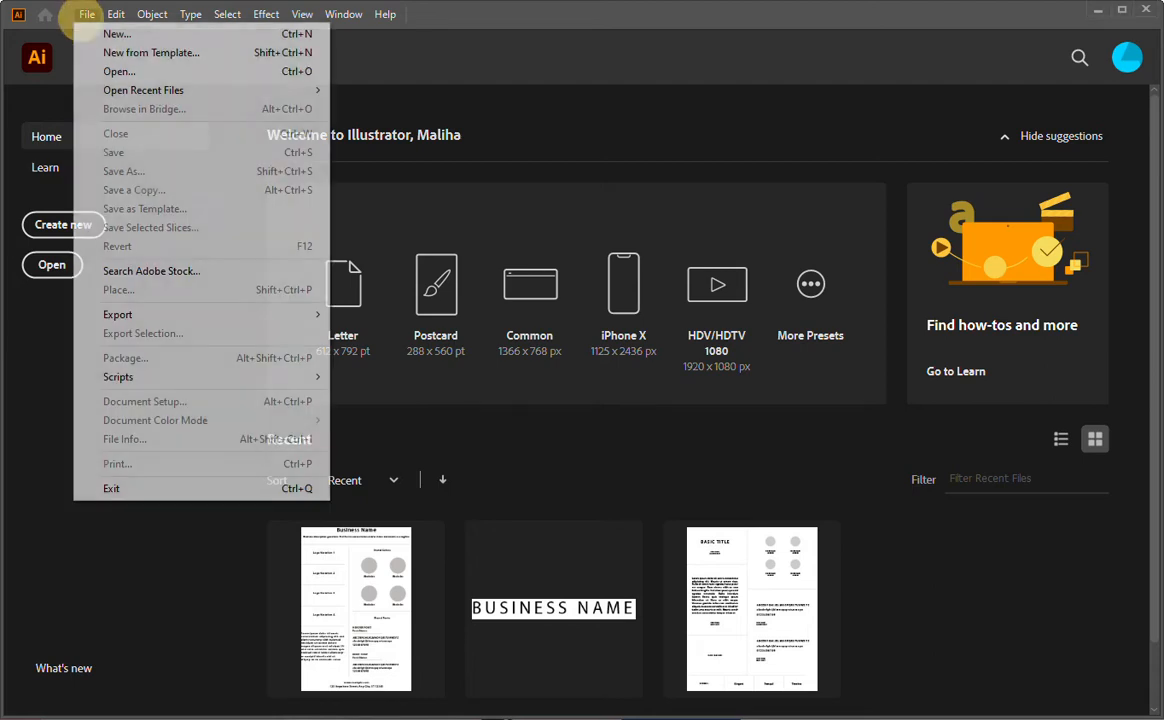
left_click(116, 33)
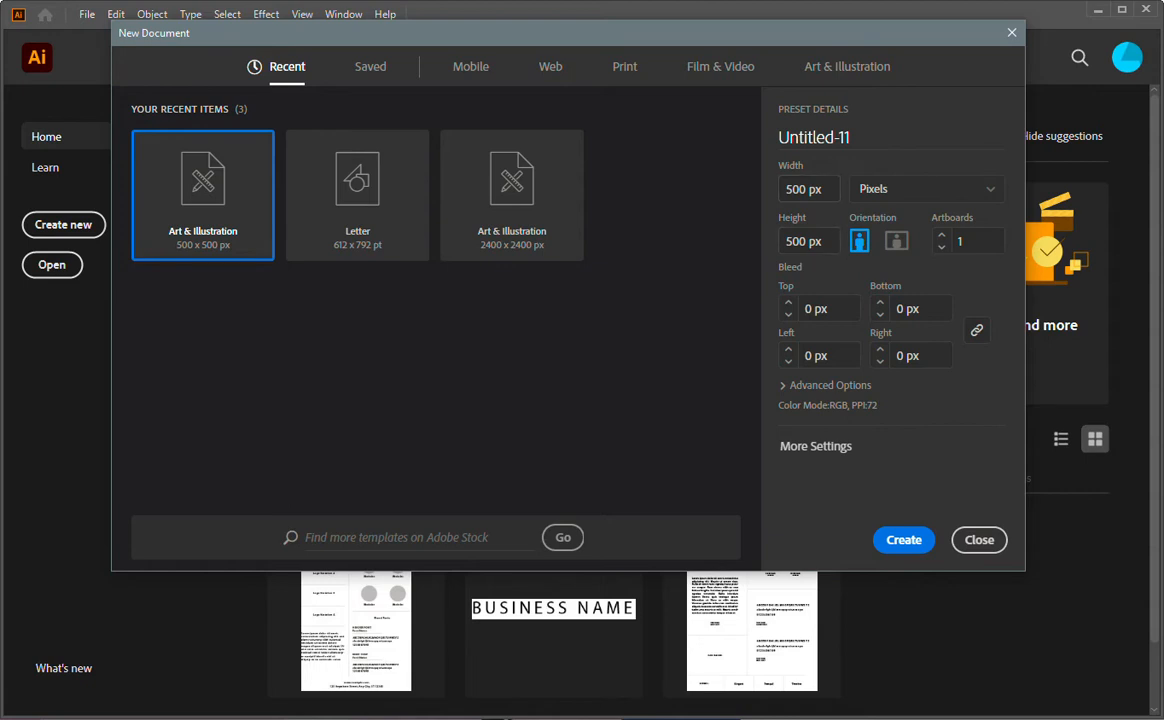
left_click(978, 539)
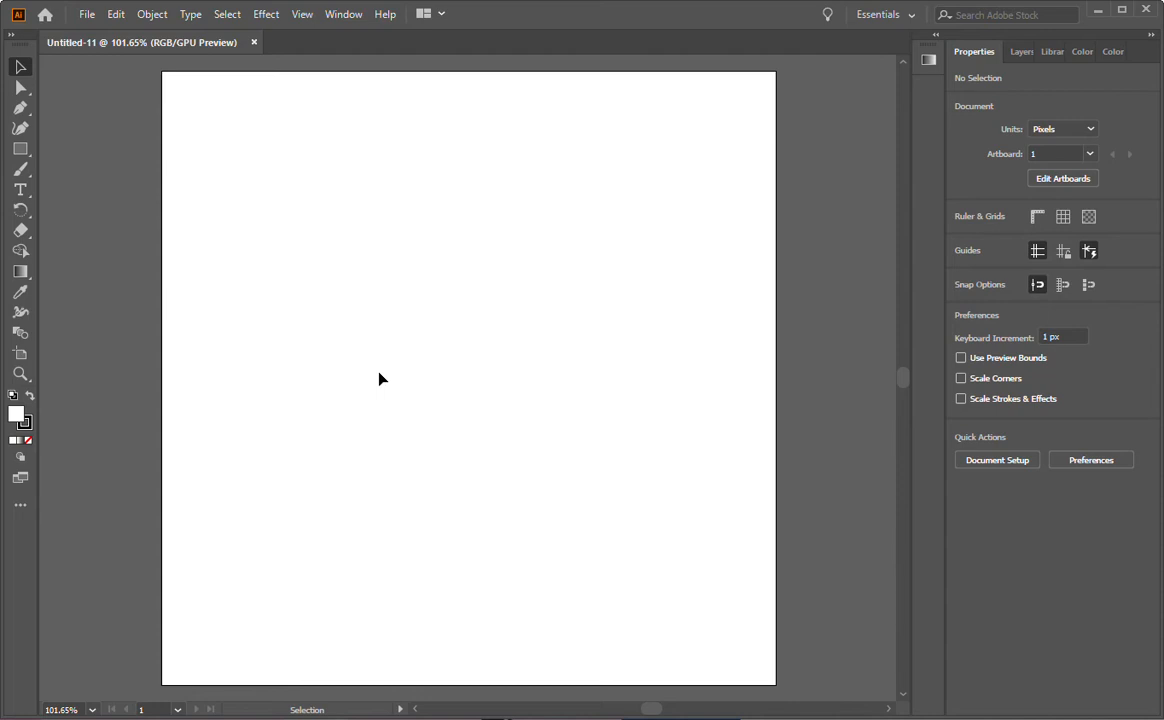
mouse_move(517, 543)
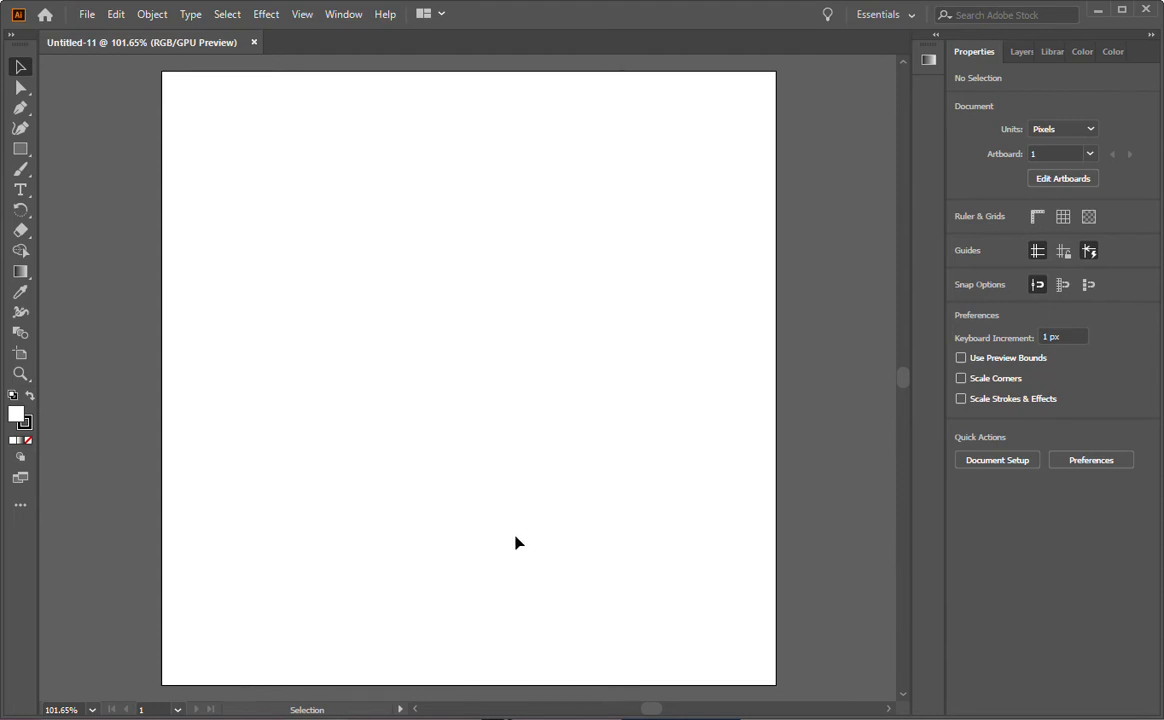
mouse_move(476, 417)
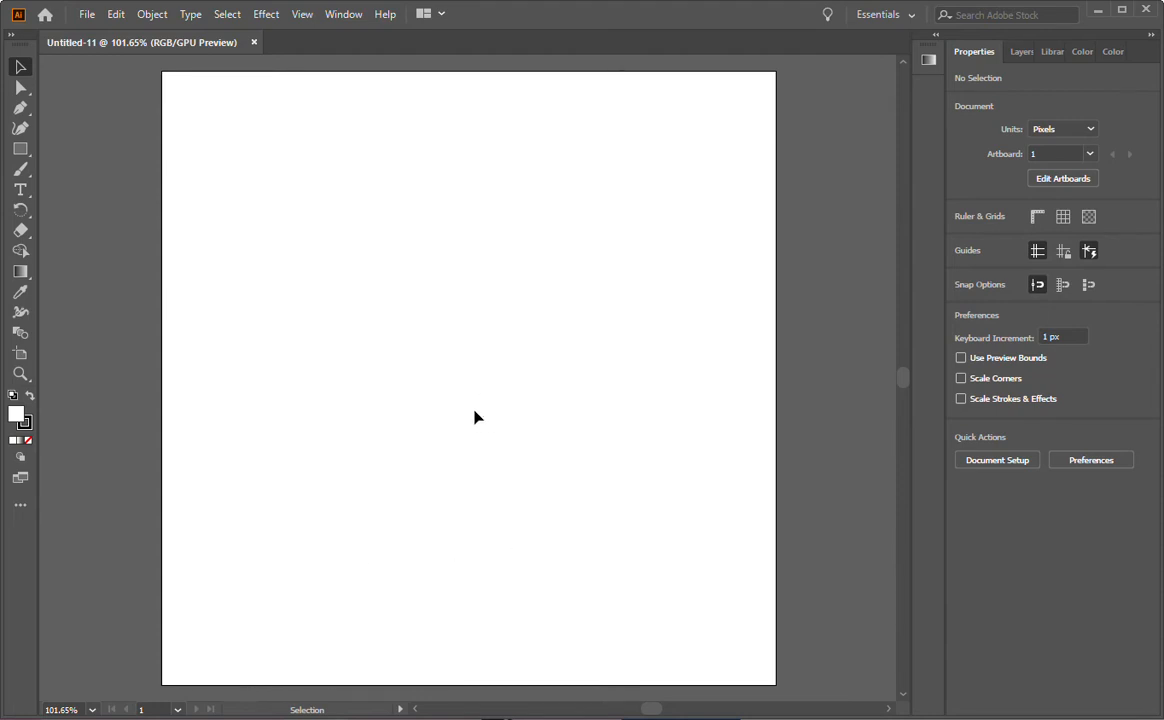
mouse_move(480, 422)
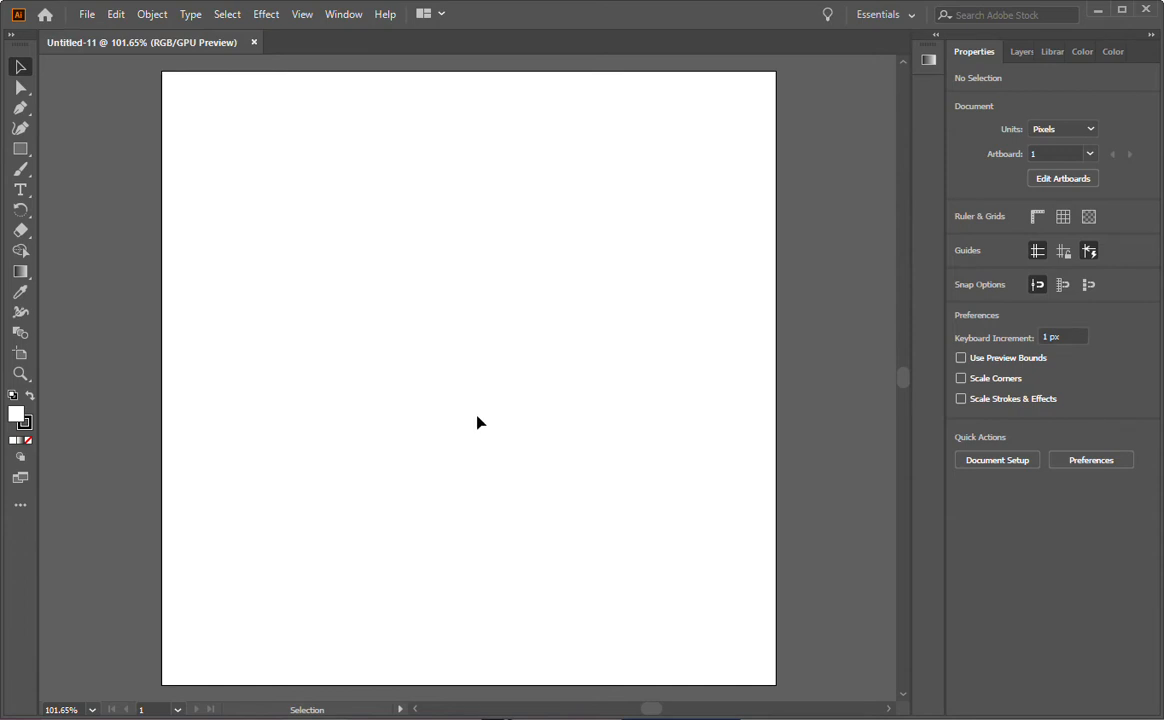
Save the blank document to the Desktop as the Illustrator file logo.ai.
left_click(87, 14)
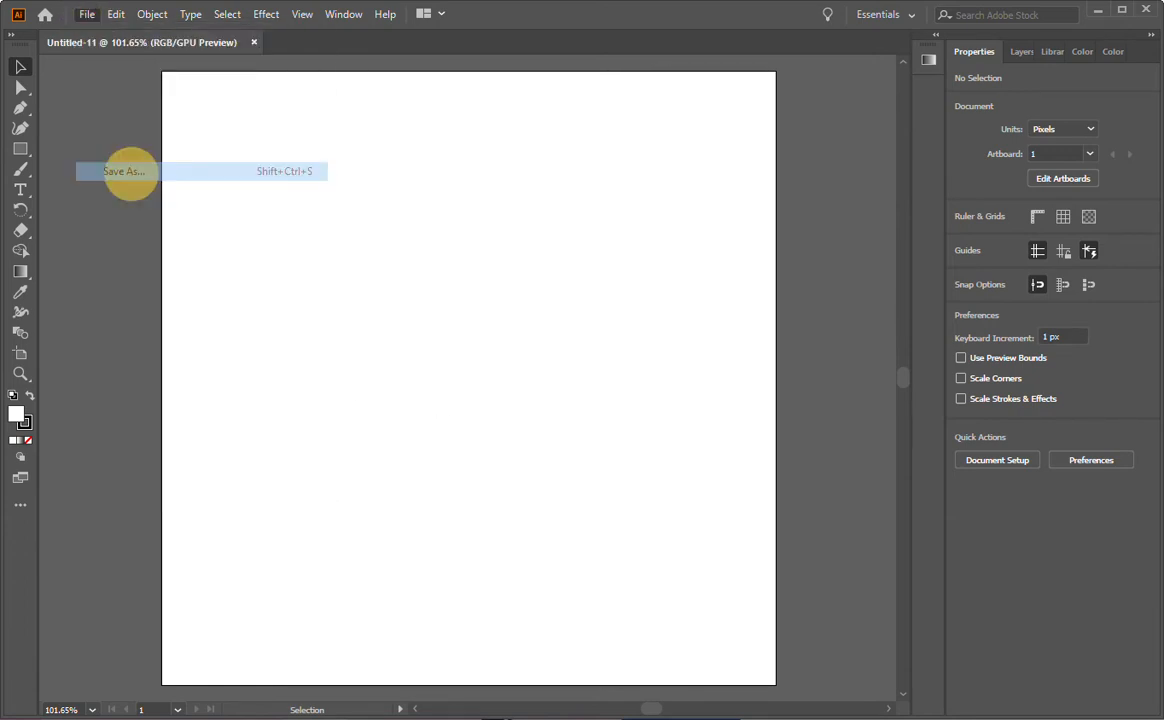
left_click(122, 171)
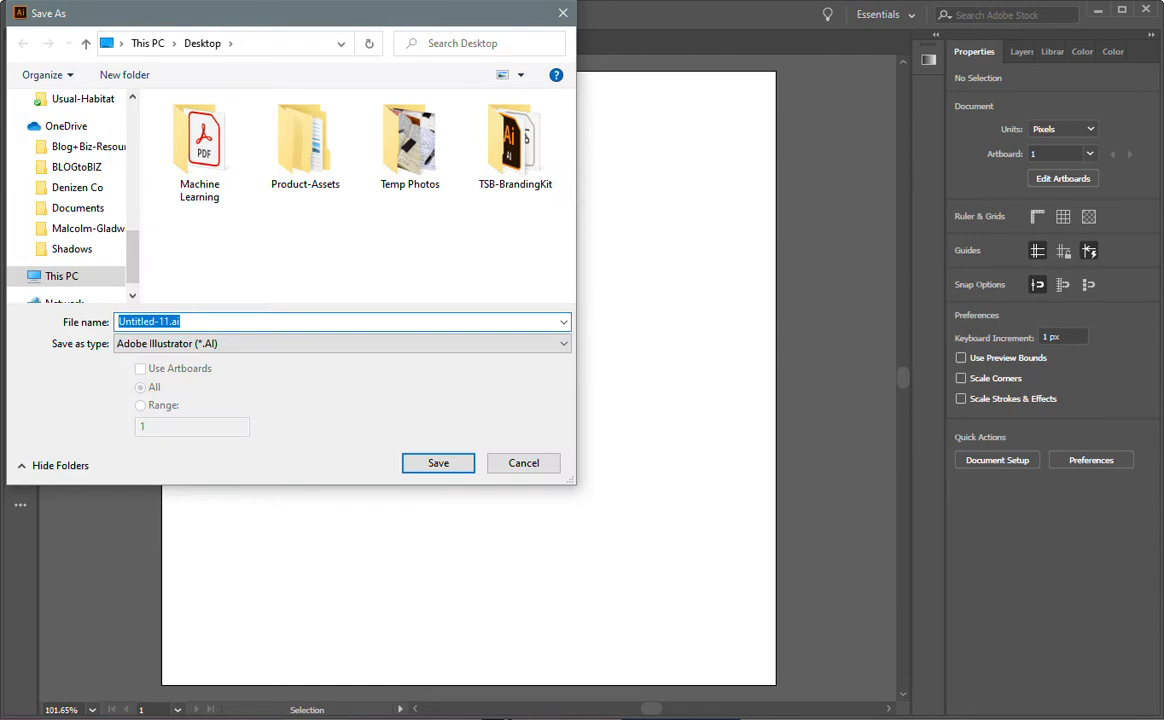
type("logo")
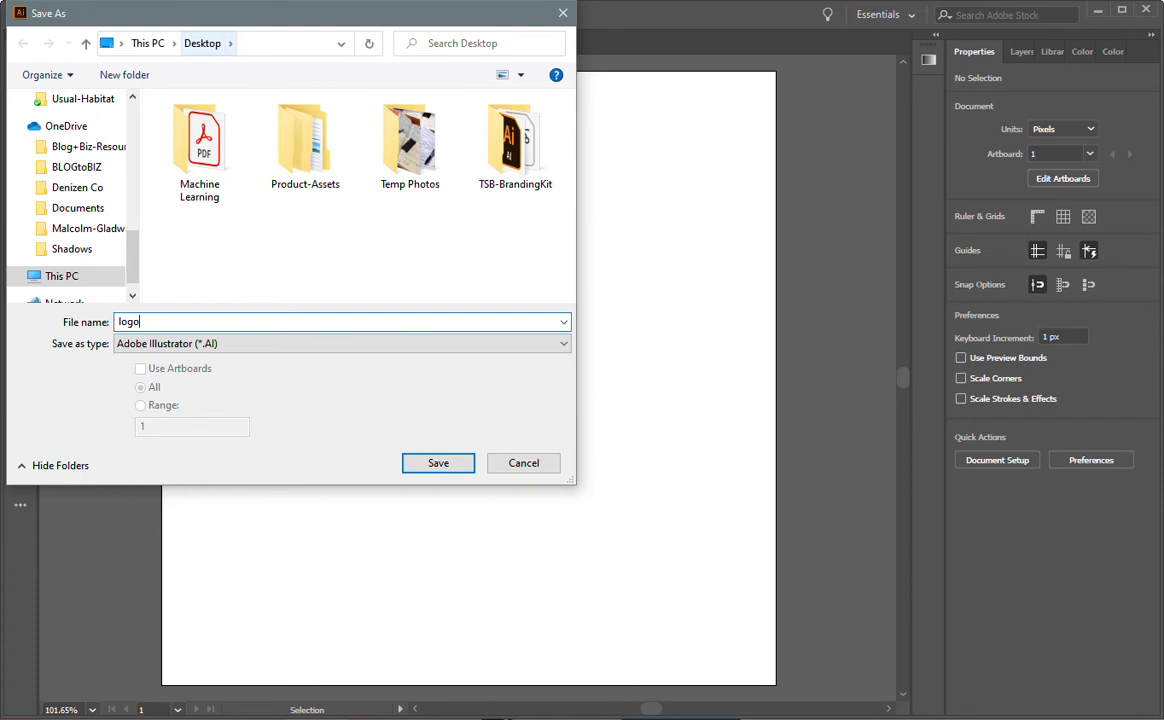
left_click(199, 145)
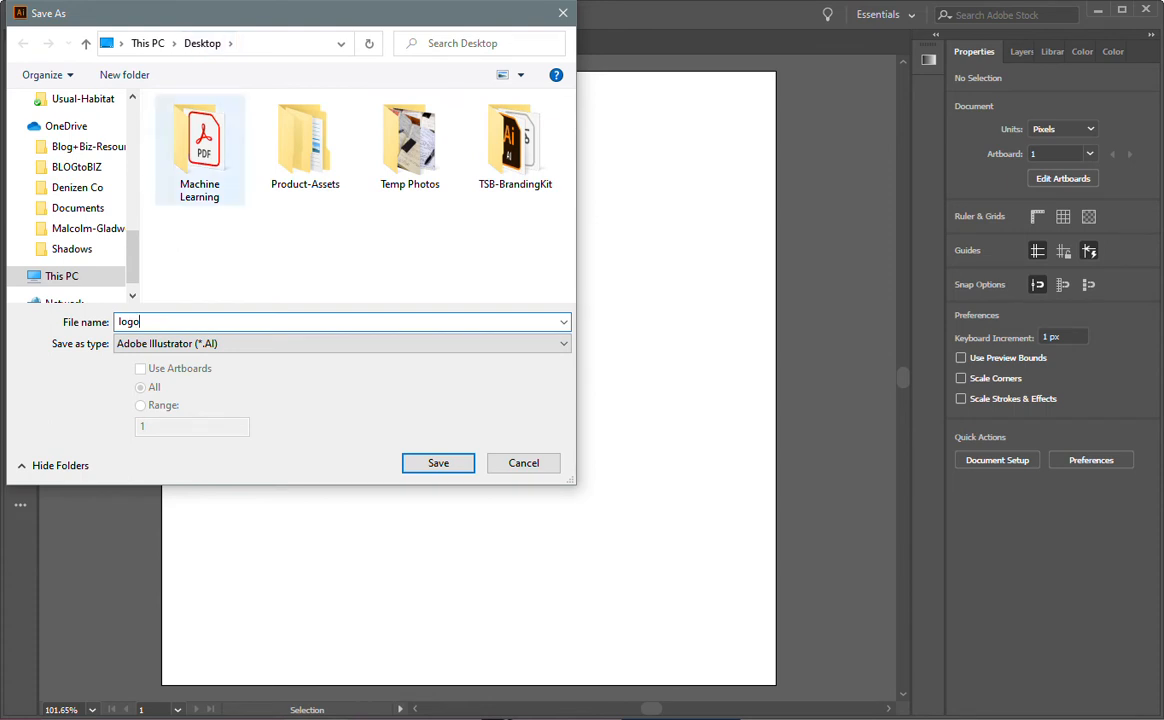
left_click(340, 343)
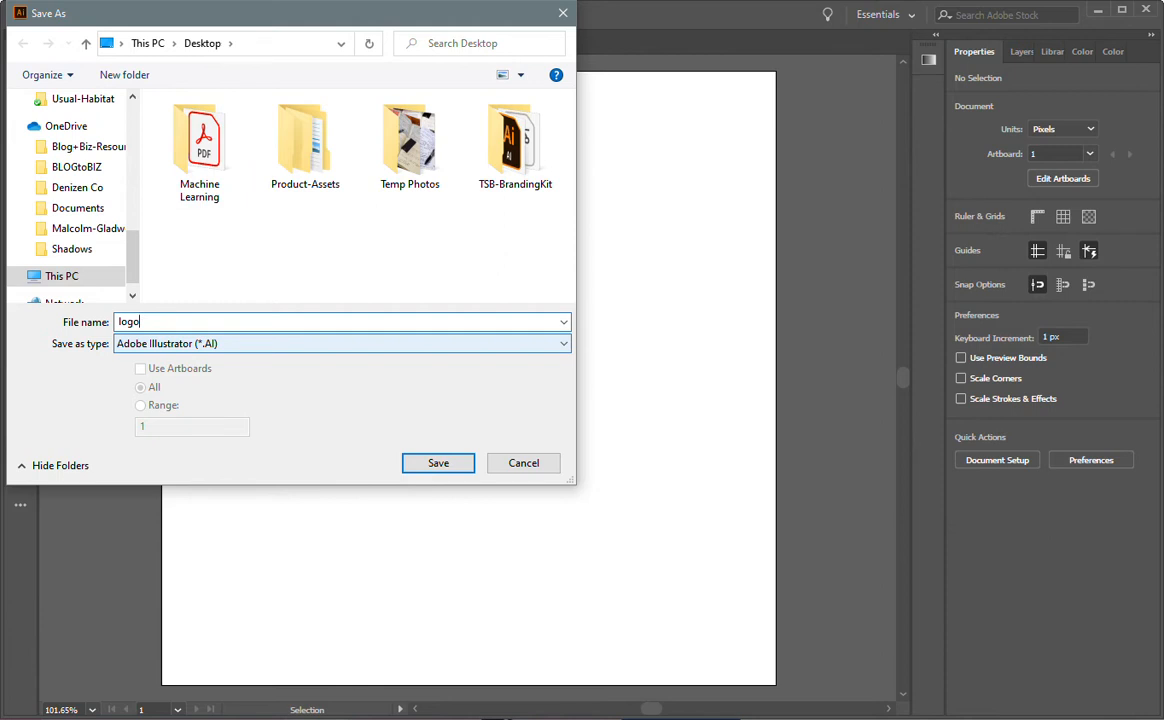
left_click(438, 463)
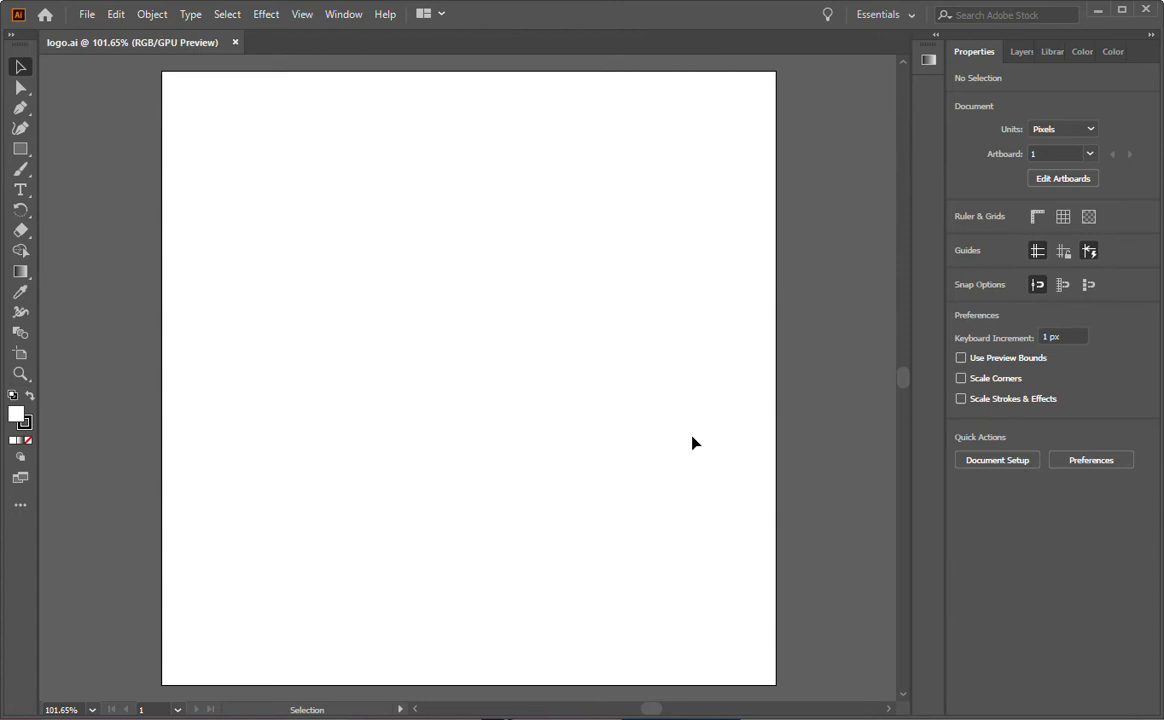
mouse_move(585, 352)
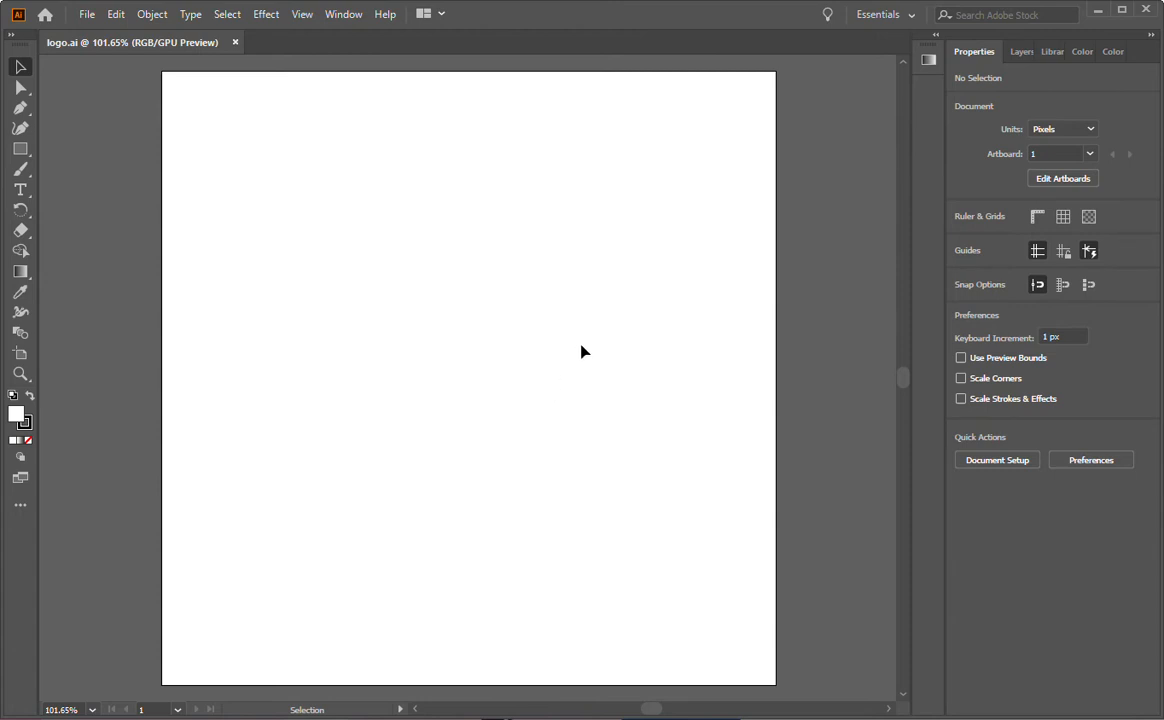
mouse_move(553, 350)
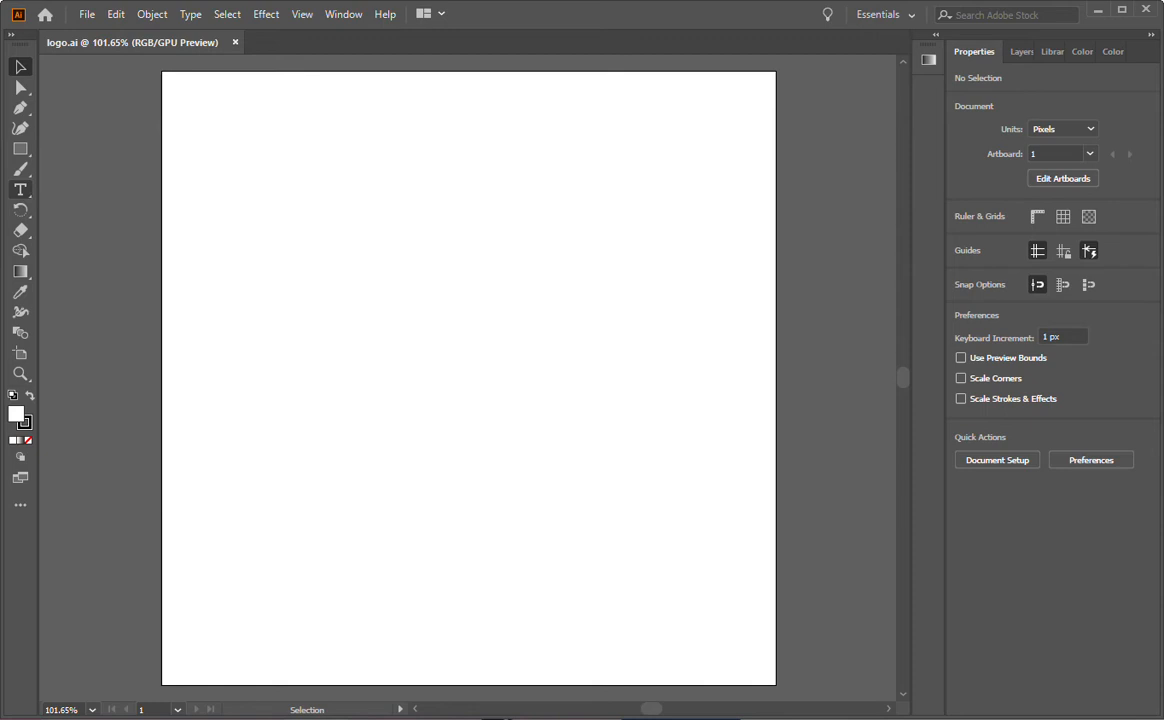
mouse_move(20, 189)
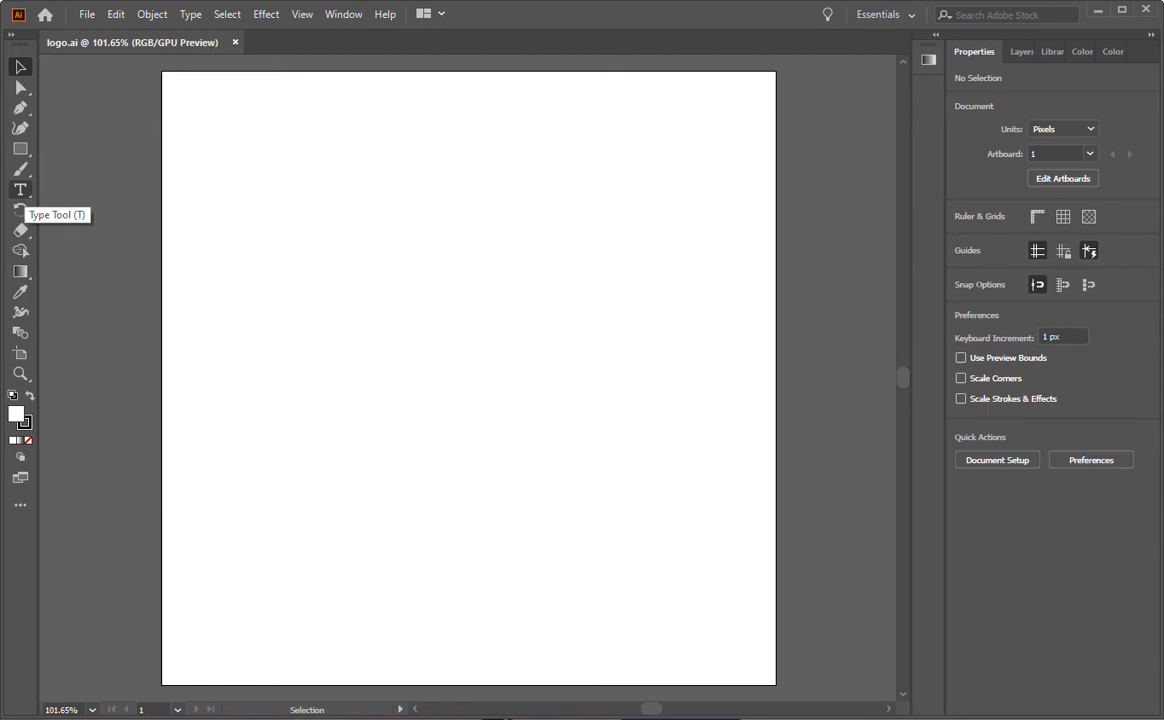
Type 'Film and Grains' on the left-middle of the artboard with the Type Tool.
left_click(20, 190)
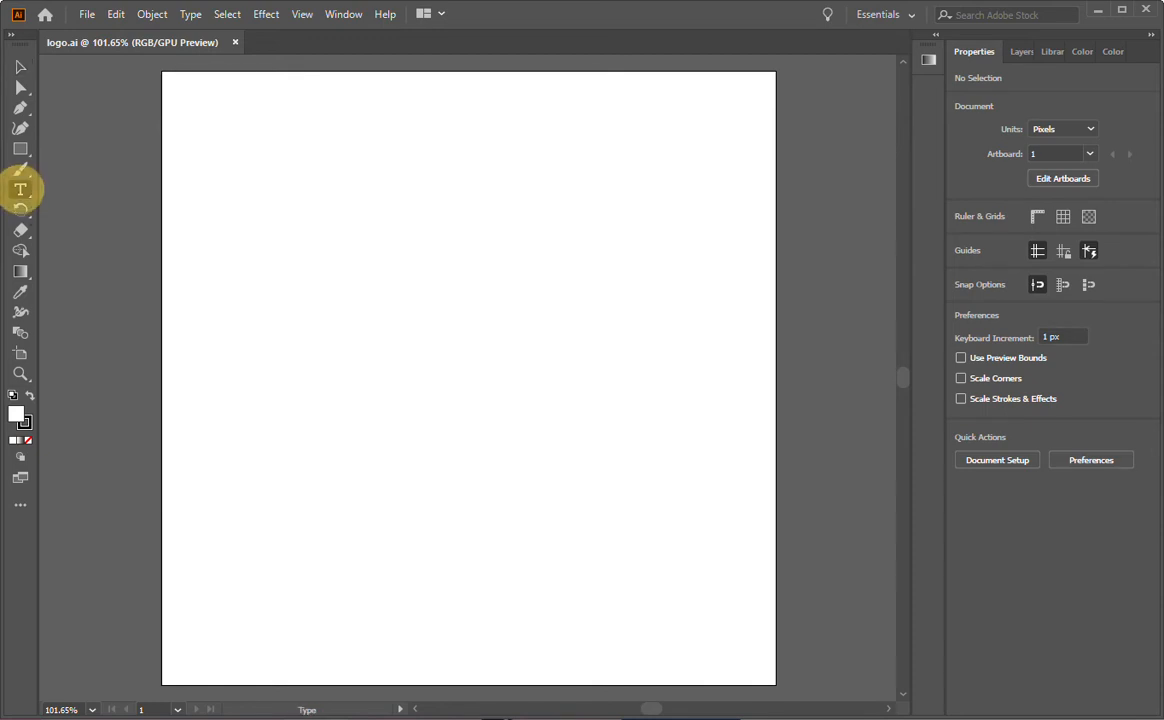
left_click(20, 189)
type("Film an")
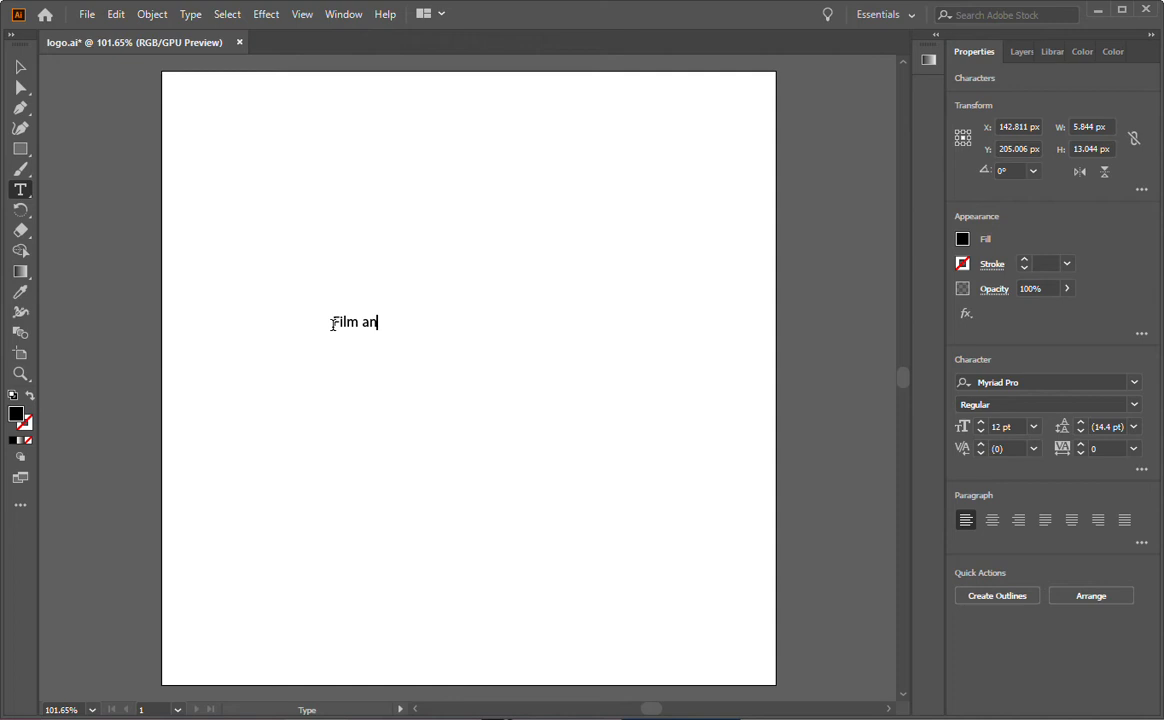
type("d Grains")
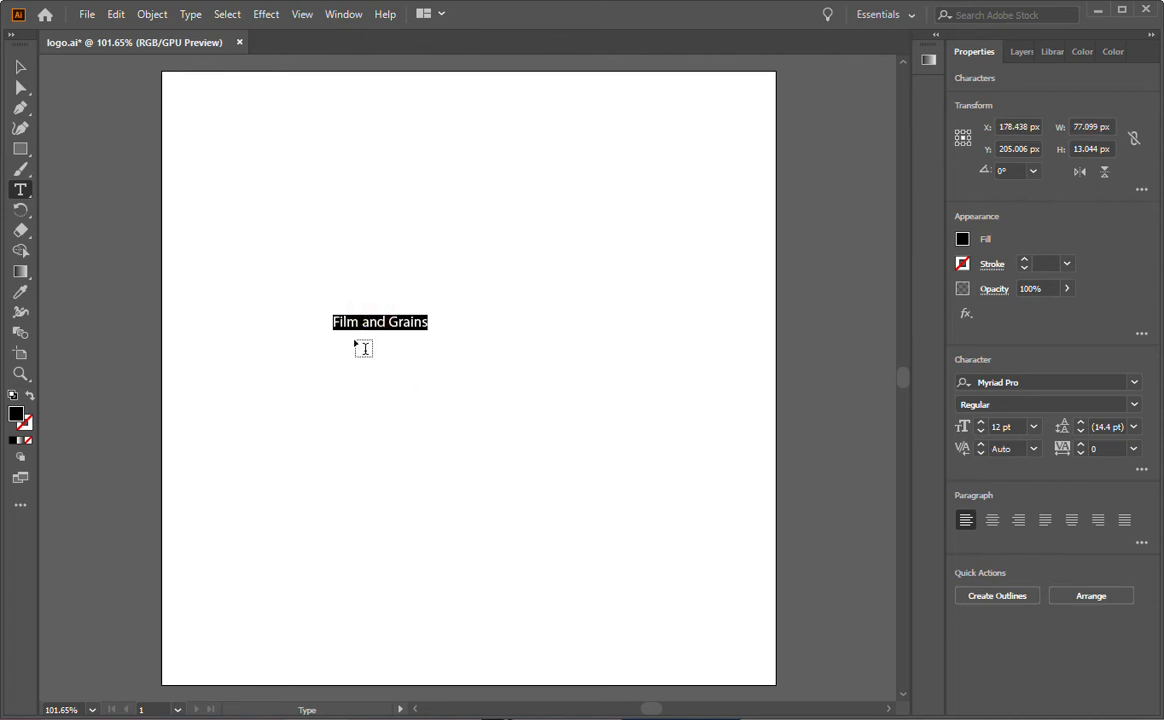
mouse_move(417, 345)
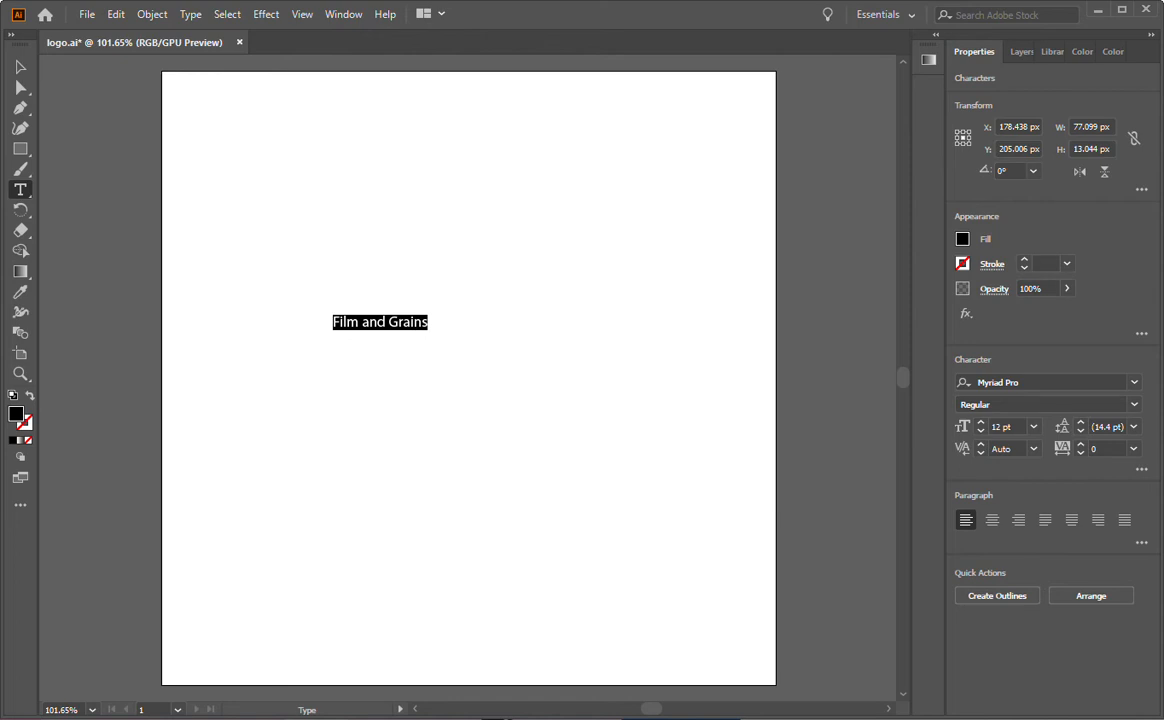
mouse_move(1045, 382)
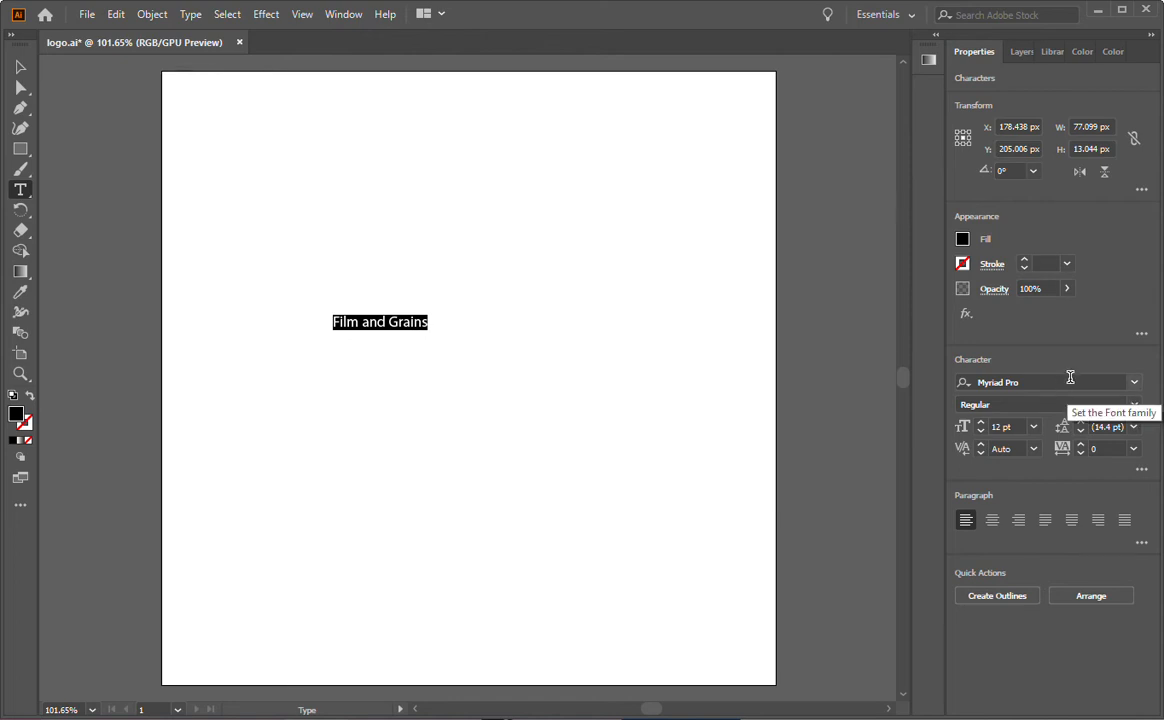
mouse_move(1045, 382)
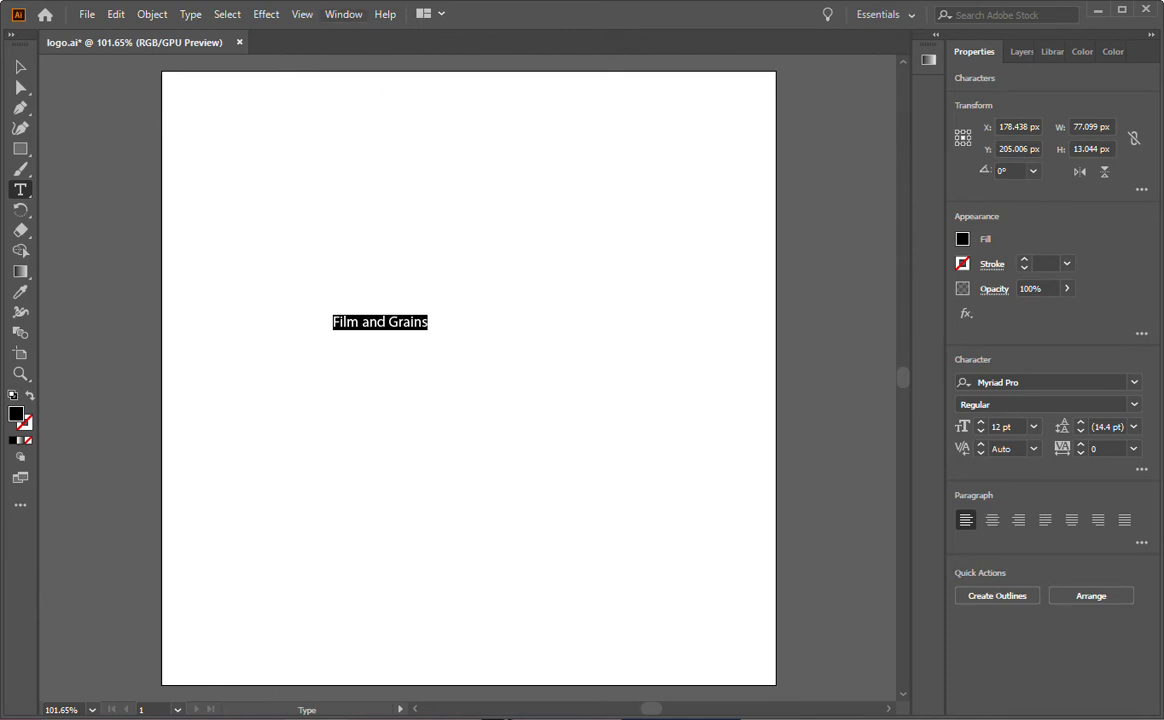
Search 'eb' in the Character panel and apply EB Garamond Regular to the text.
left_click(343, 13)
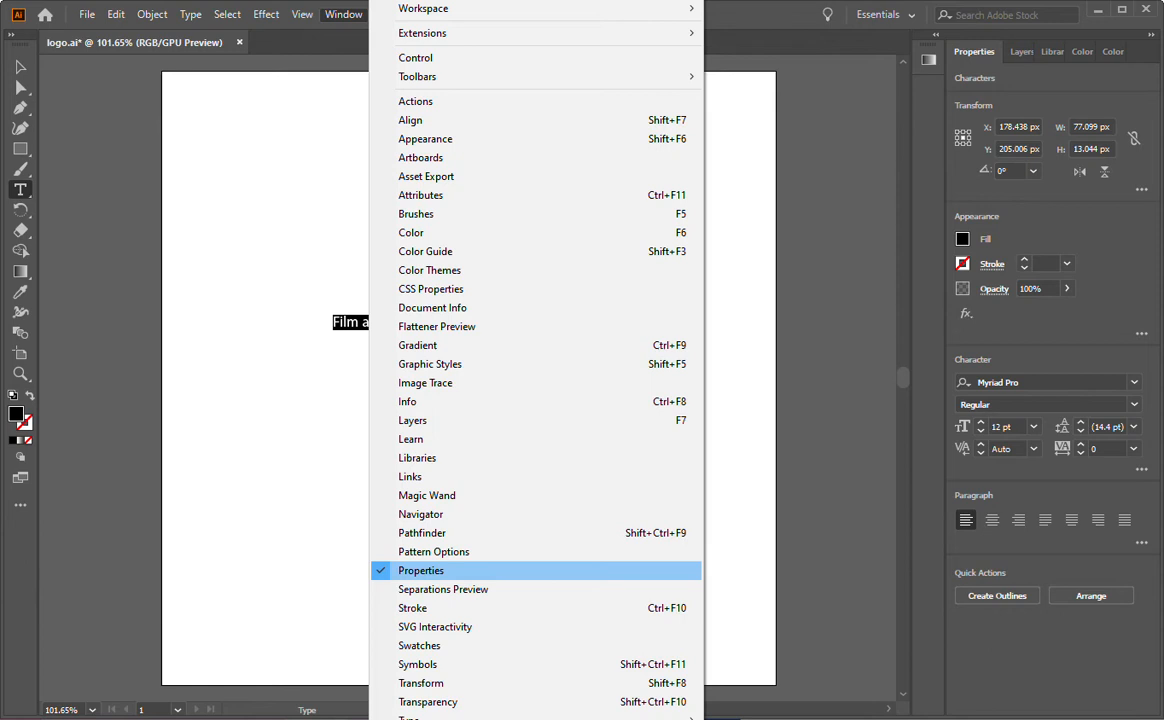
left_click(421, 570)
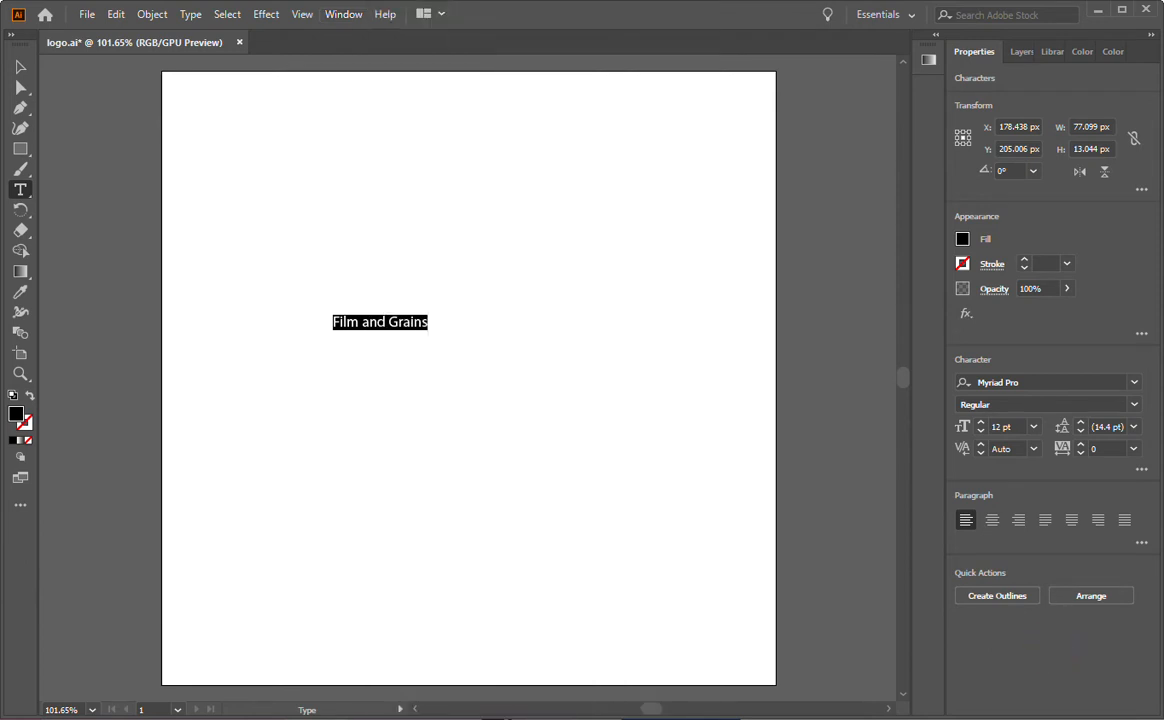
mouse_move(998, 382)
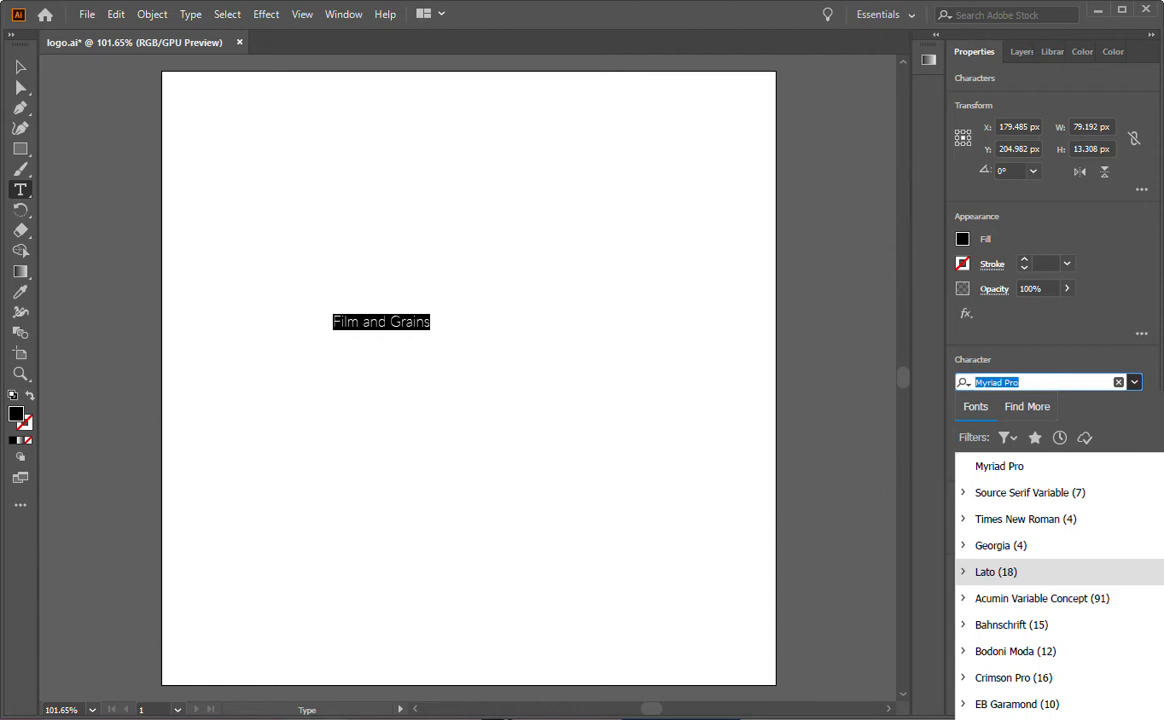
type("eb")
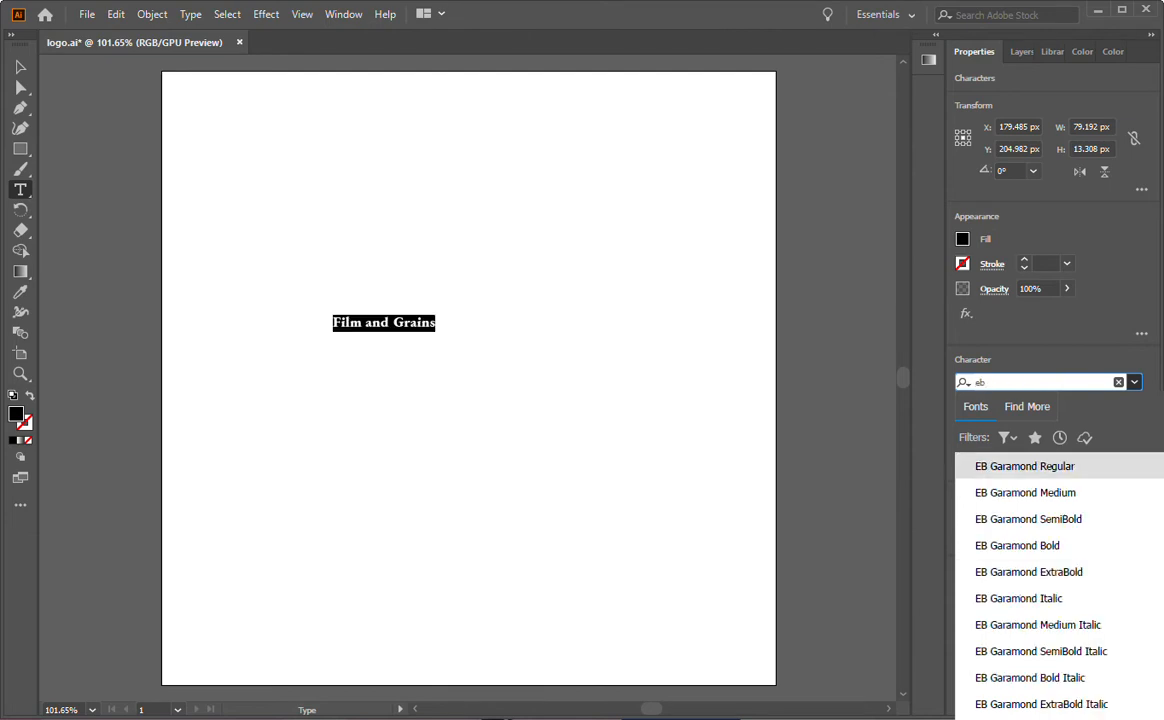
left_click(1025, 466)
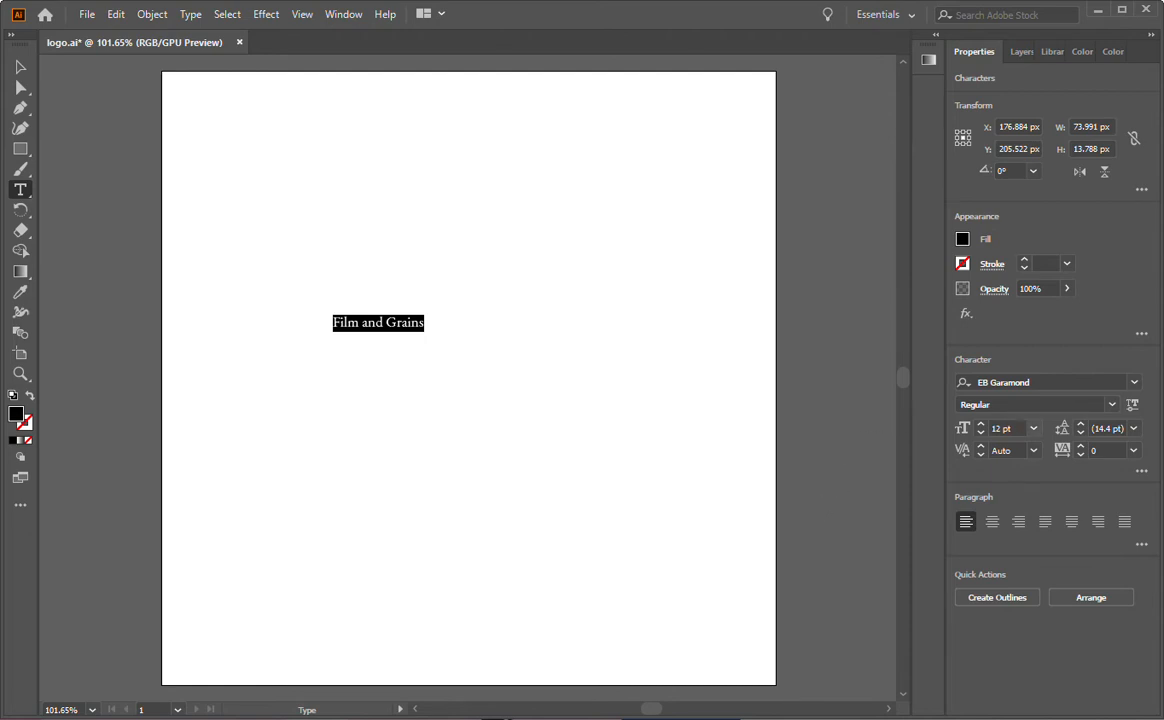
left_click(1034, 428)
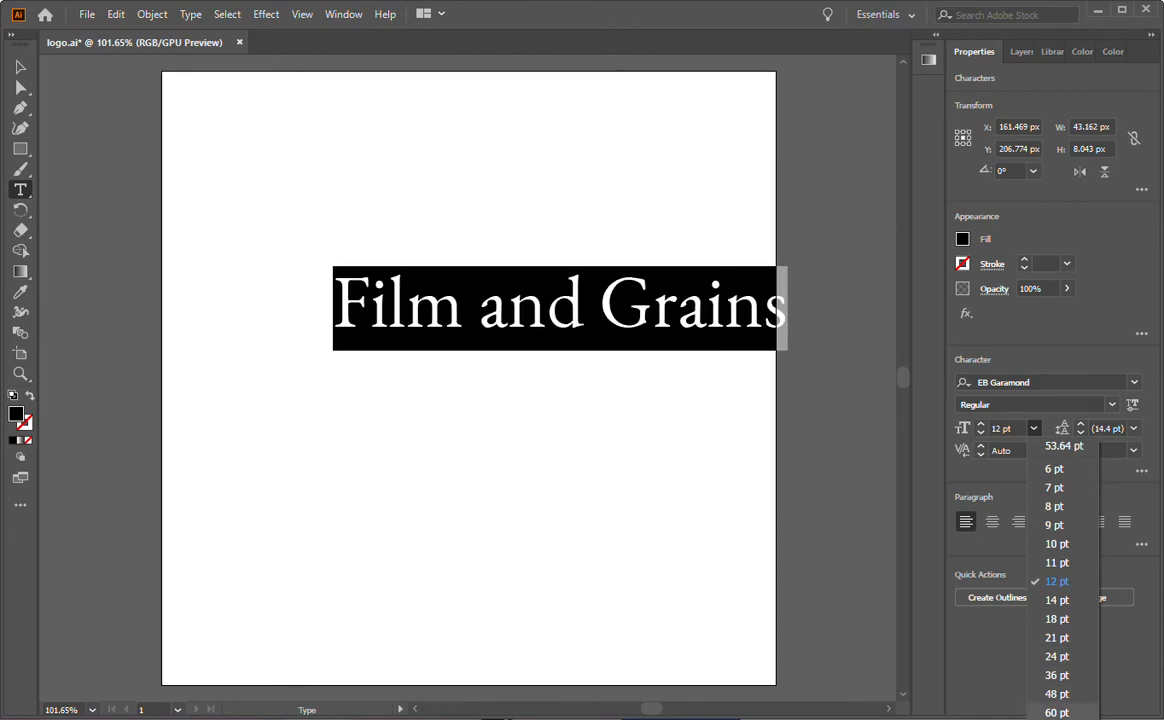
Choose 60 pt from the Character panel font size dropdown.
left_click(1056, 711)
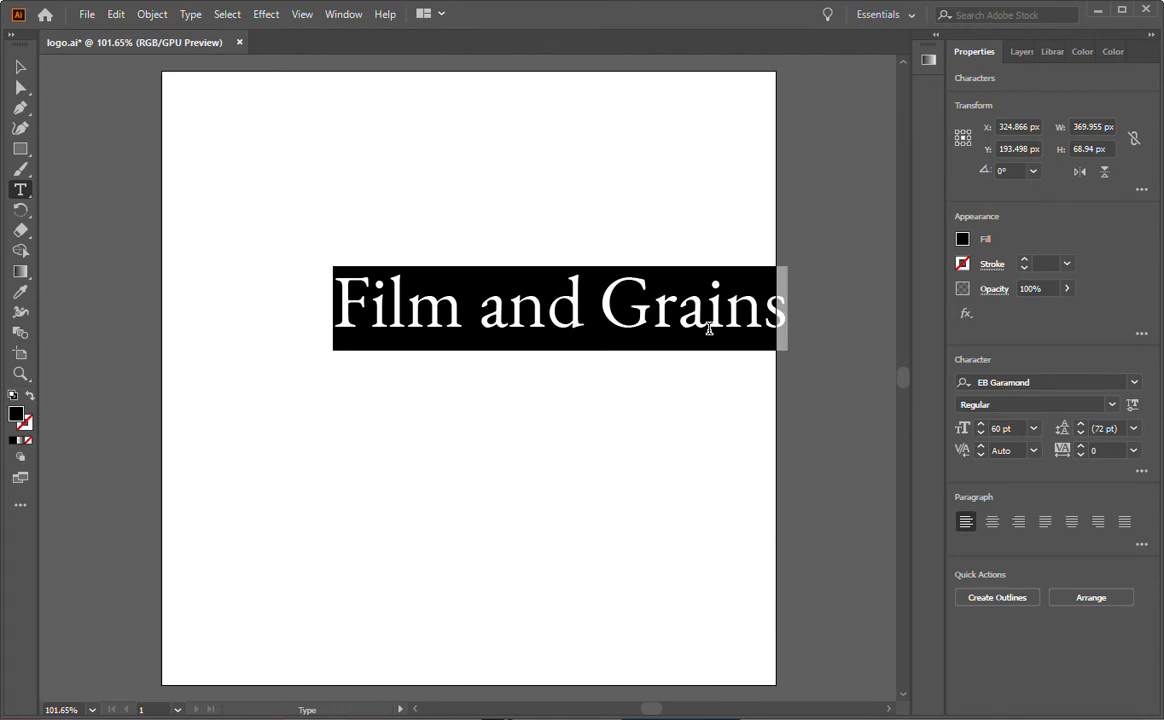
mouse_move(760, 395)
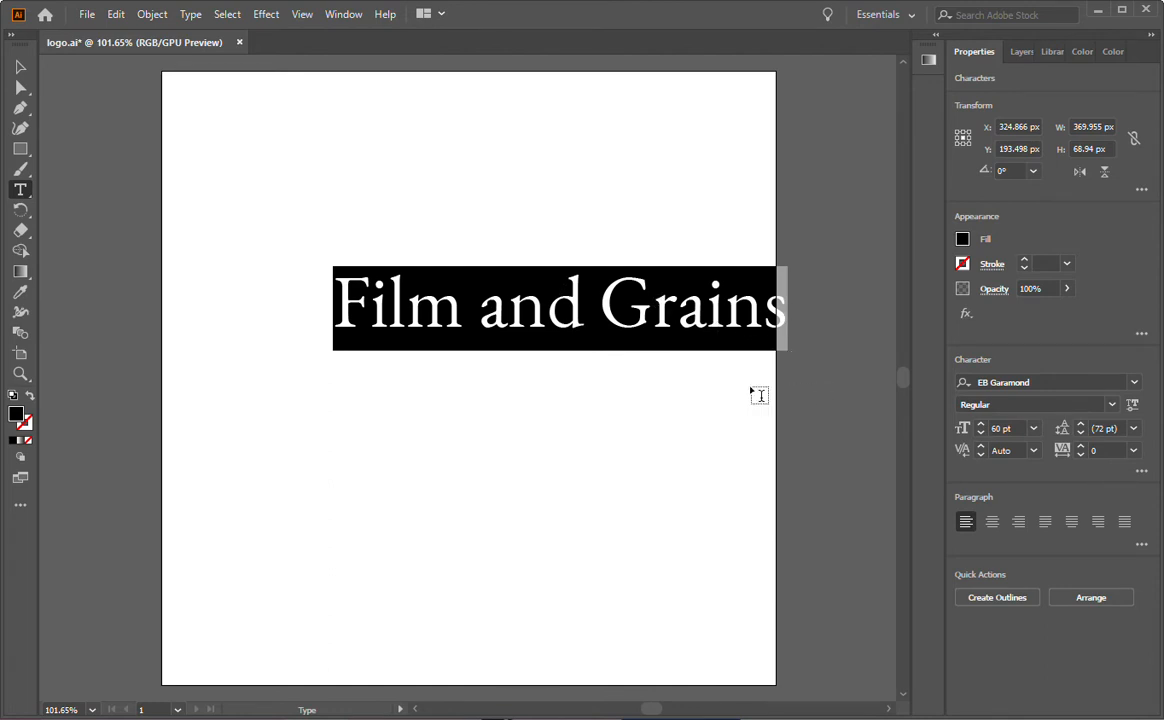
mouse_move(20, 66)
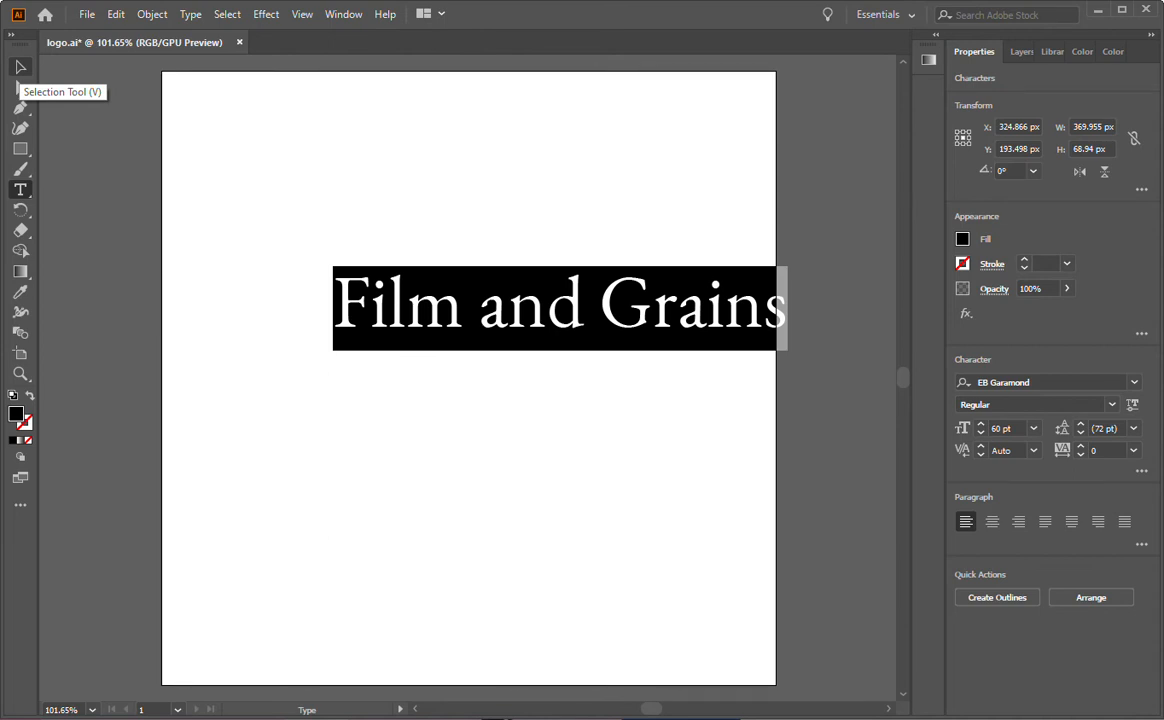
Drag the Film and Grains text object with the Selection Tool to the artboard centre.
left_click(20, 66)
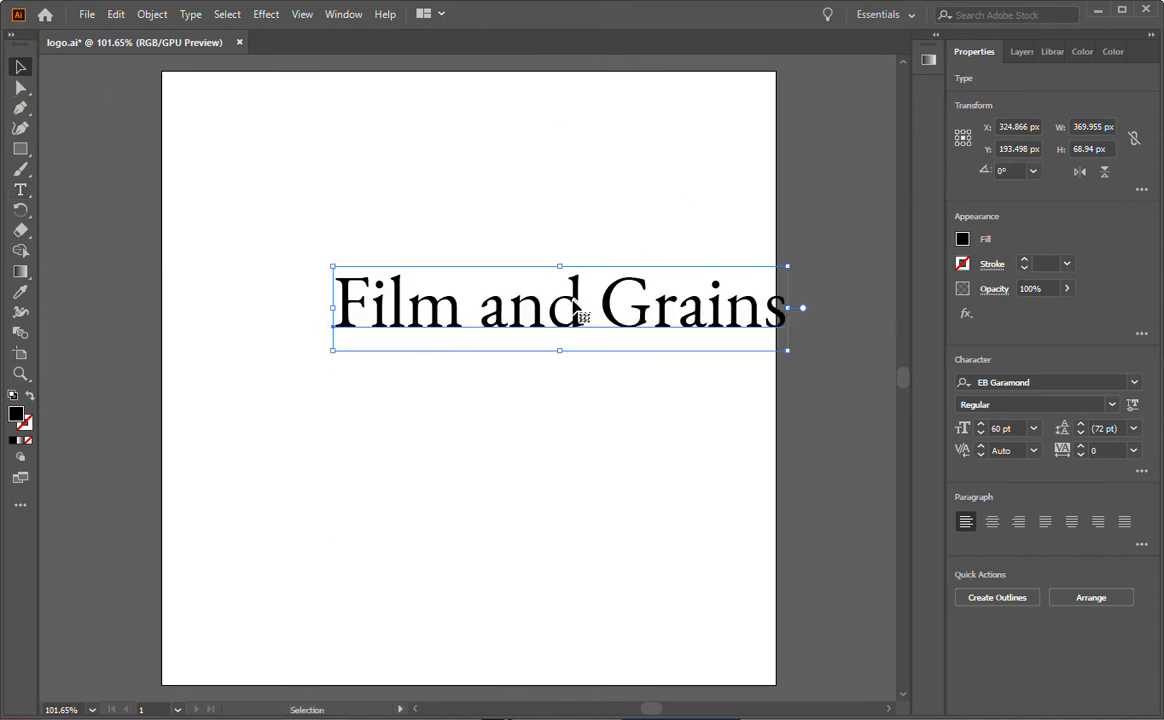
left_click_drag(560, 305, 483, 363)
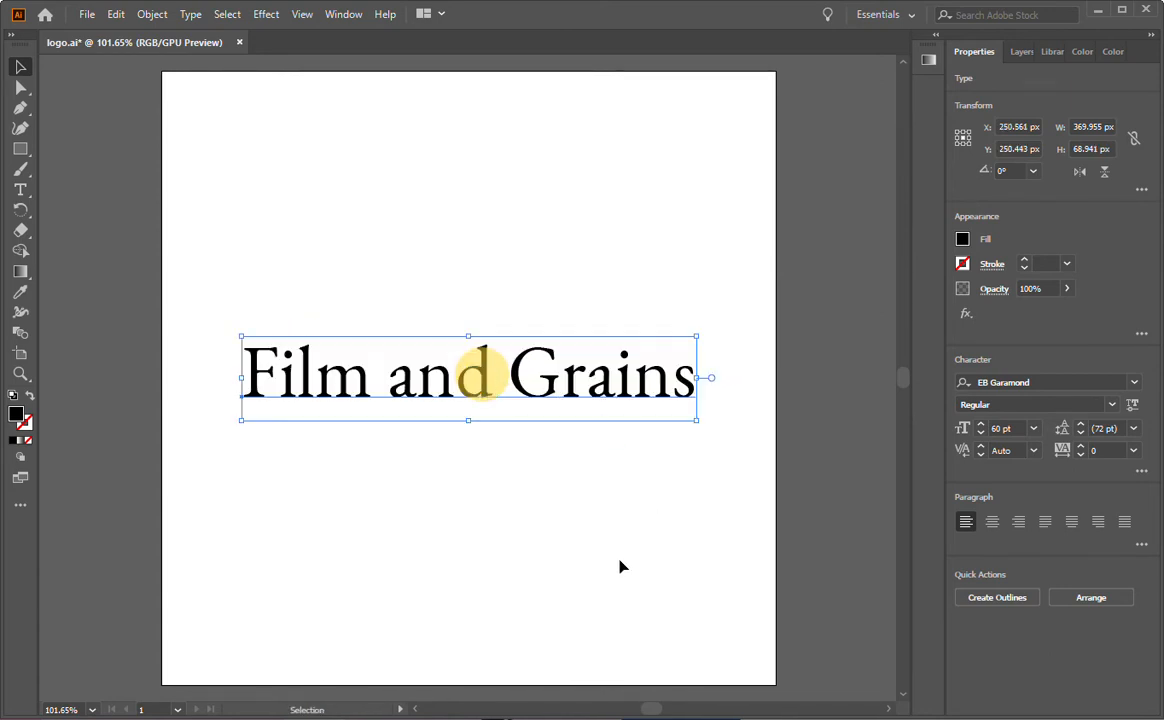
left_click(620, 558)
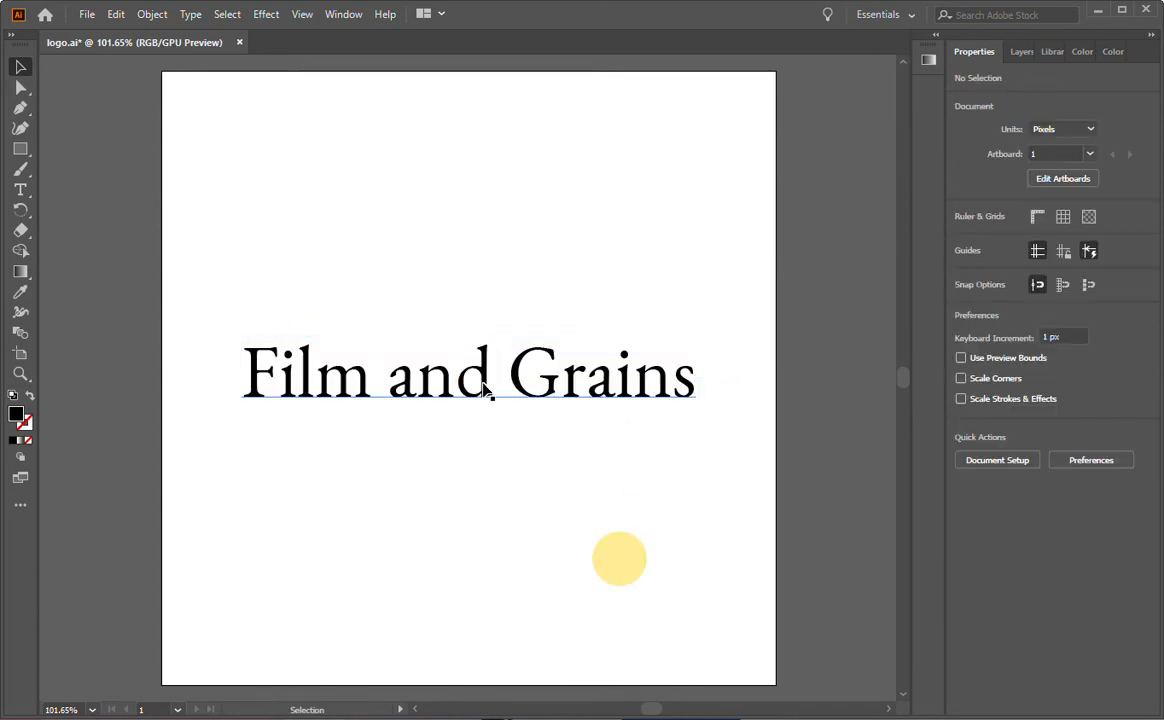
left_click_drag(619, 558, 485, 378)
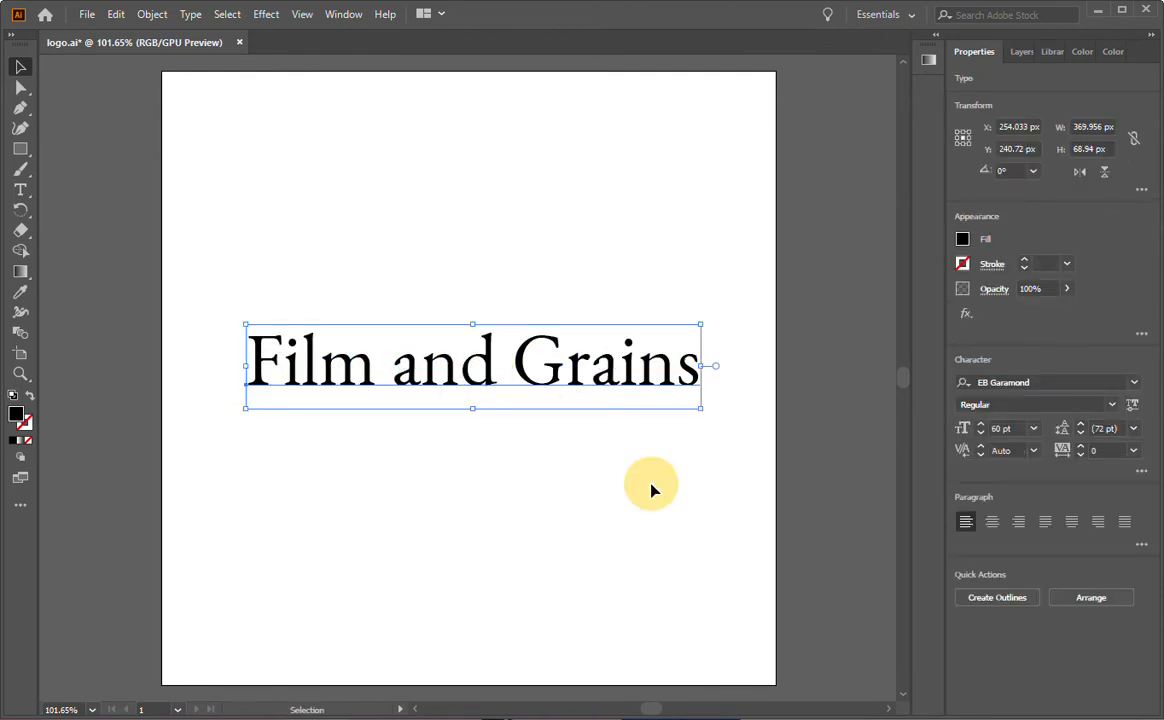
mouse_move(658, 495)
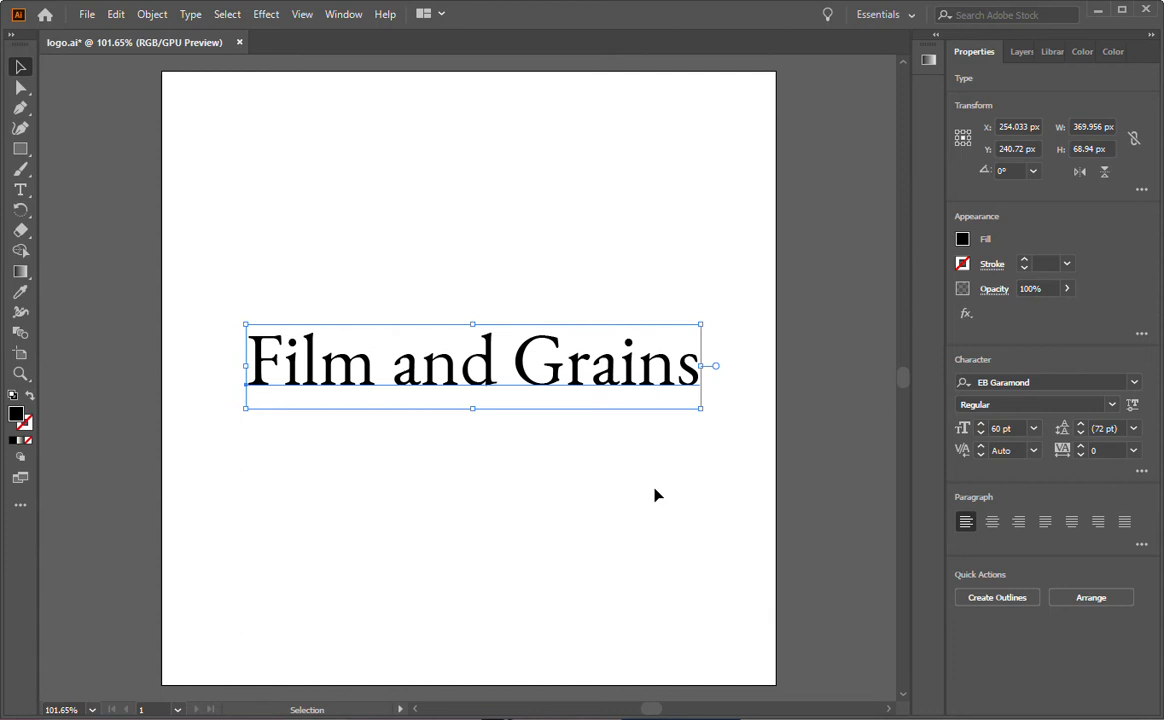
mouse_move(655, 471)
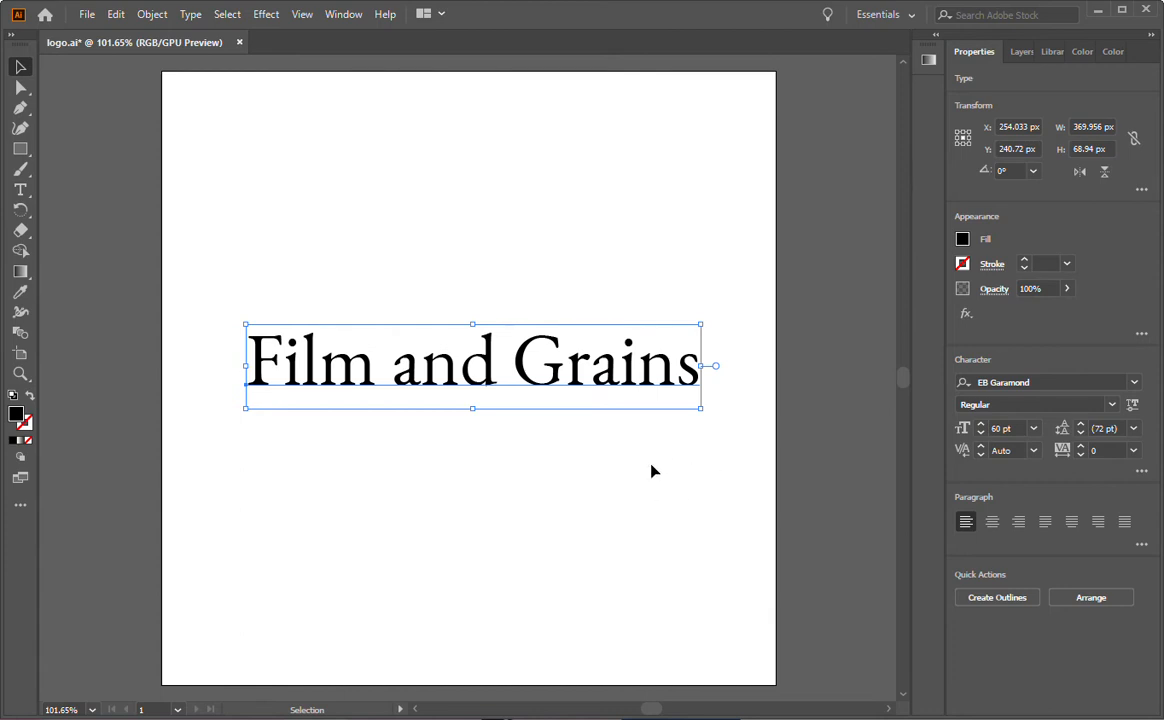
mouse_move(313, 177)
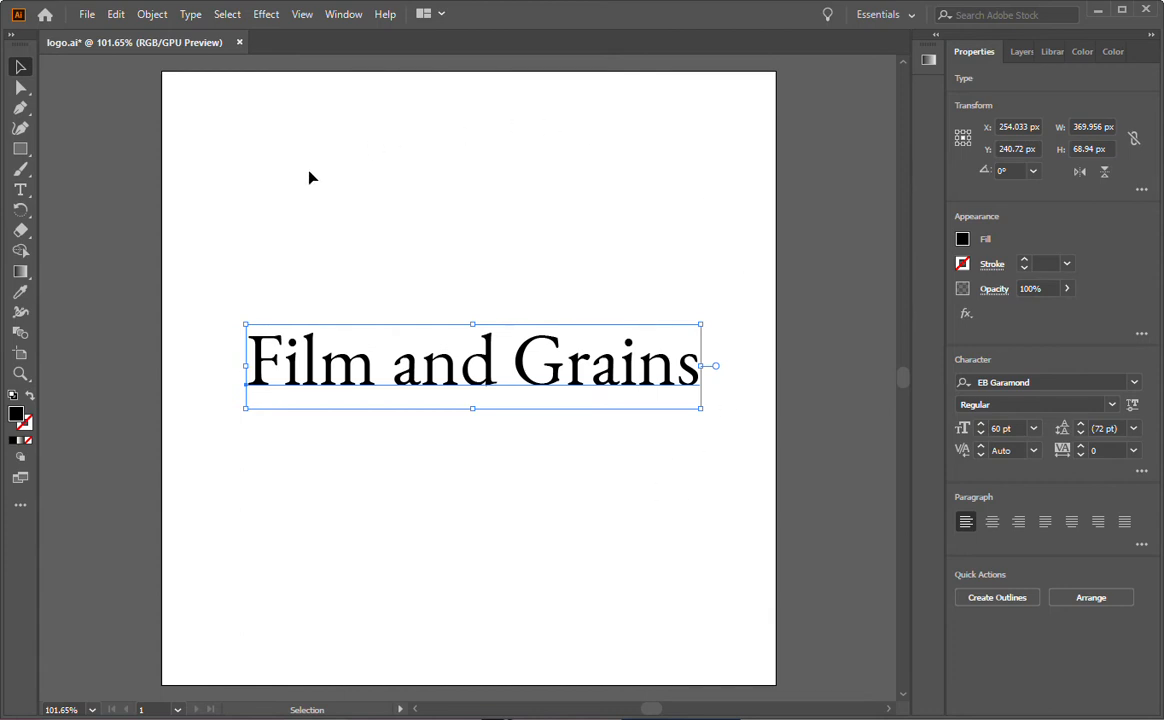
mouse_move(378, 600)
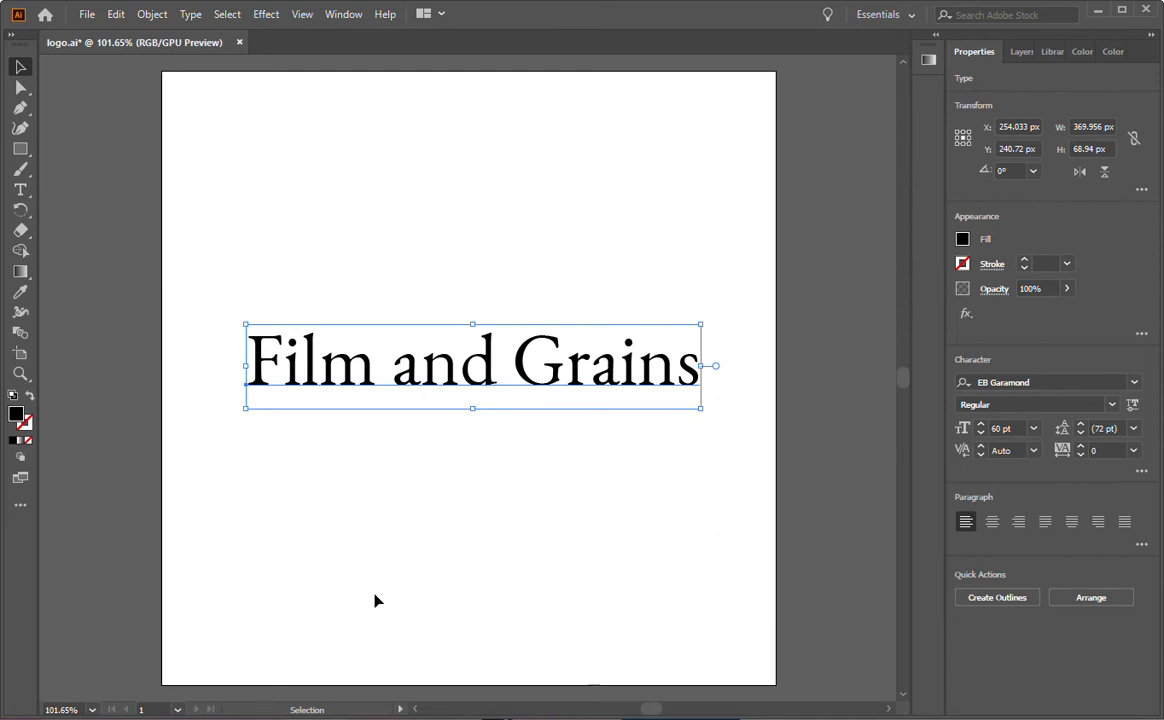
mouse_move(419, 390)
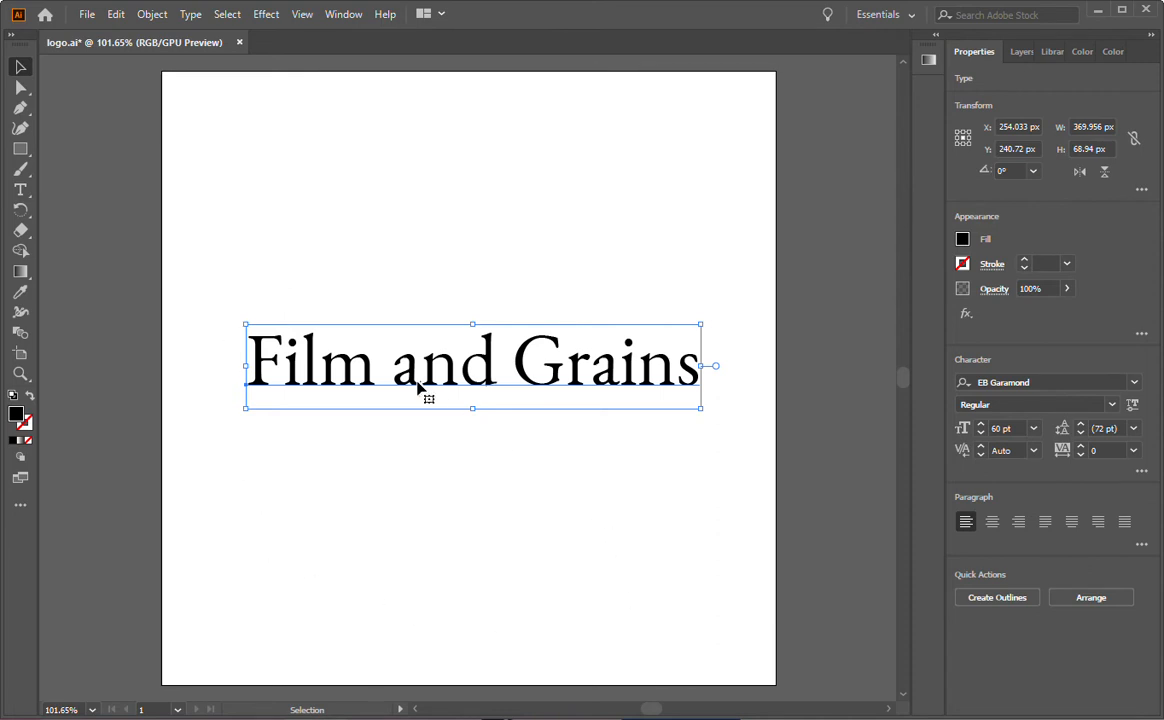
mouse_move(547, 408)
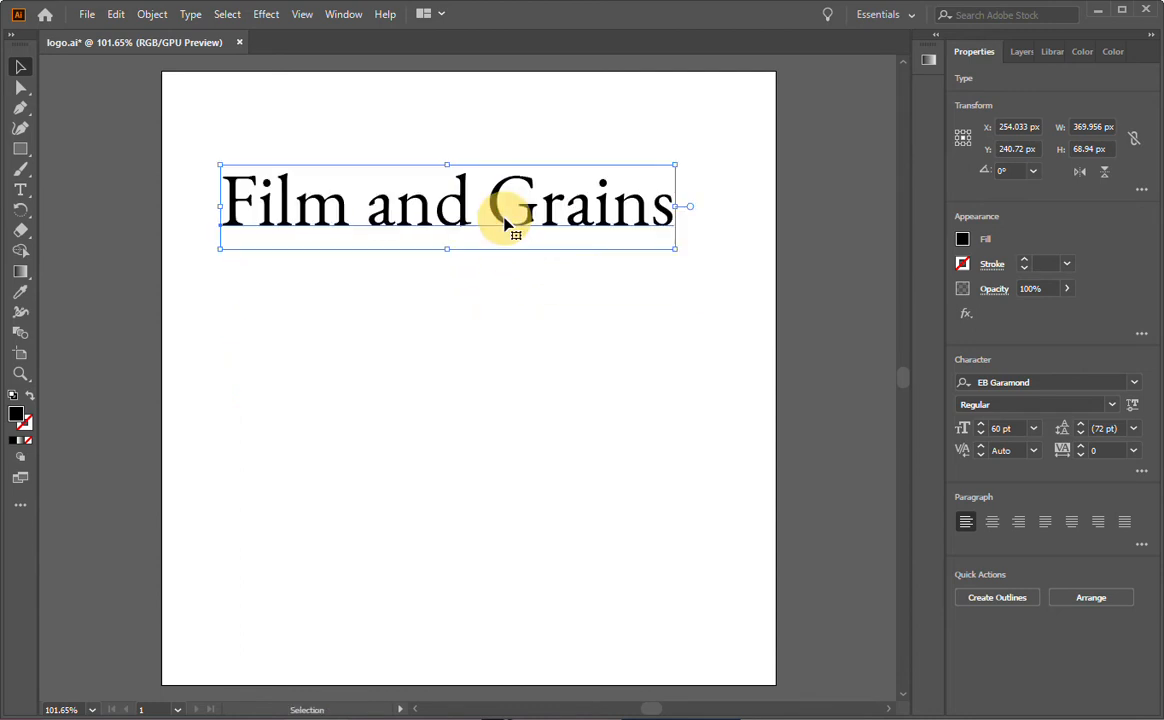
left_click_drag(510, 205, 530, 560)
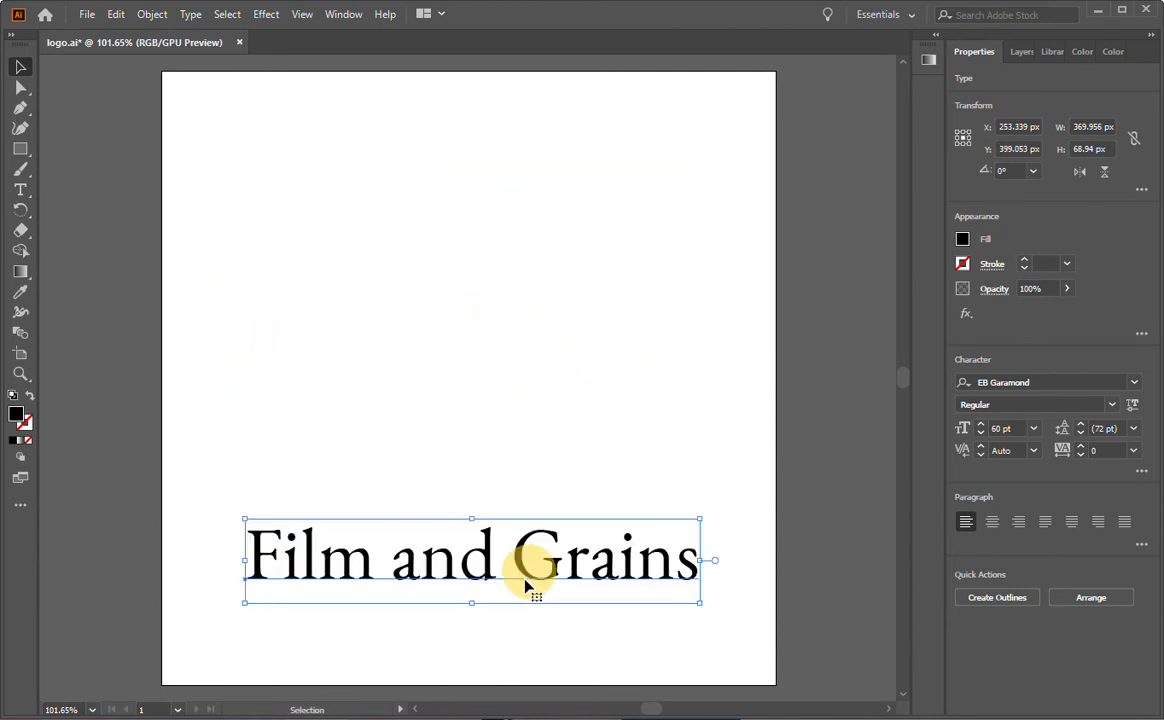
left_click_drag(530, 558, 525, 390)
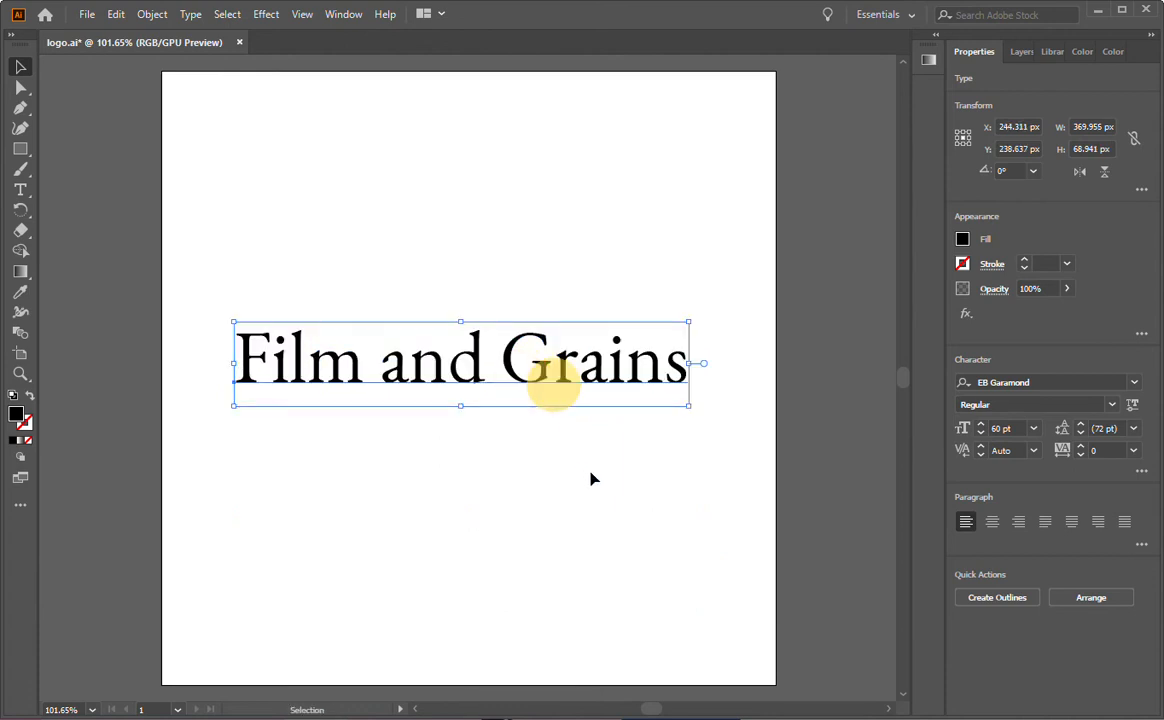
mouse_move(651, 471)
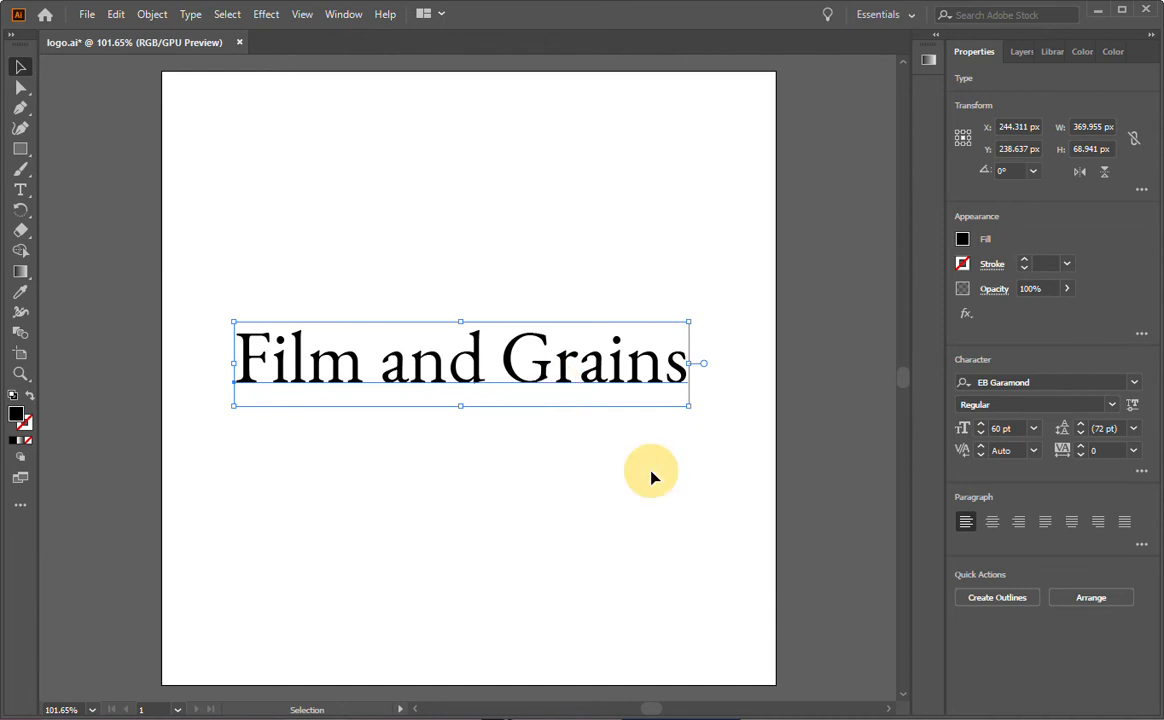
mouse_move(538, 389)
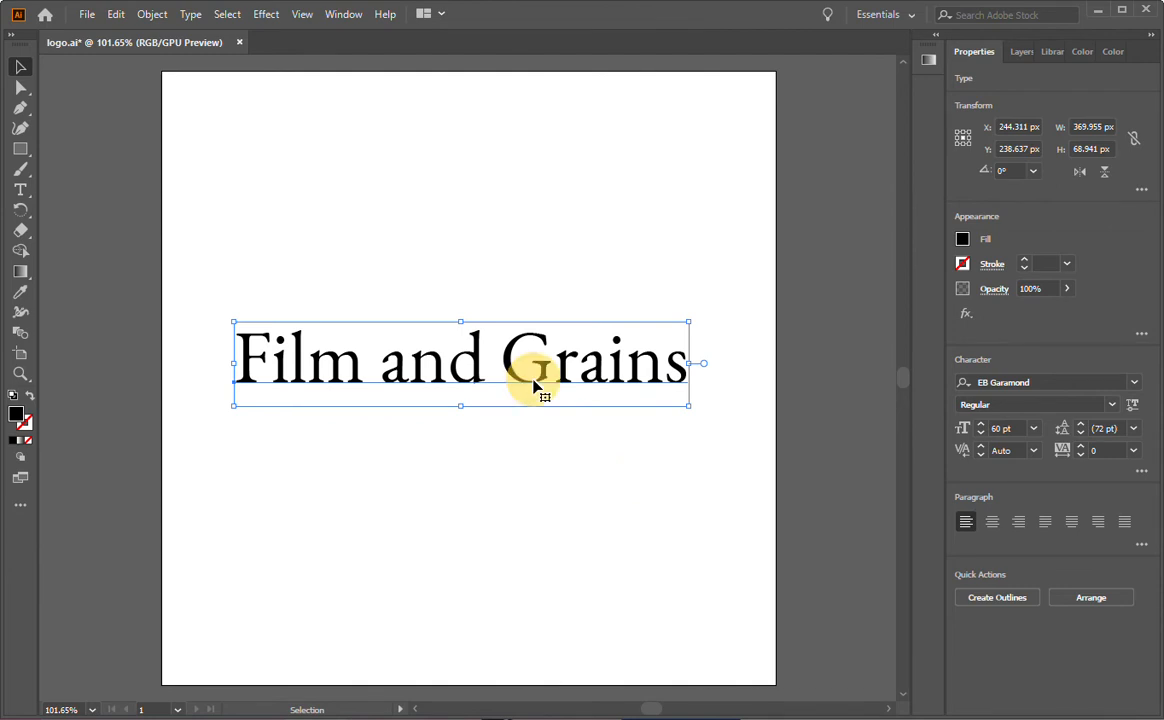
mouse_move(90, 410)
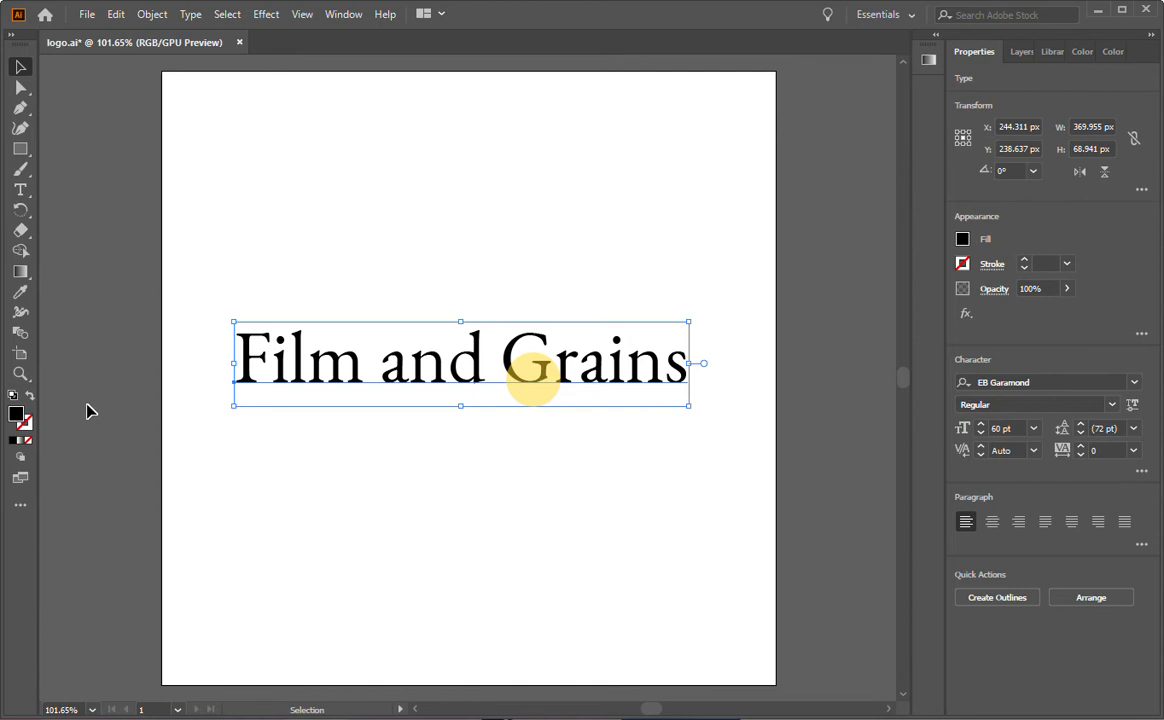
mouse_move(14, 424)
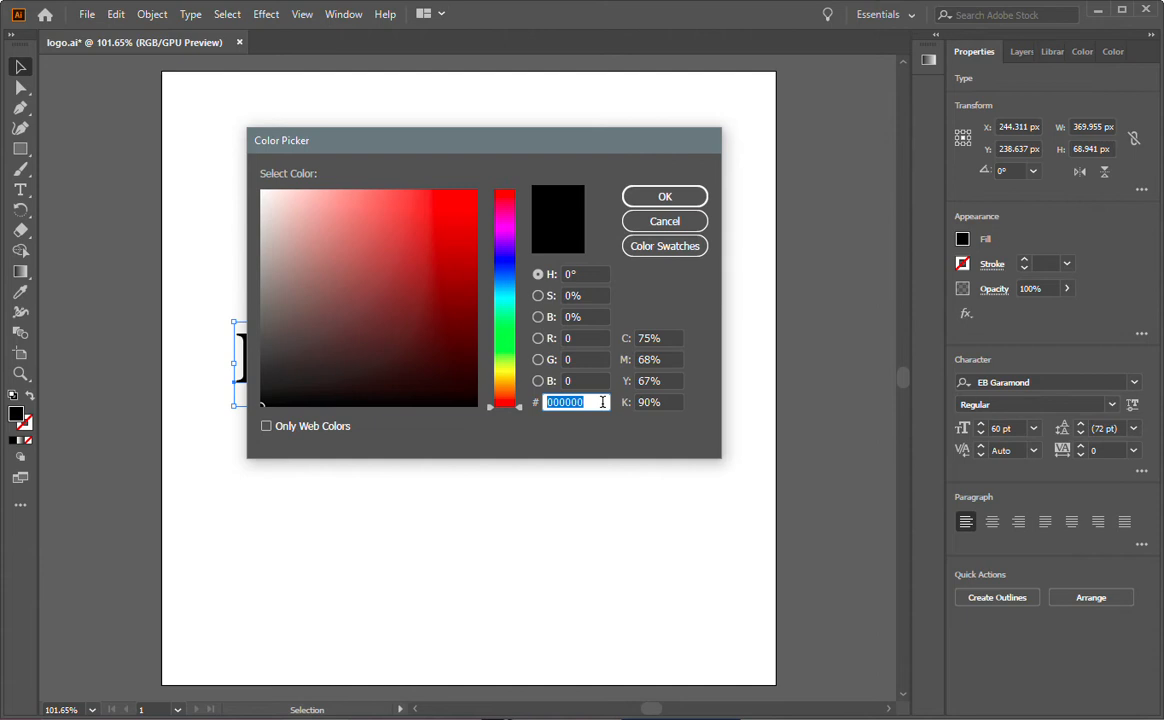
Set the text fill to dark gray hex 4b4b4b in the Color Picker.
type("4b4b4")
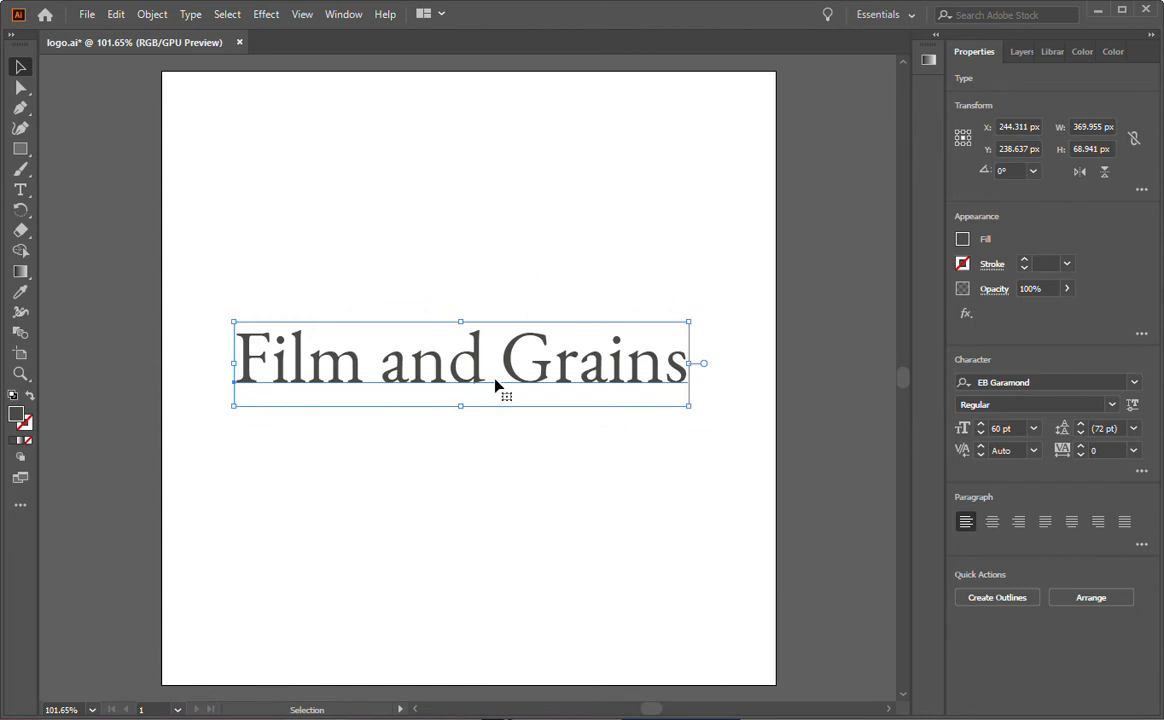
Edit the text with the Type Tool, replacing 'and' with '&'.
left_click_drag(500, 360, 509, 363)
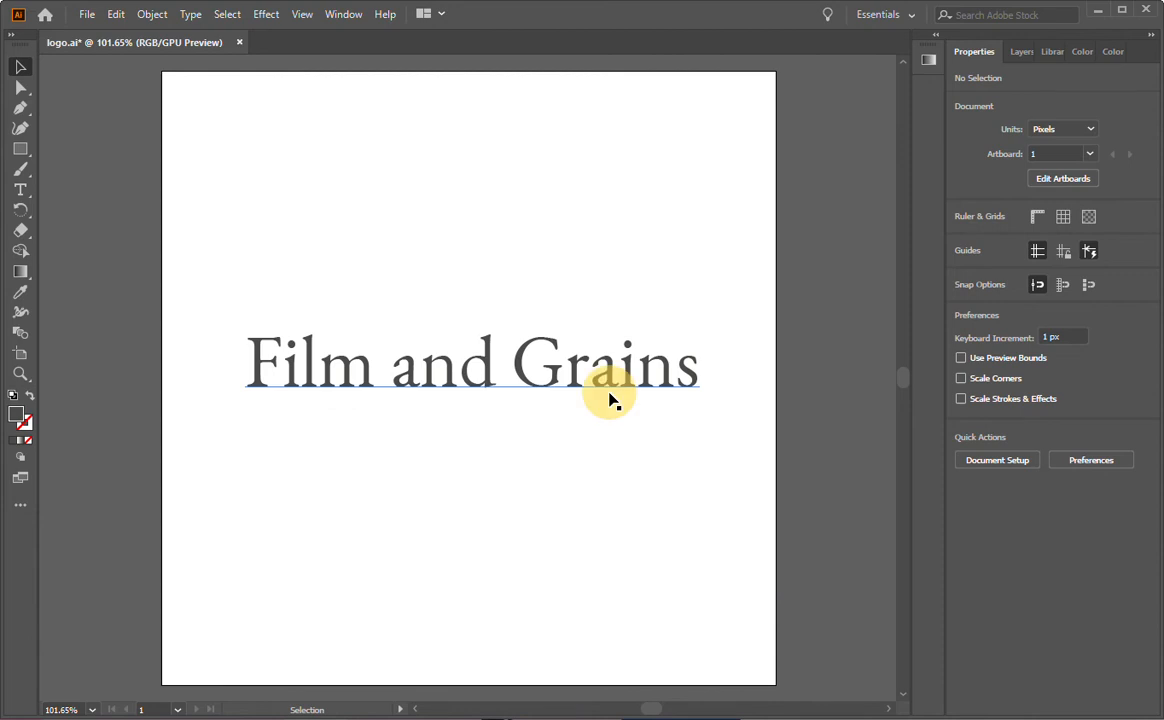
mouse_move(345, 390)
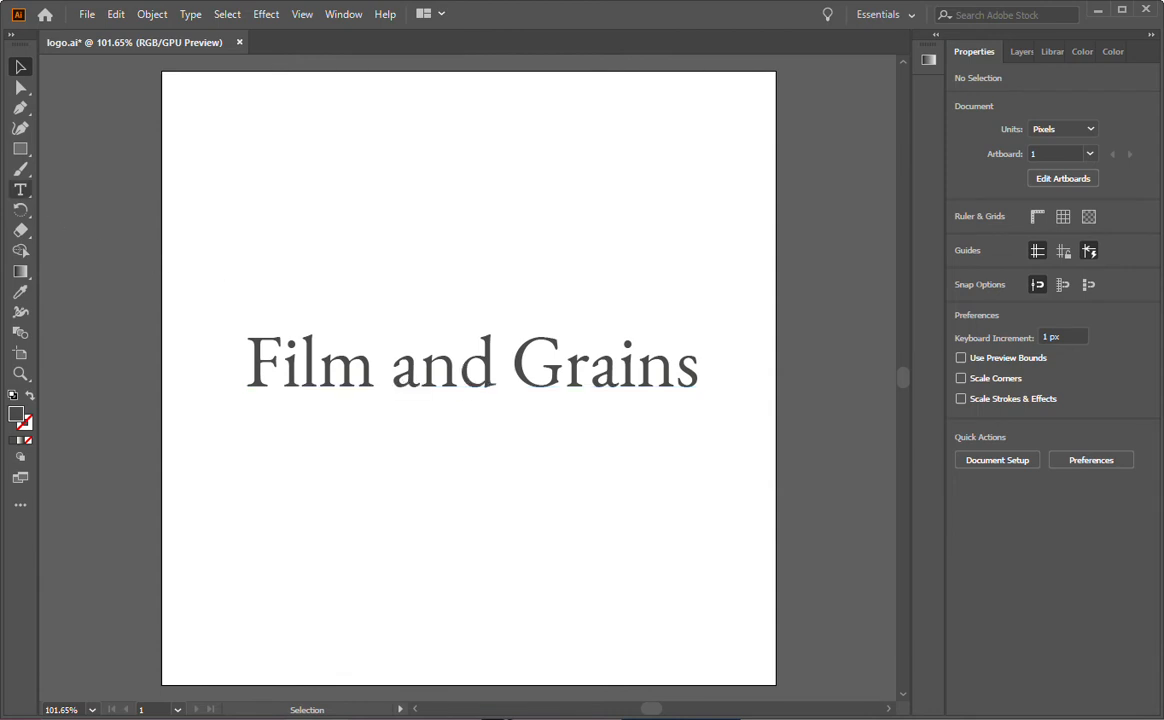
left_click(20, 189)
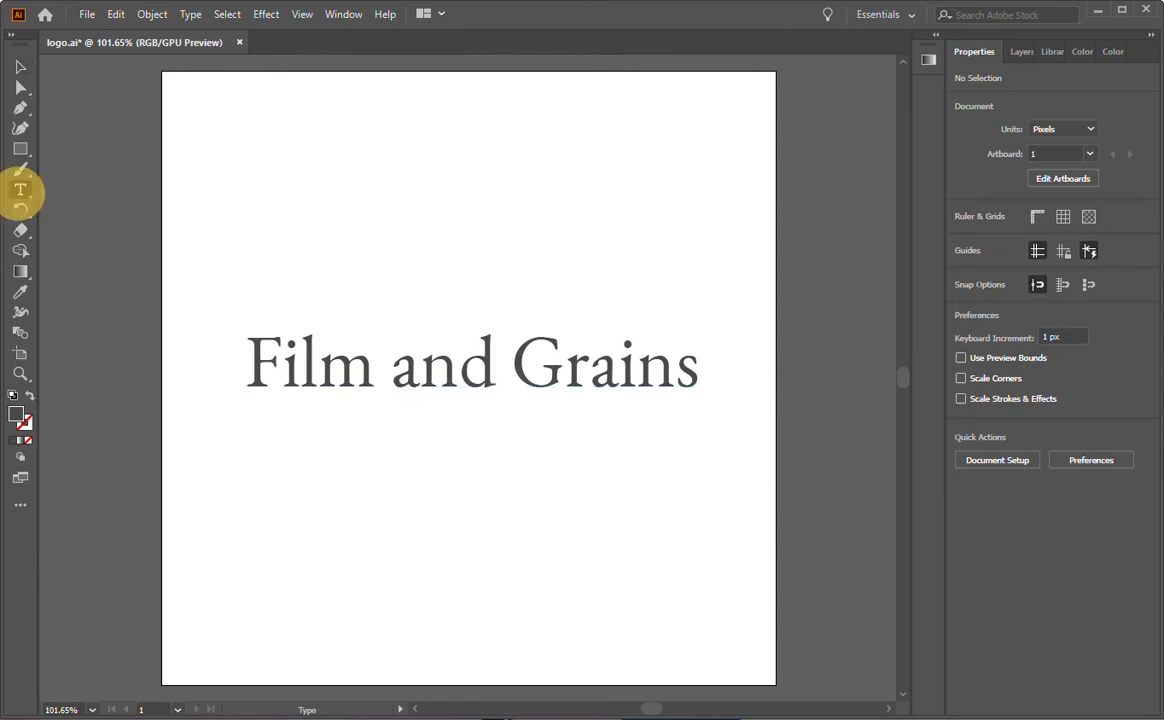
left_click(490, 375)
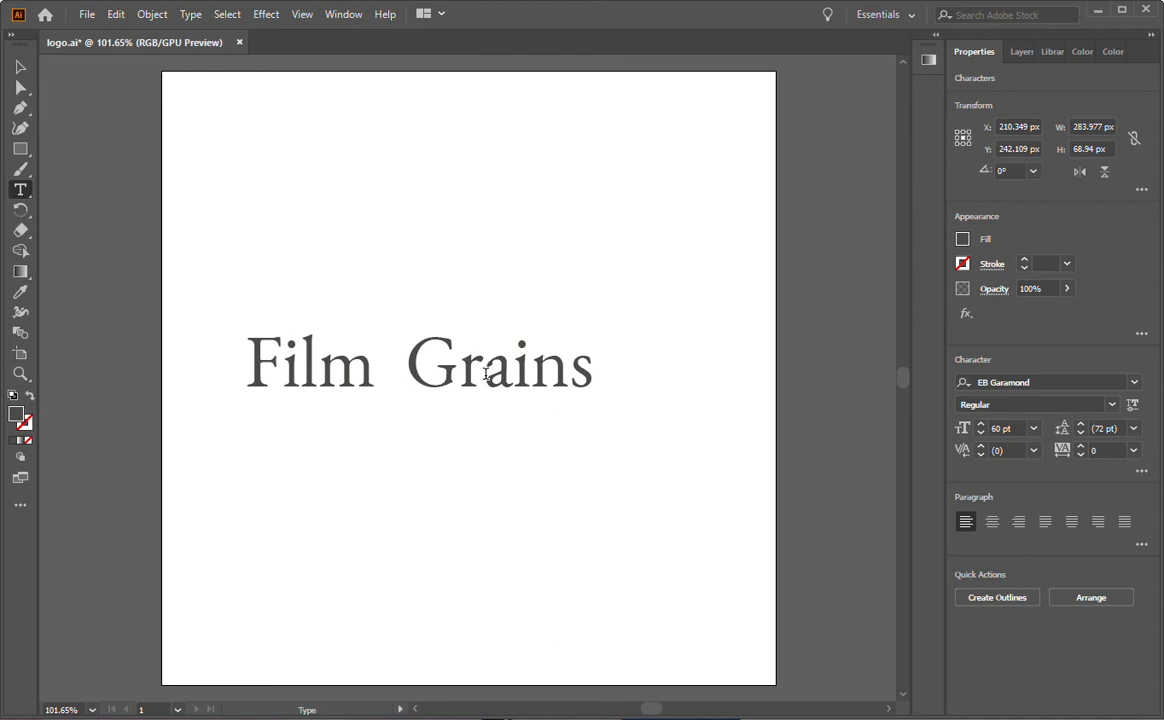
type("&")
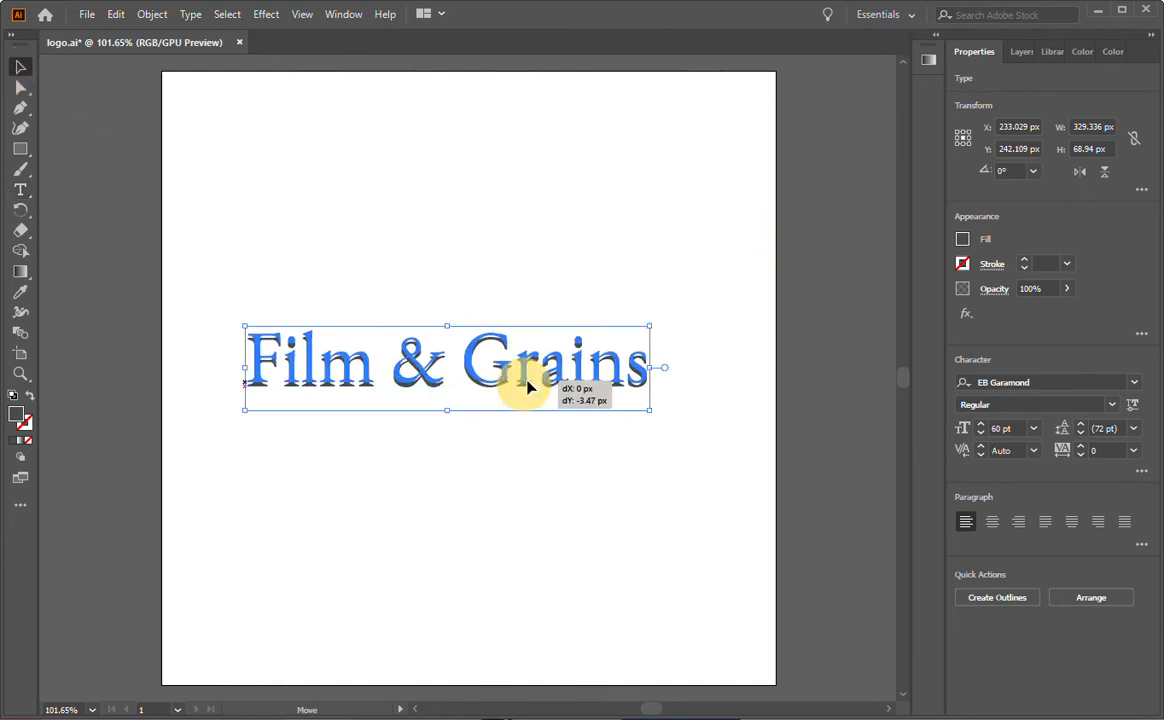
left_click_drag(530, 385, 670, 438)
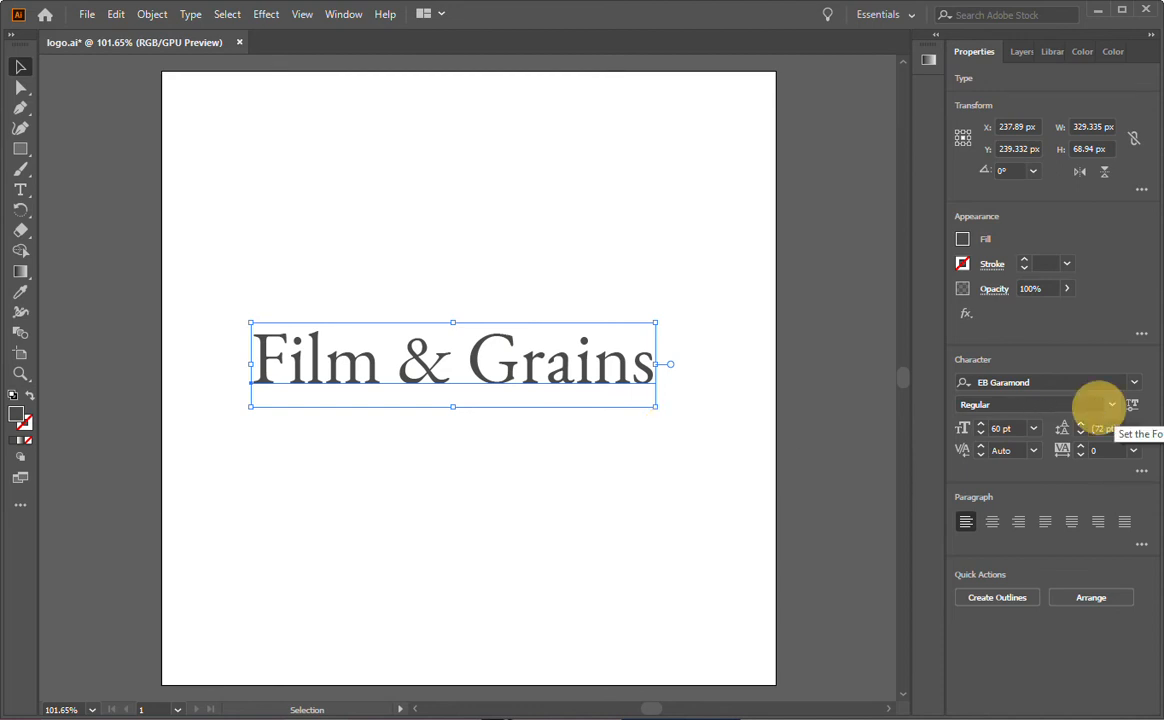
mouse_move(1100, 408)
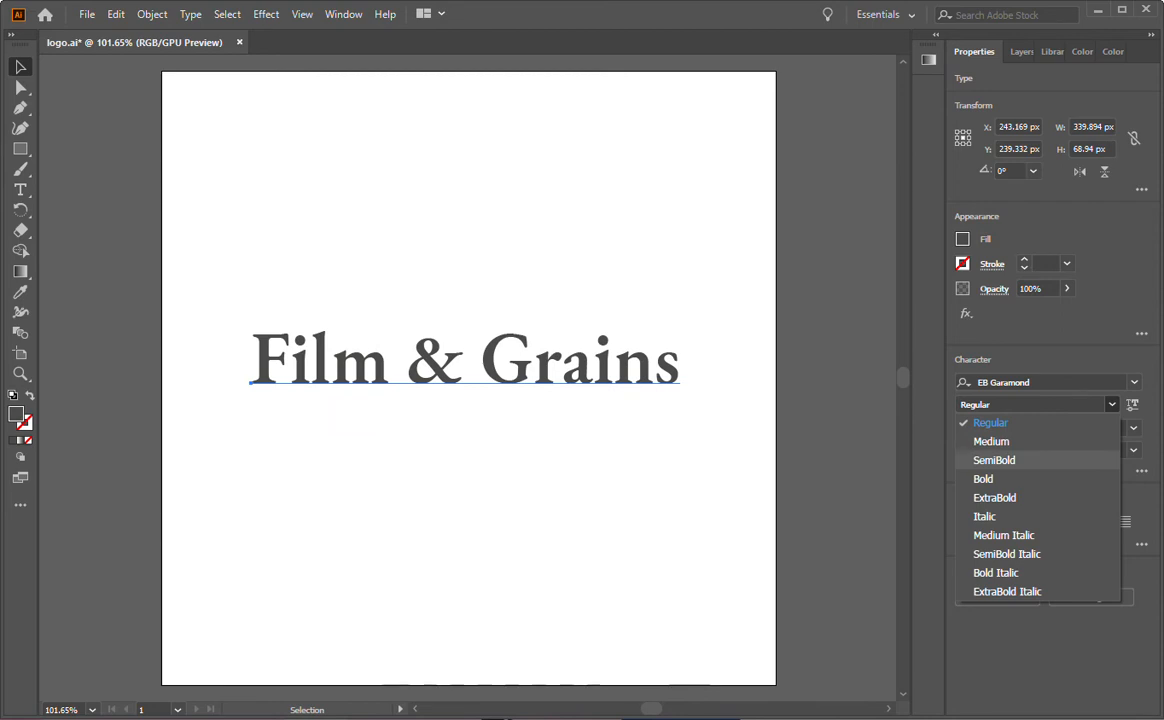
left_click(984, 516)
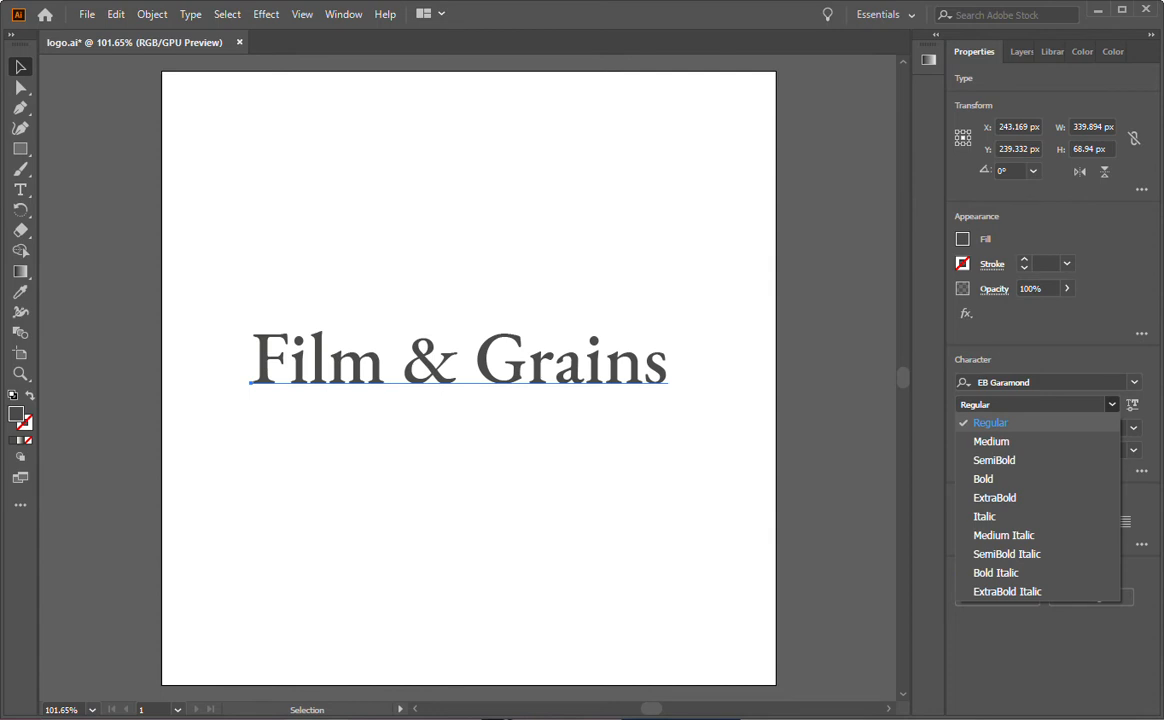
left_click(990, 422)
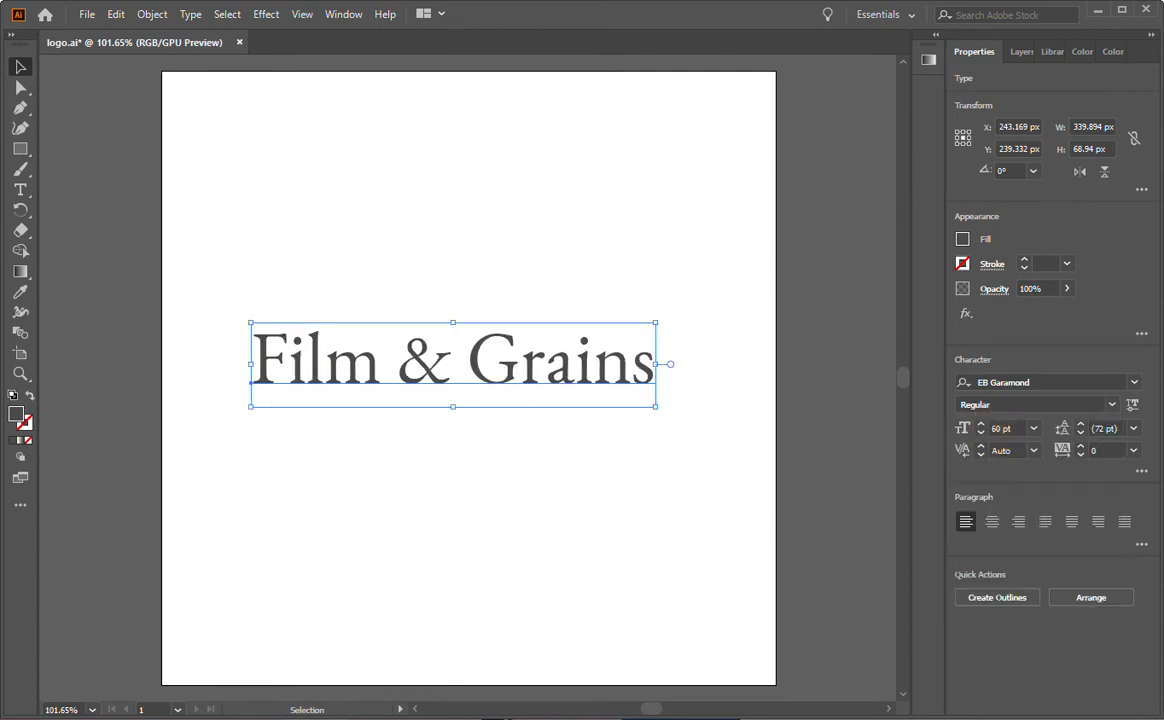
left_click(1111, 404)
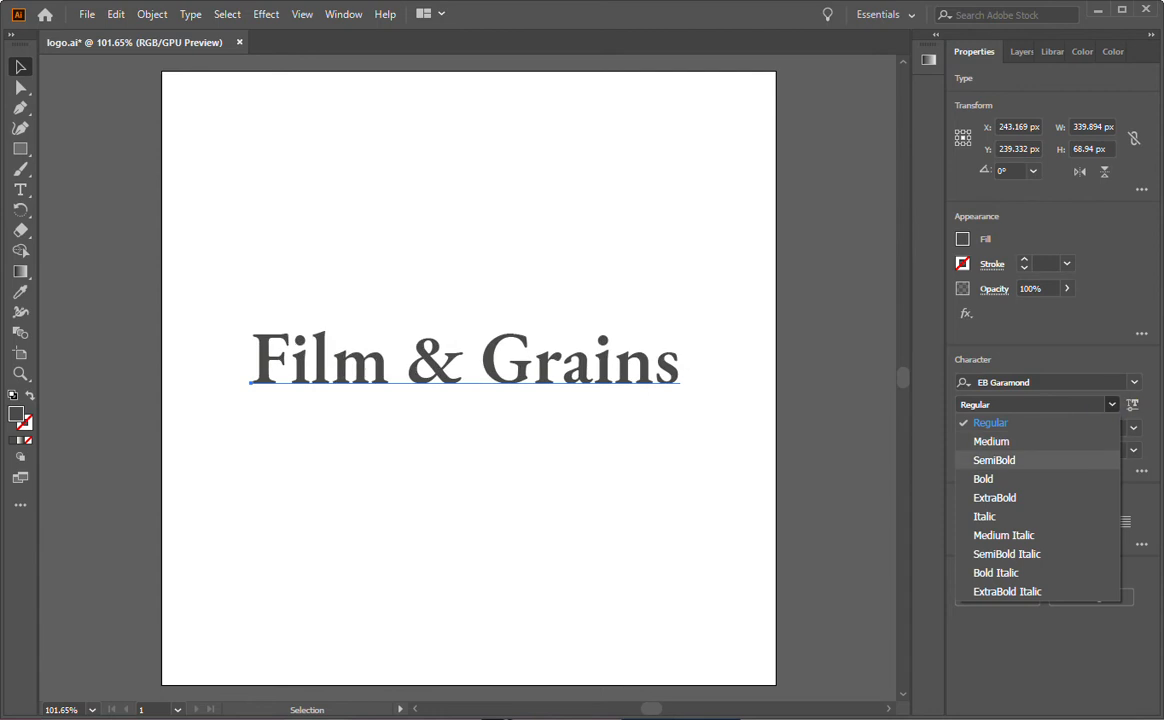
left_click(994, 459)
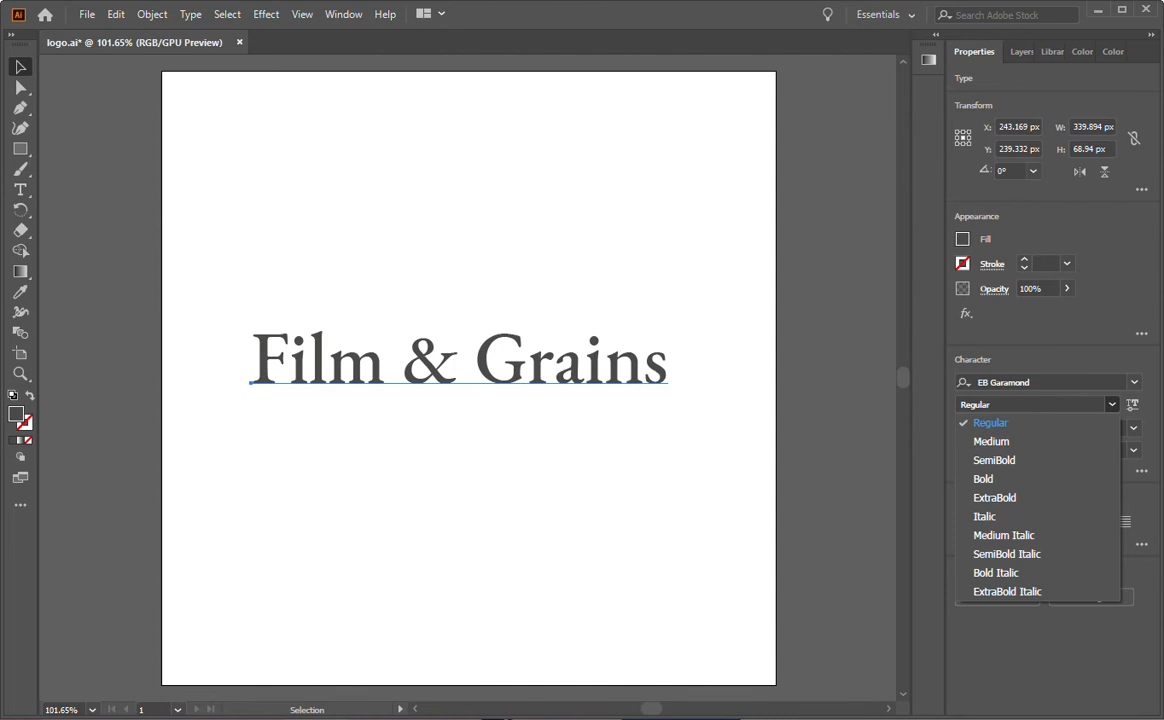
left_click(990, 422)
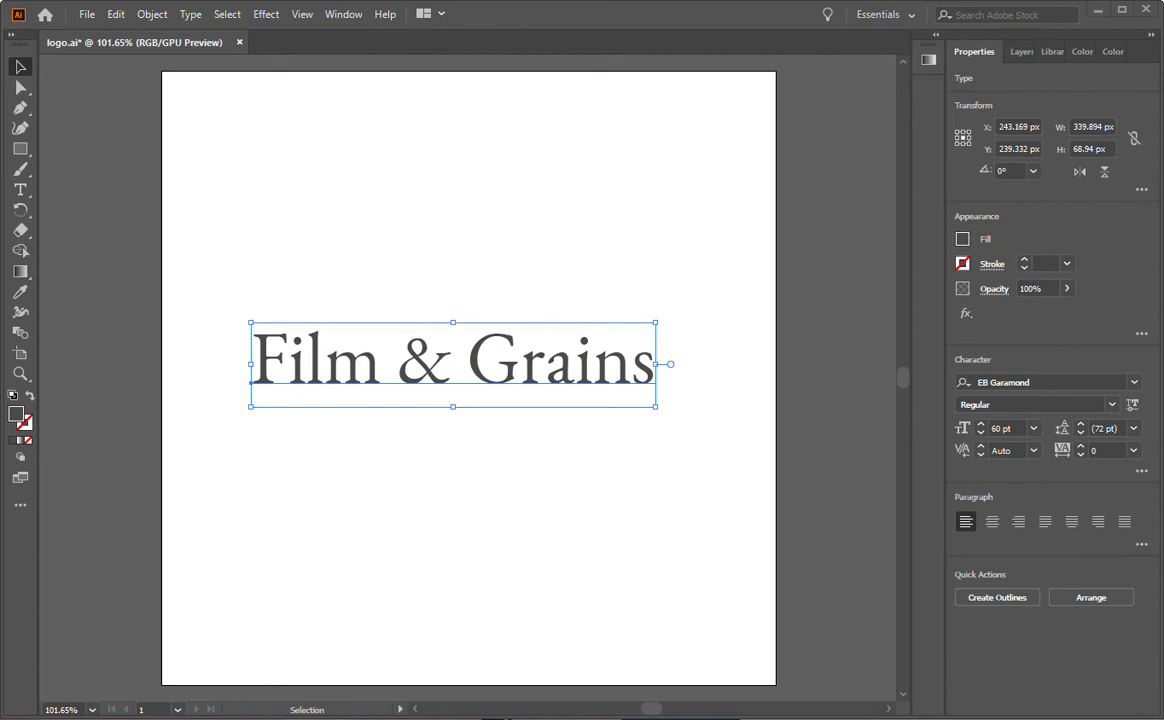
mouse_move(483, 388)
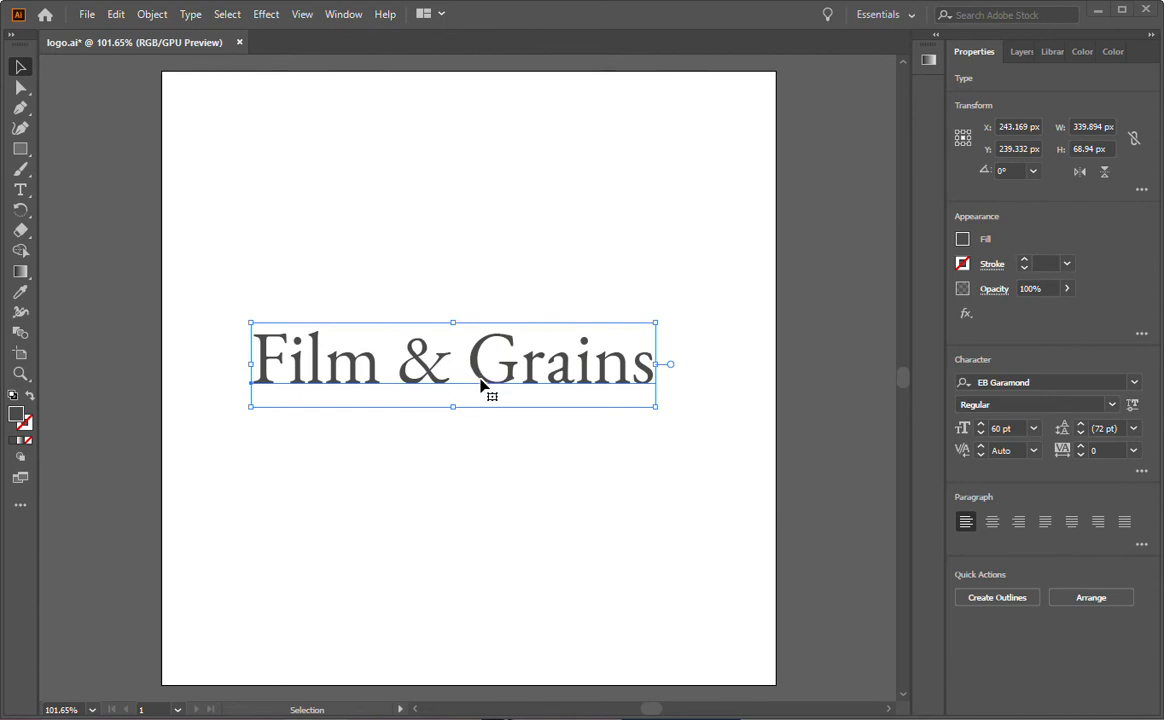
mouse_move(493, 397)
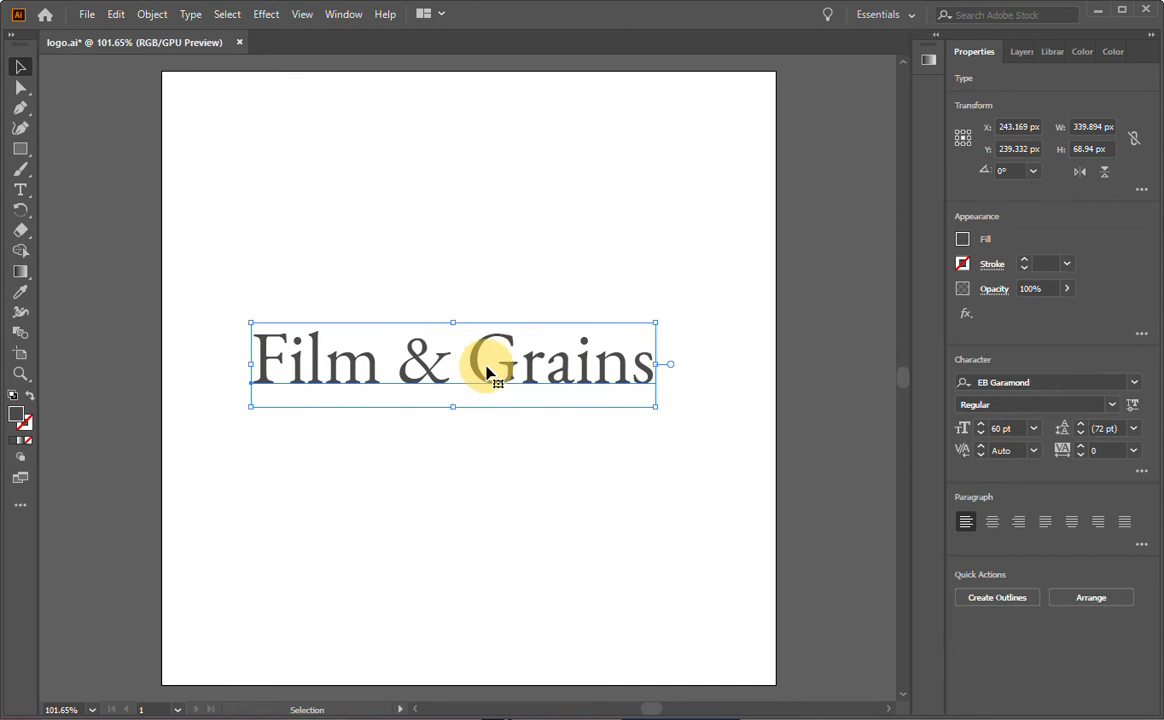
mouse_move(628, 448)
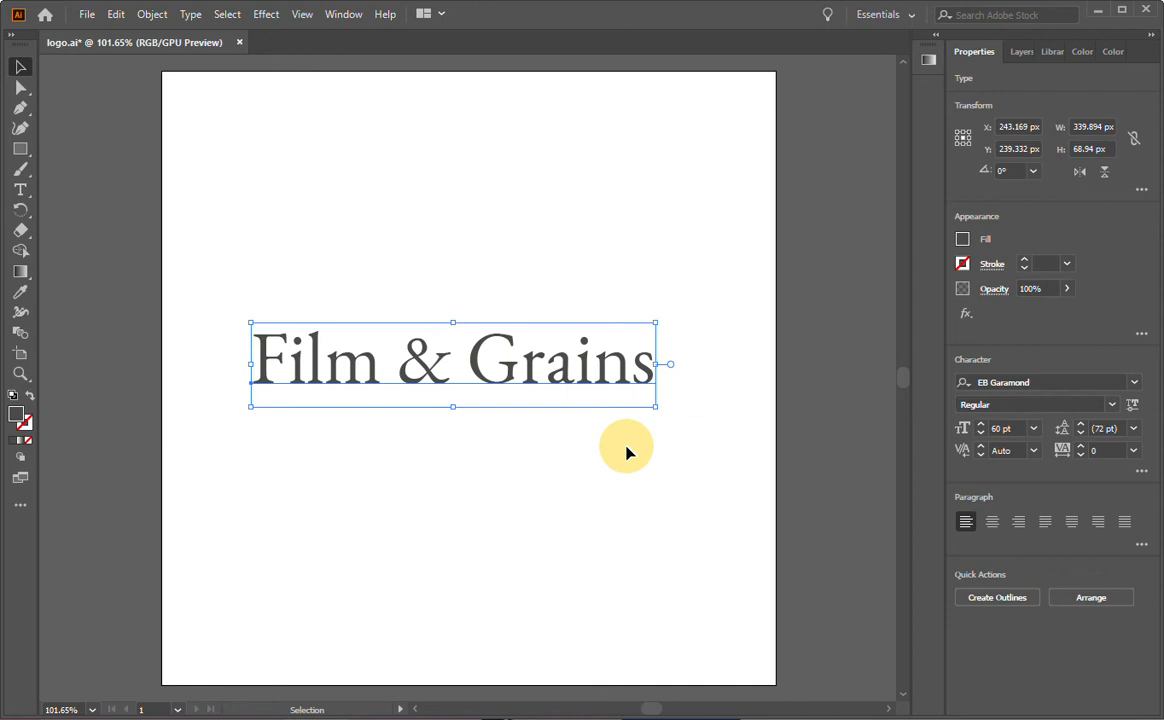
mouse_move(657, 408)
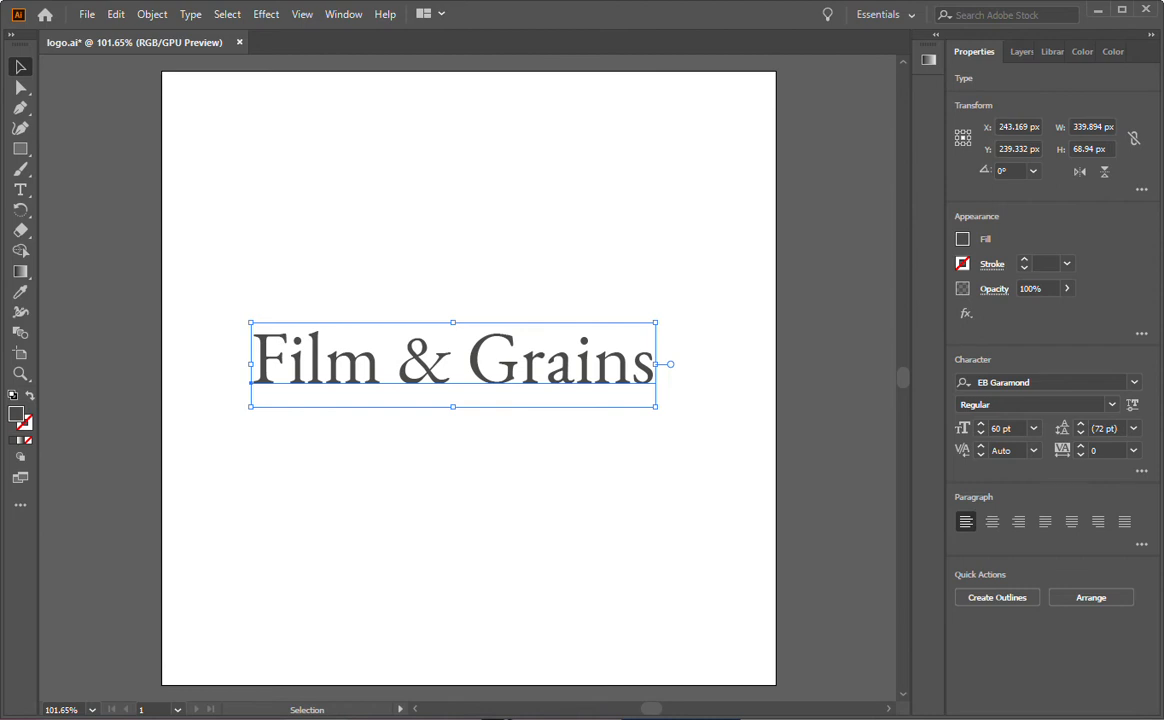
mouse_move(604, 419)
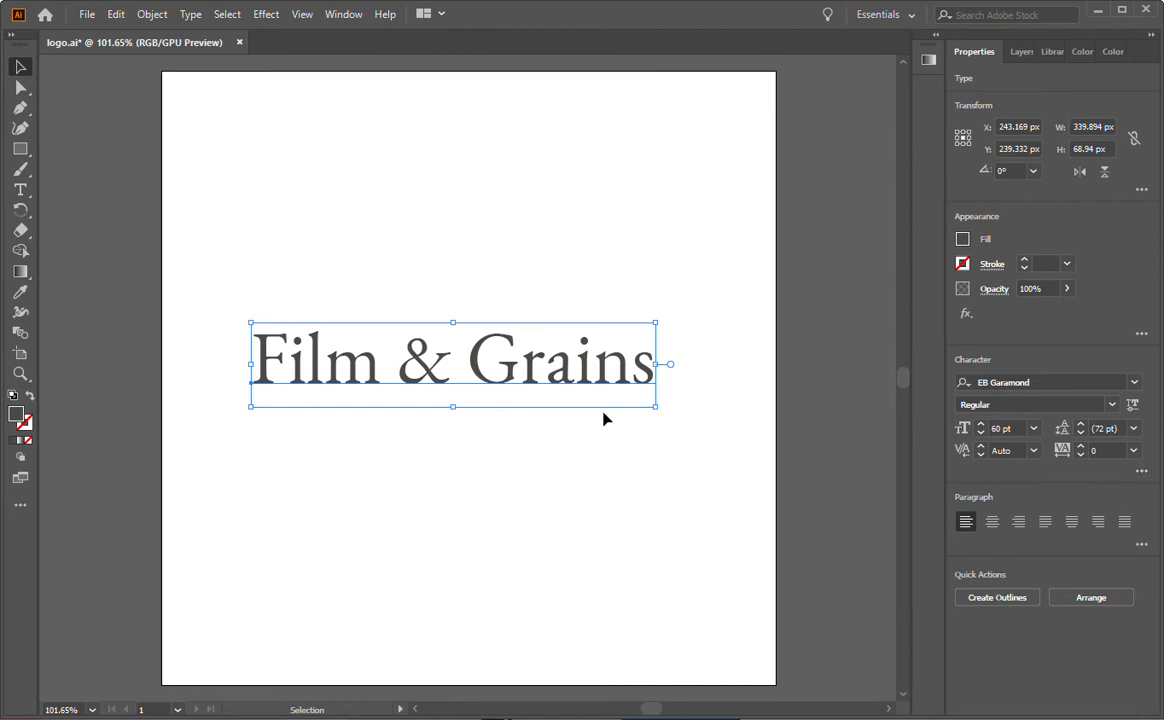
mouse_move(326, 384)
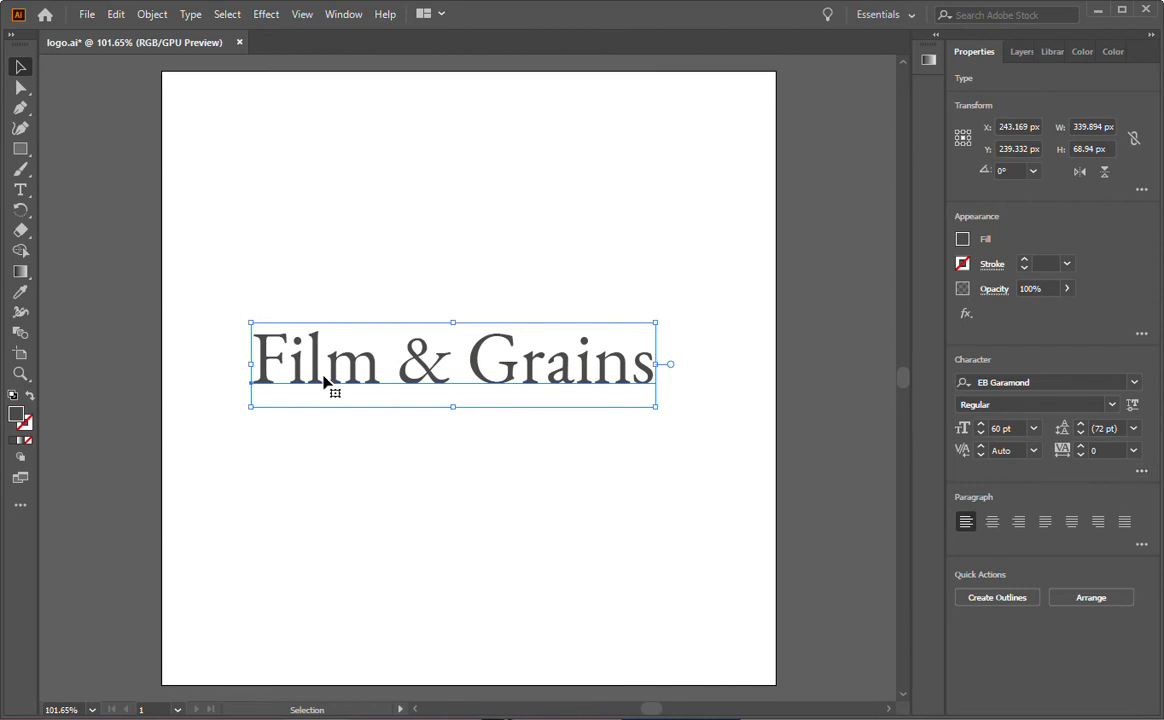
mouse_move(335, 388)
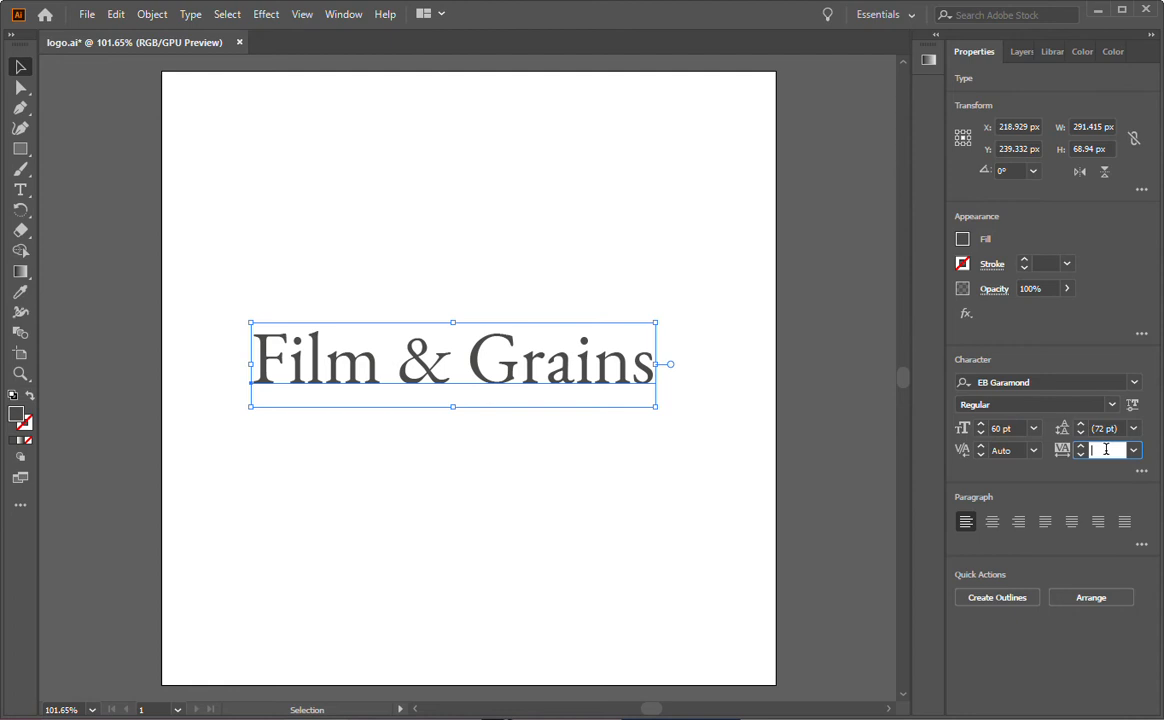
Enter 20 in the Character panel's Tracking field.
type("20")
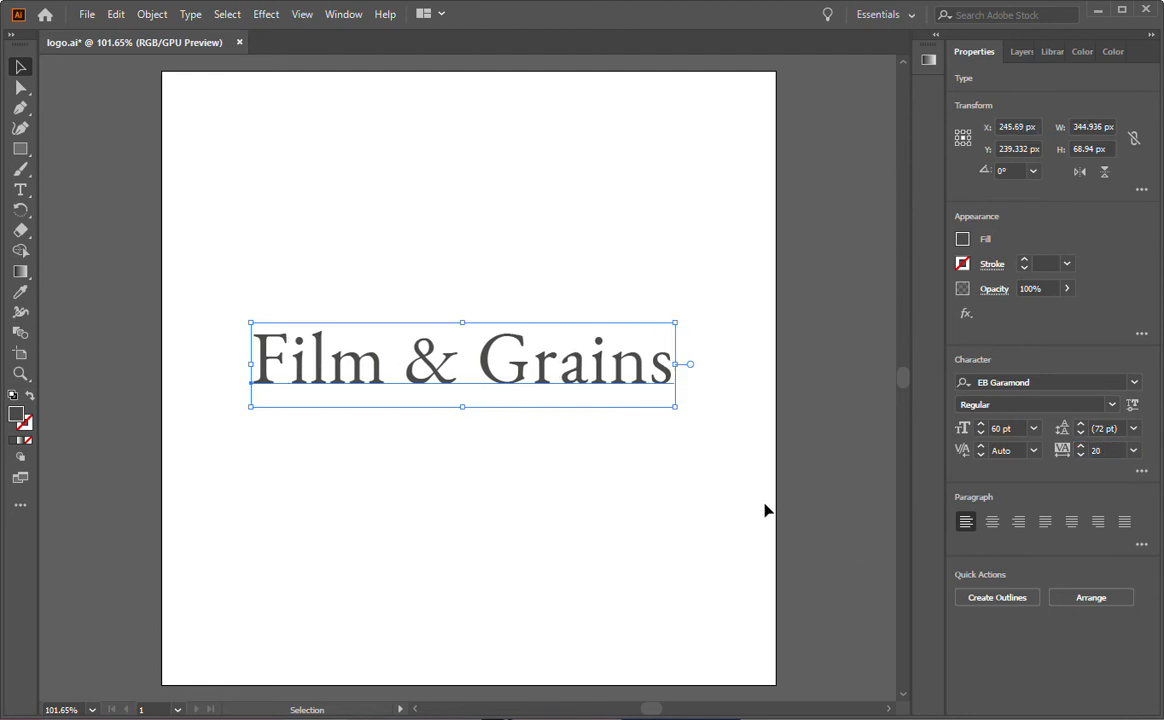
mouse_move(678, 410)
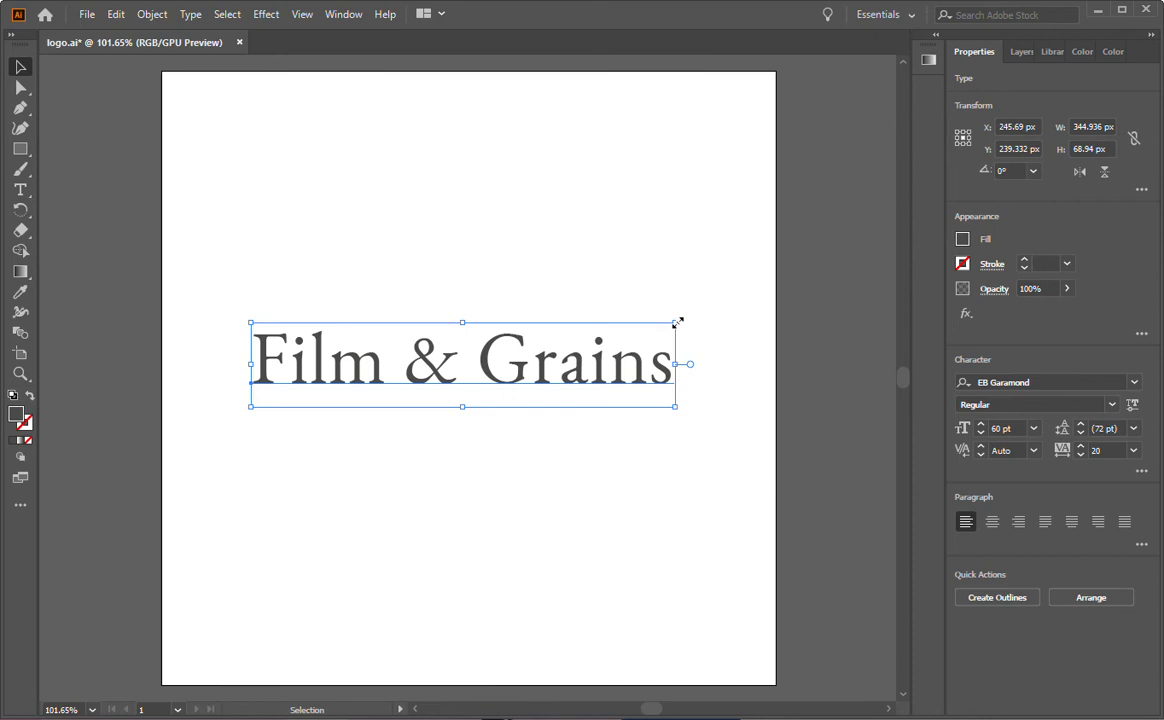
mouse_move(678, 409)
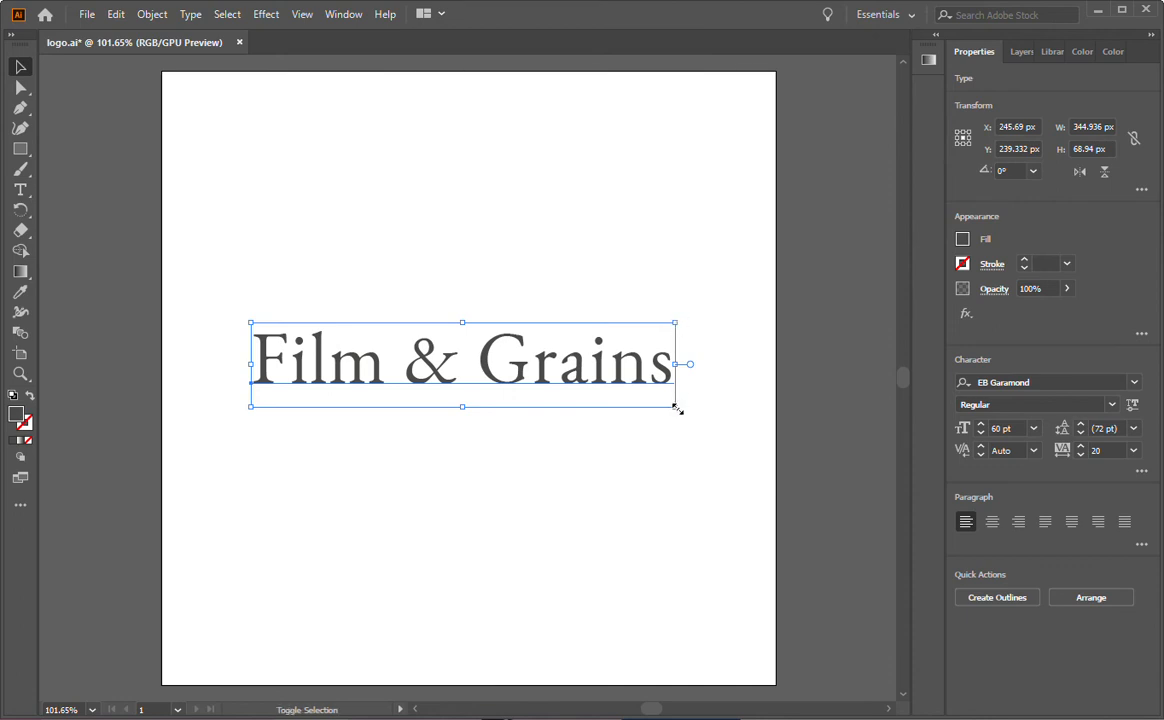
Shift-drag the wordmark's corner handles to scale it proportionally to about 76 pt.
left_click_drag(675, 406, 700, 420)
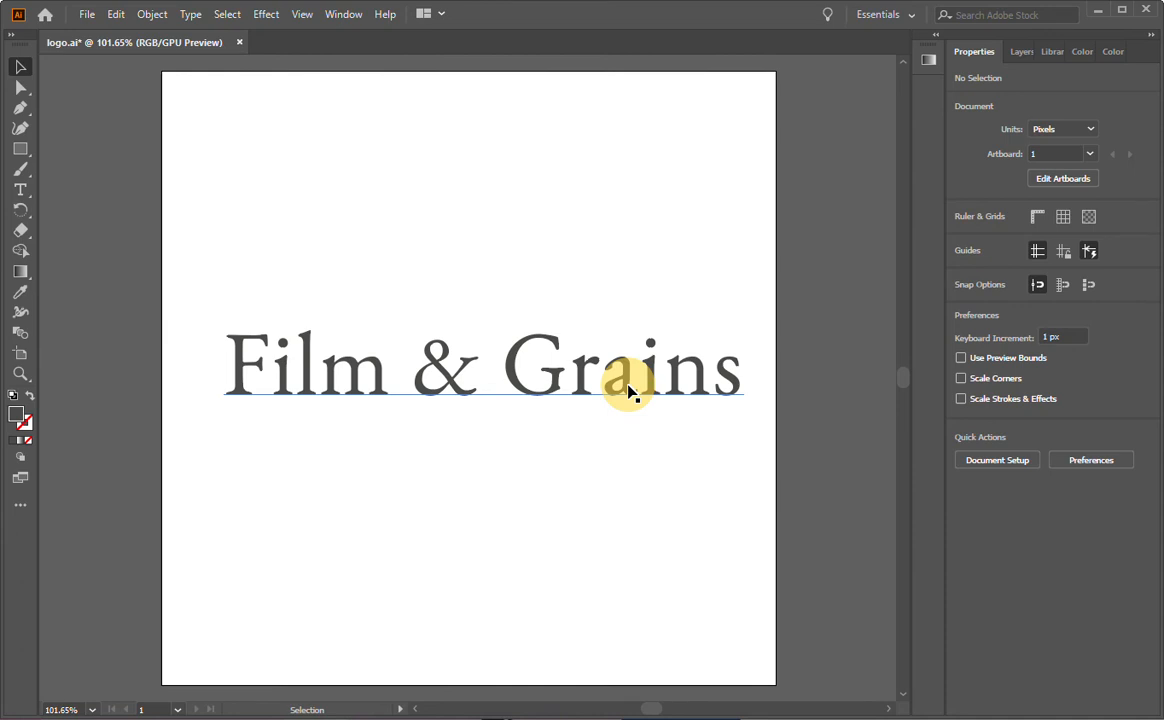
left_click(630, 390)
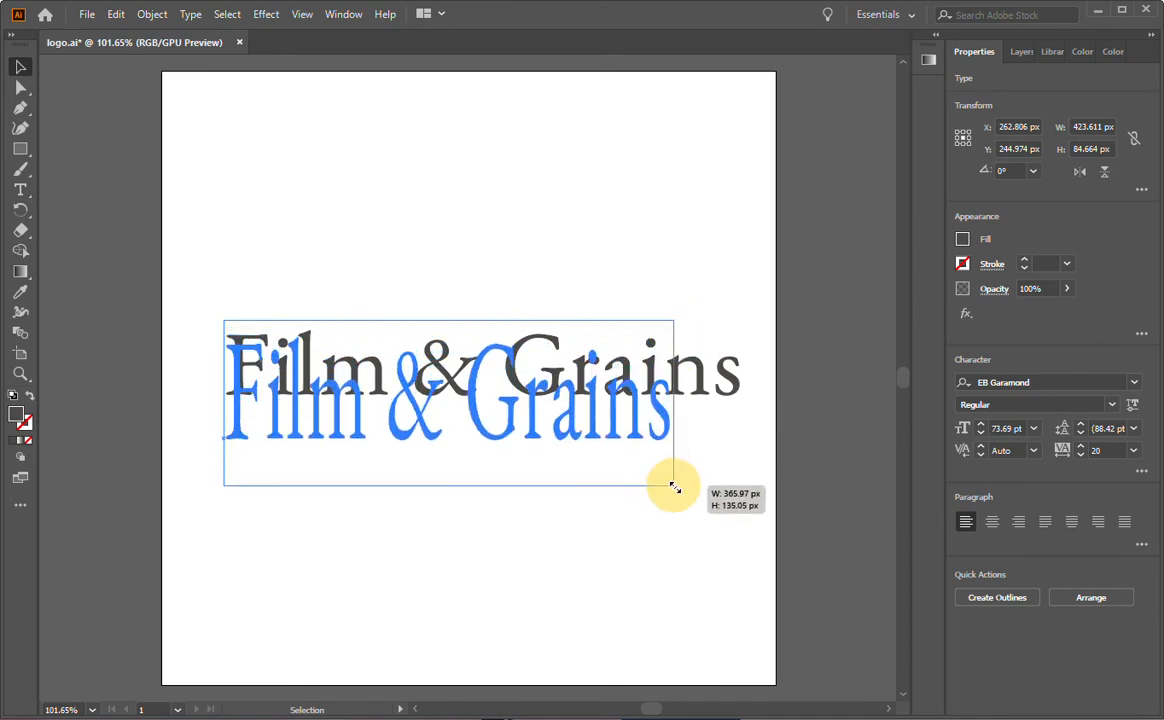
left_click_drag(675, 487, 712, 462)
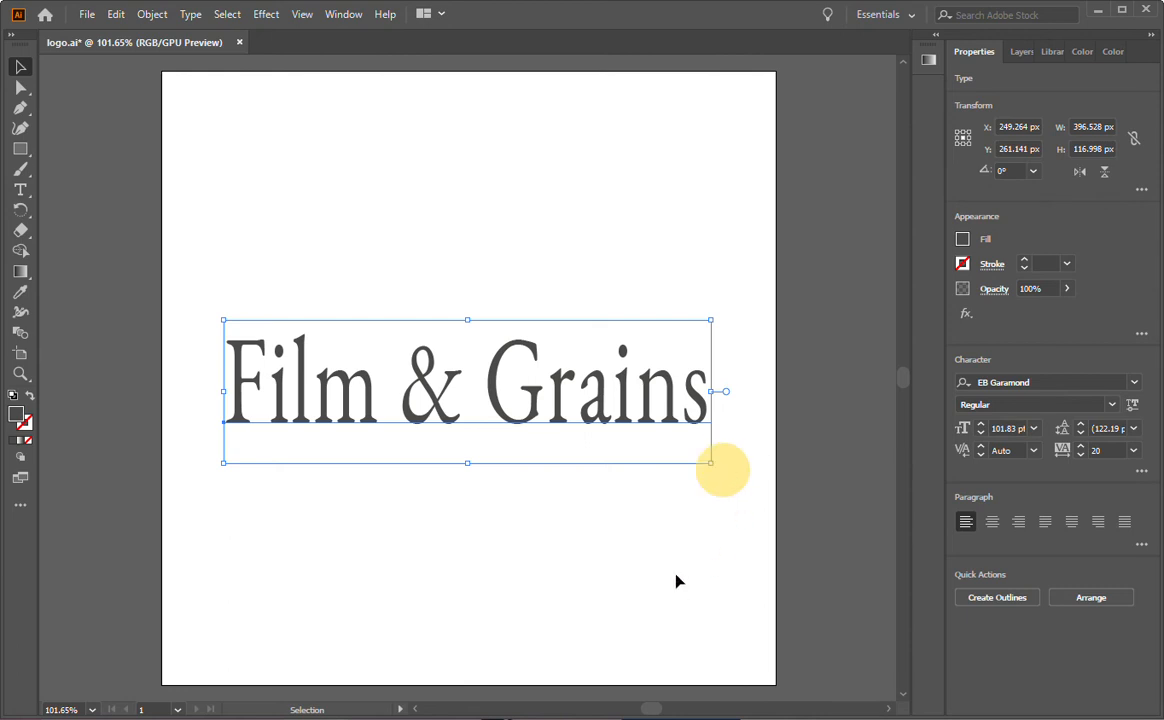
mouse_move(650, 547)
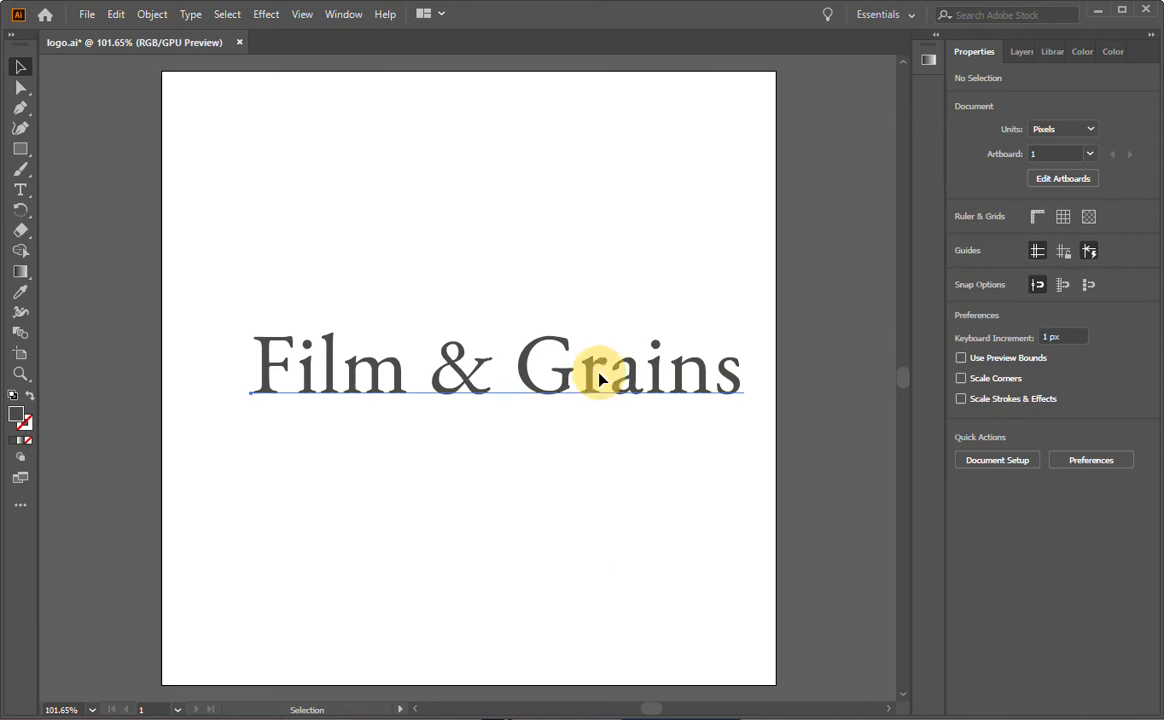
left_click(600, 367)
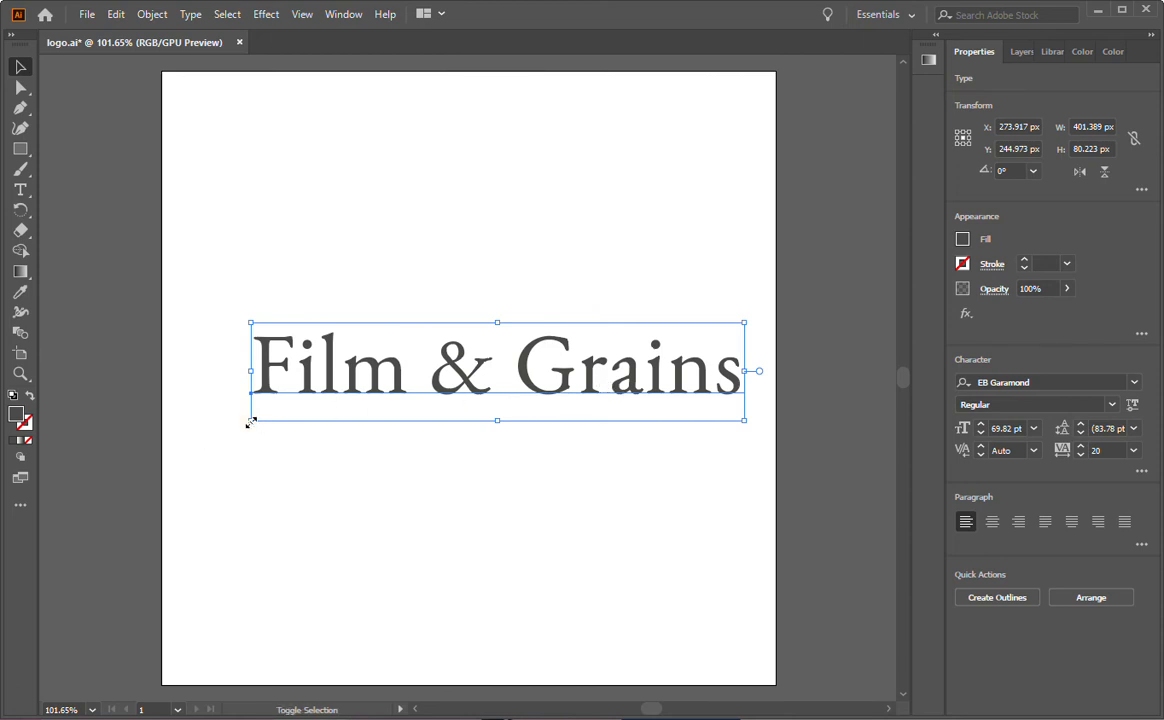
left_click(557, 502)
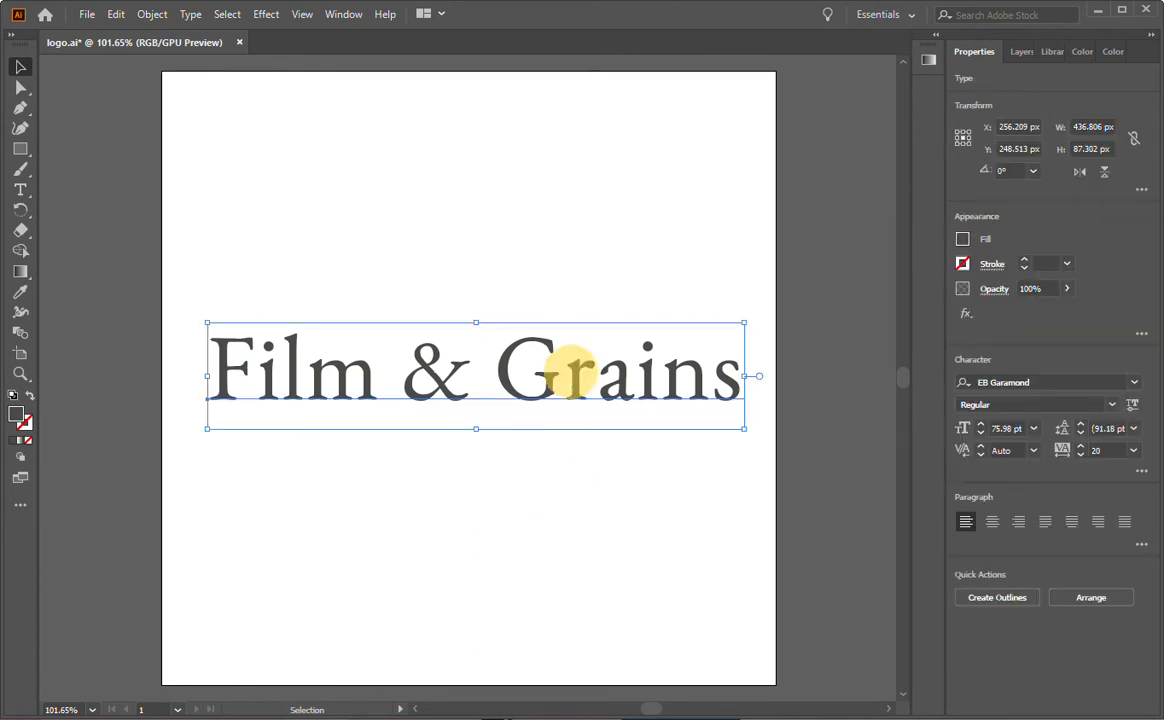
mouse_move(1141, 470)
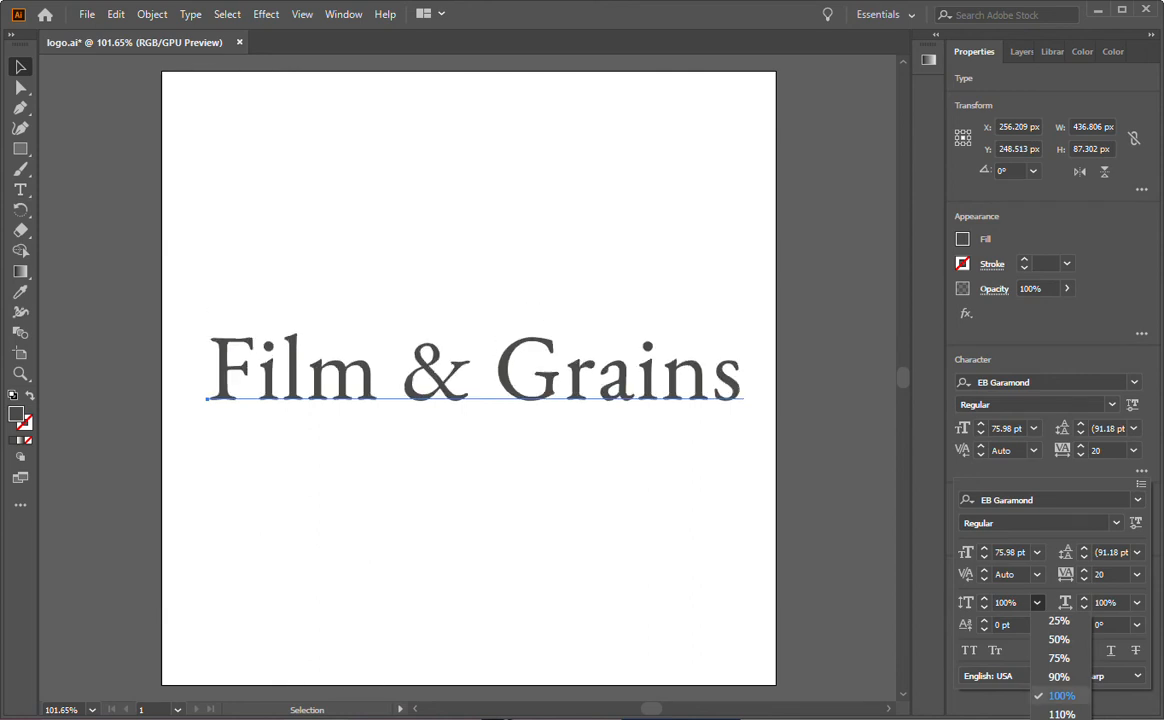
Keep vertical scale at 100% and shrink the all-caps FILM & GRAINS wordmark to fit the artboard.
left_click(1061, 695)
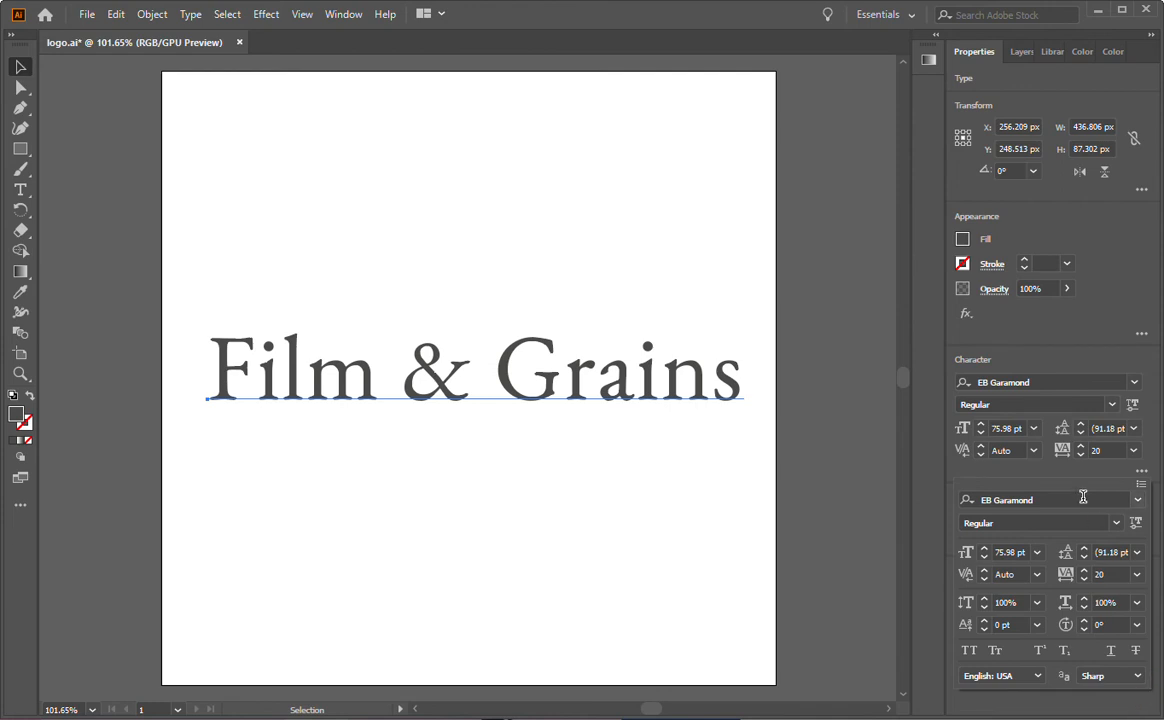
mouse_move(1083, 497)
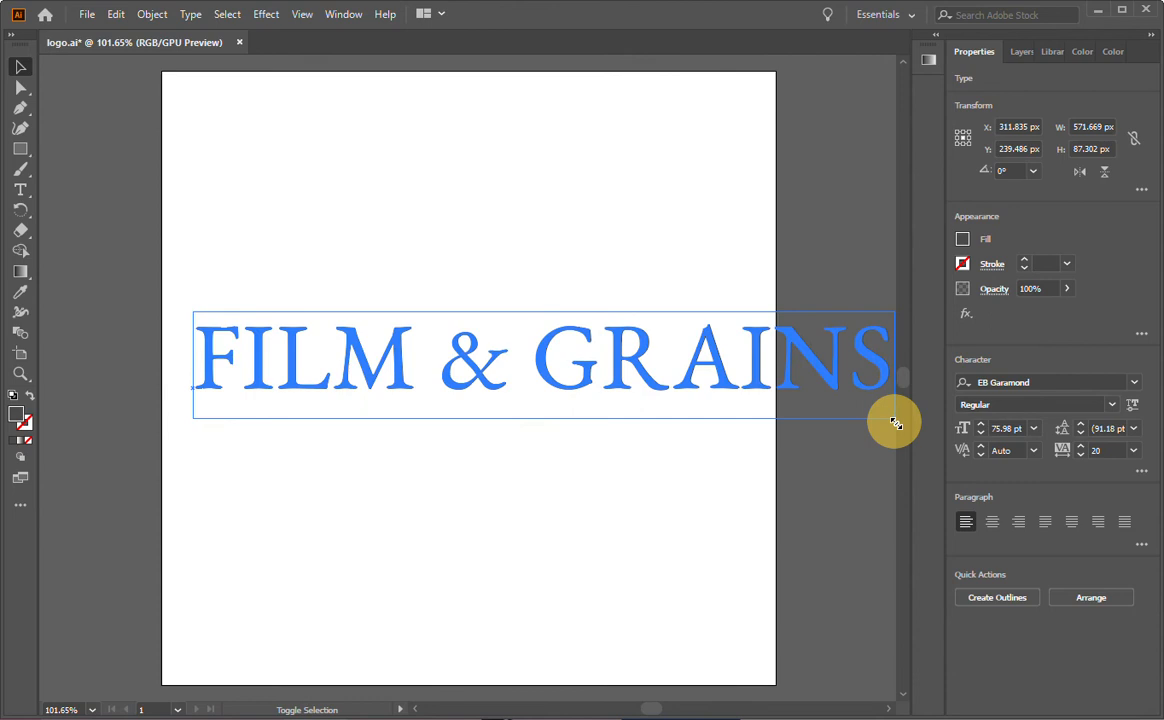
left_click_drag(893, 421, 783, 395)
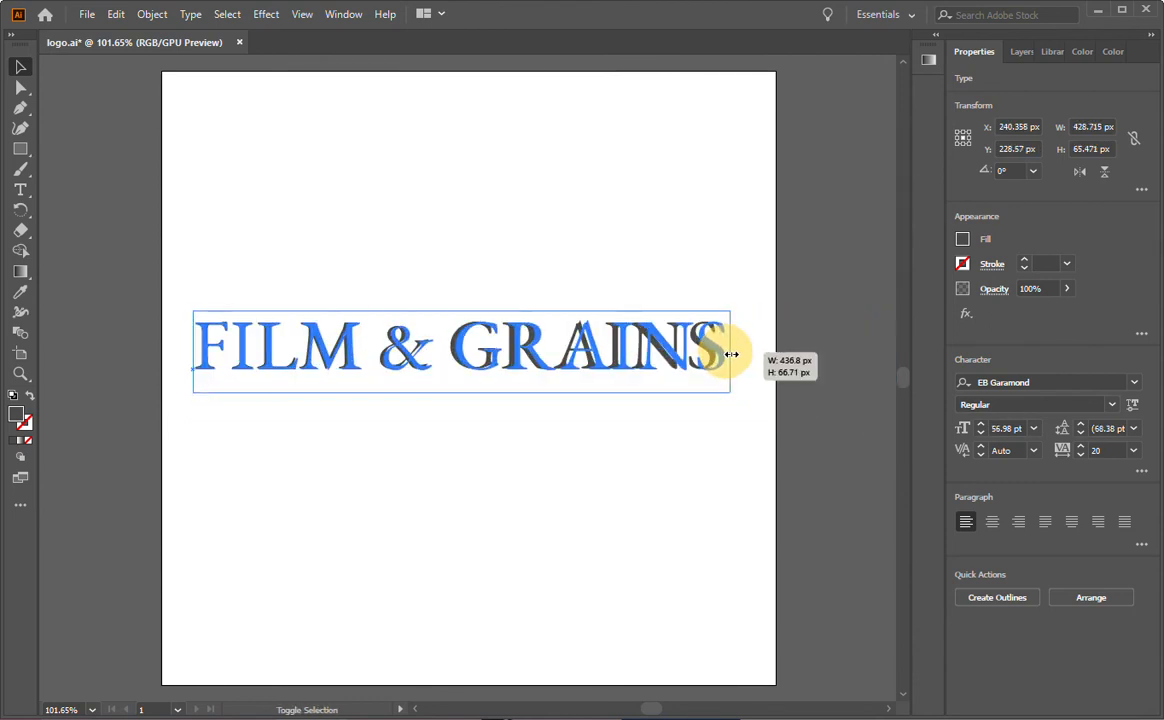
left_click(600, 530)
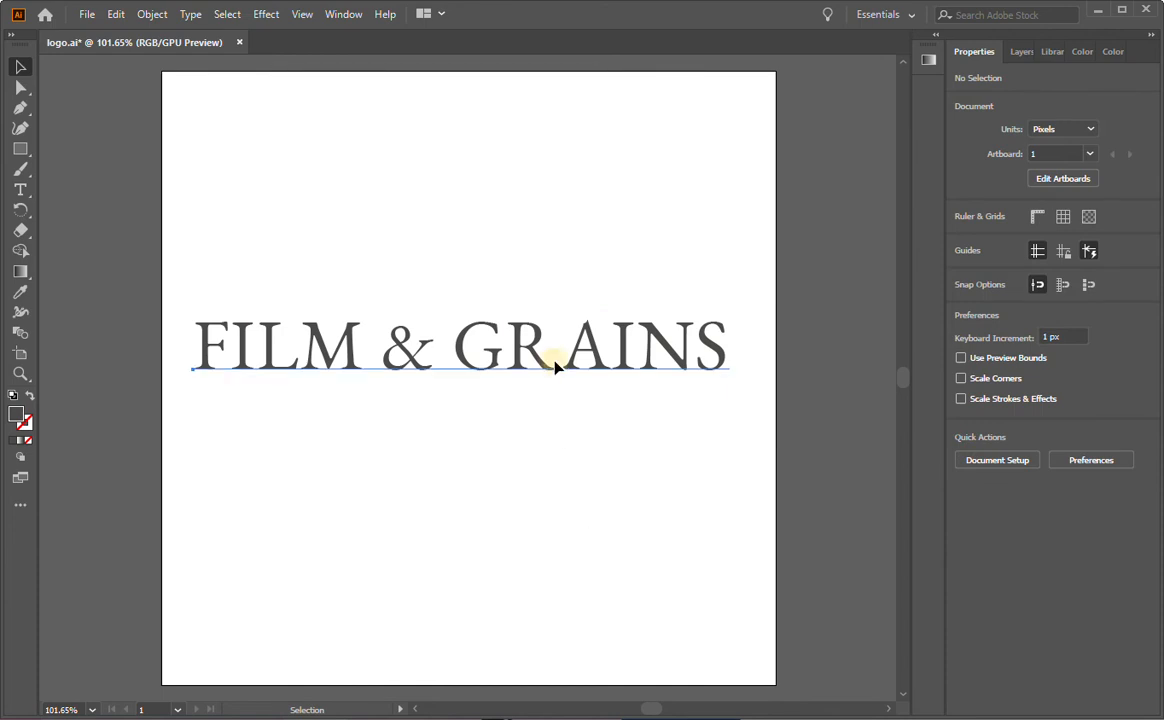
left_click(555, 347)
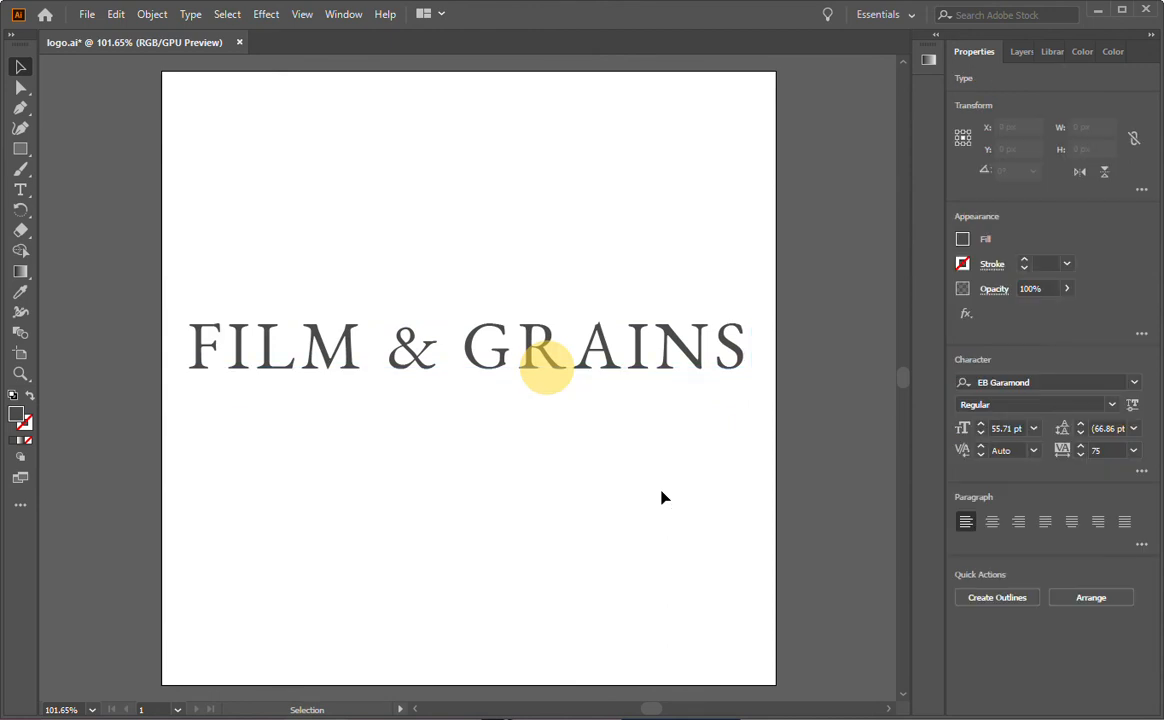
Select the FILM & GRAINS text and nudge it down toward the artboard's vertical center.
left_click(660, 491)
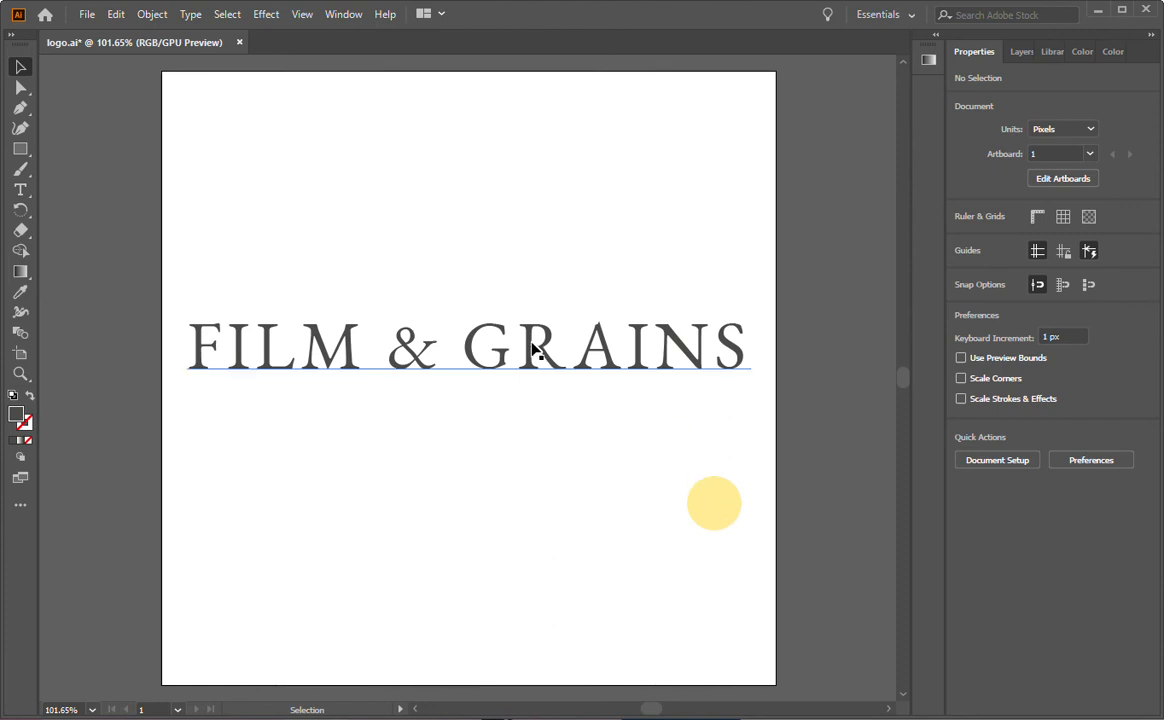
mouse_move(530, 363)
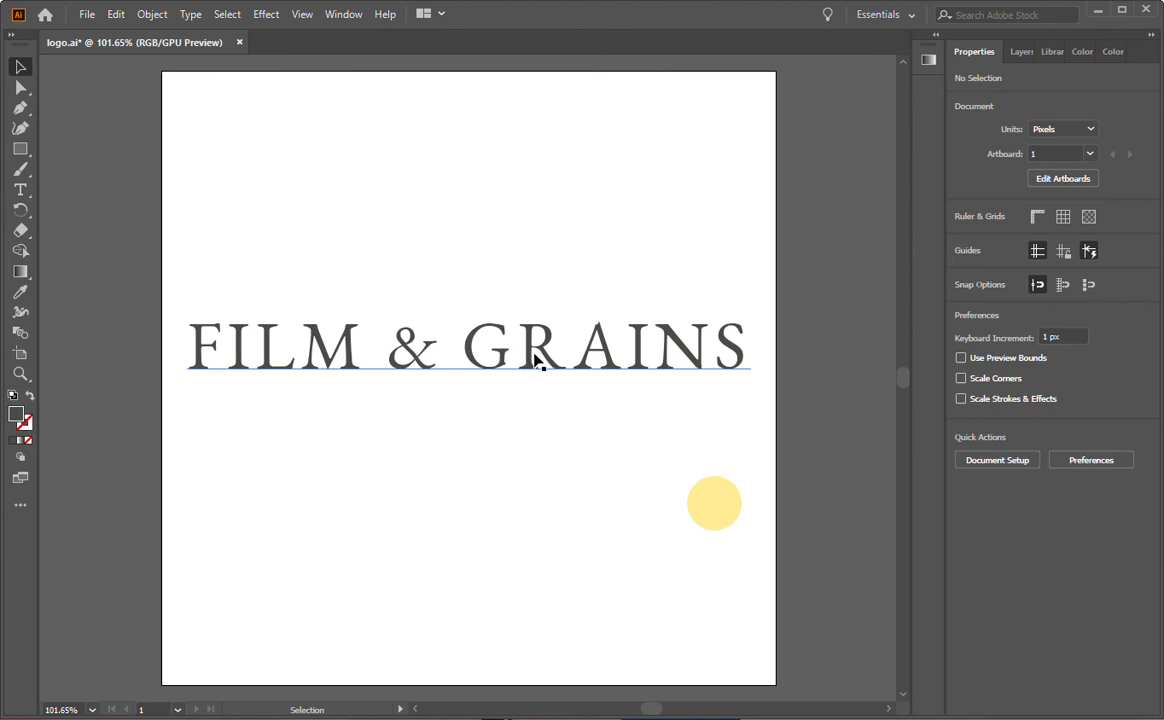
left_click(533, 347)
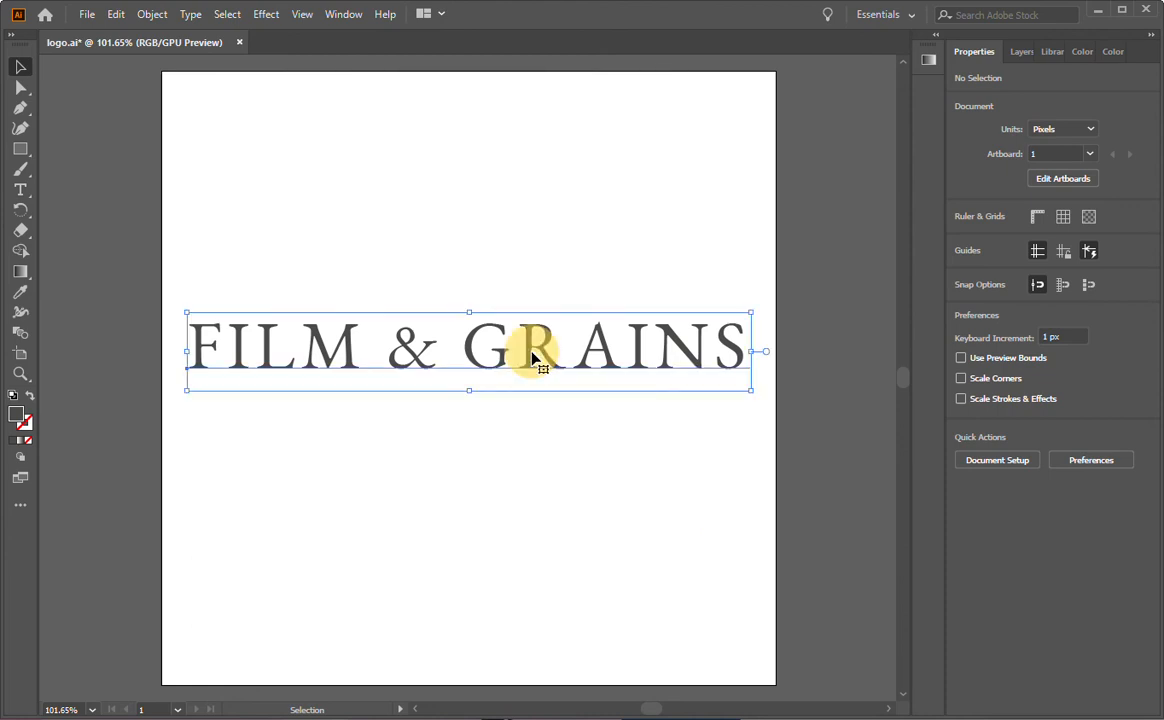
left_click(530, 348)
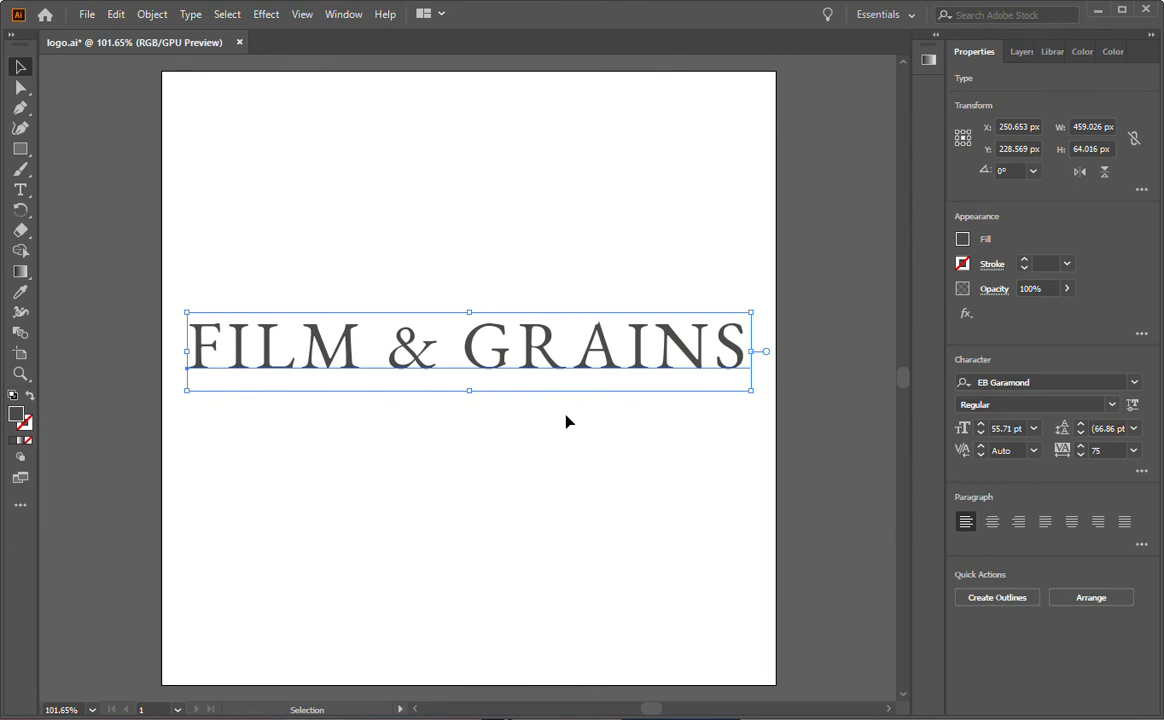
mouse_move(495, 383)
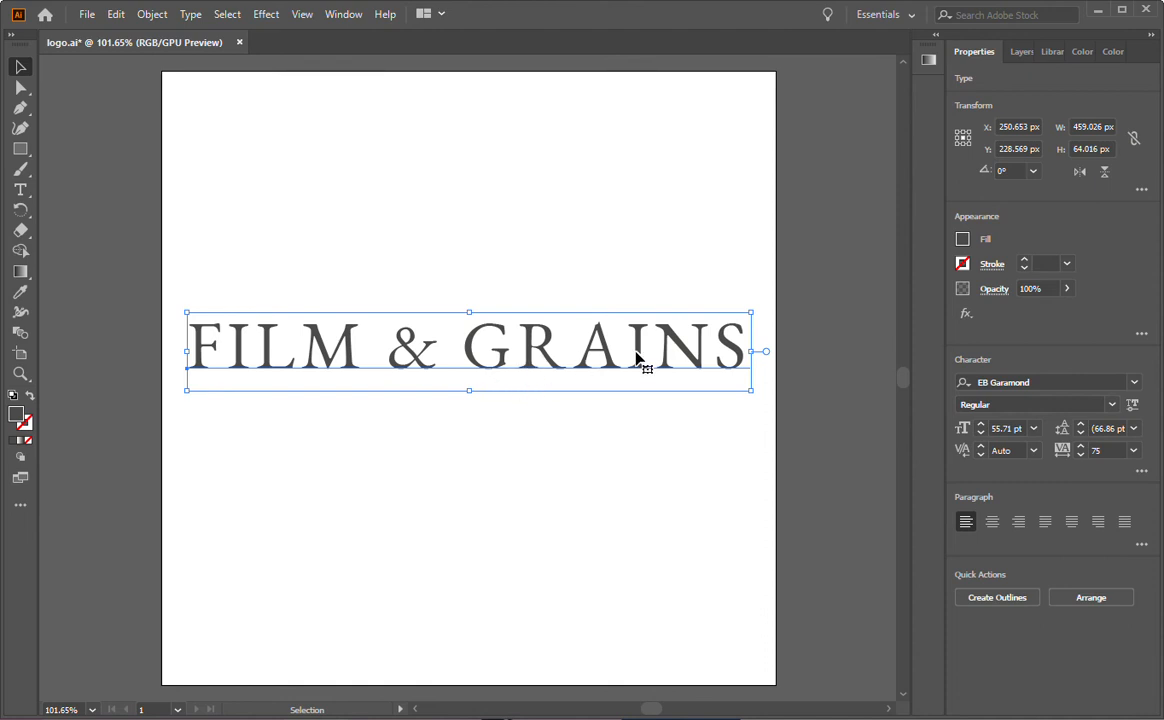
mouse_move(640, 412)
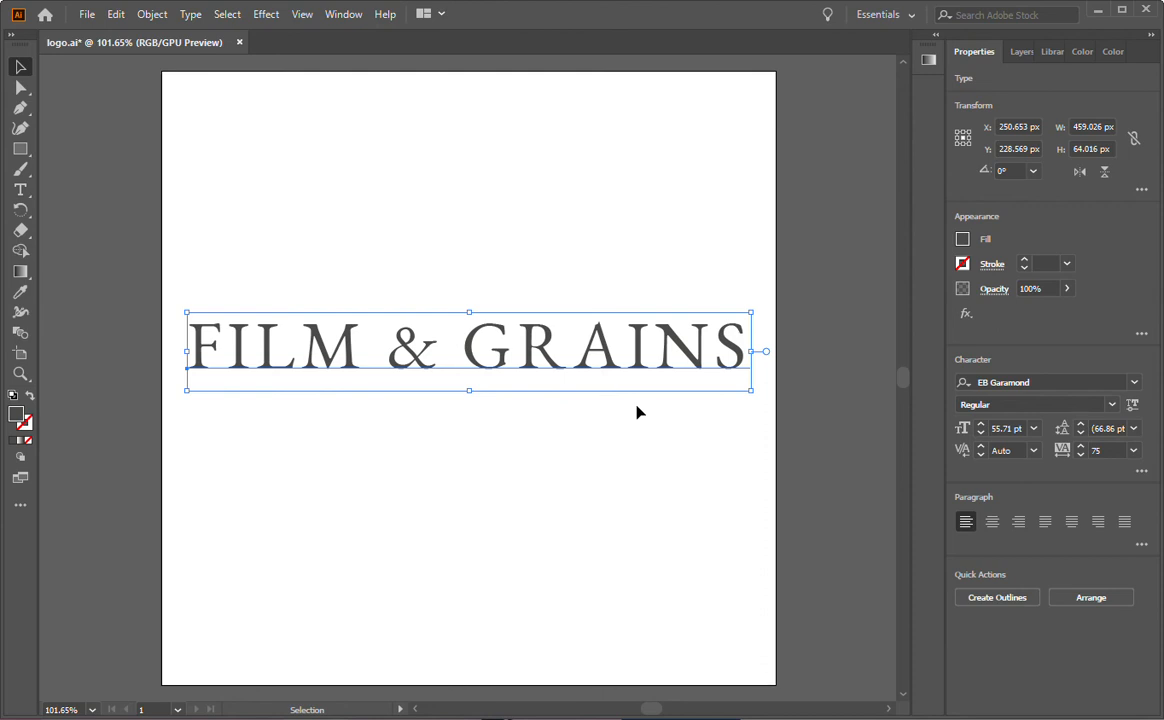
mouse_move(623, 421)
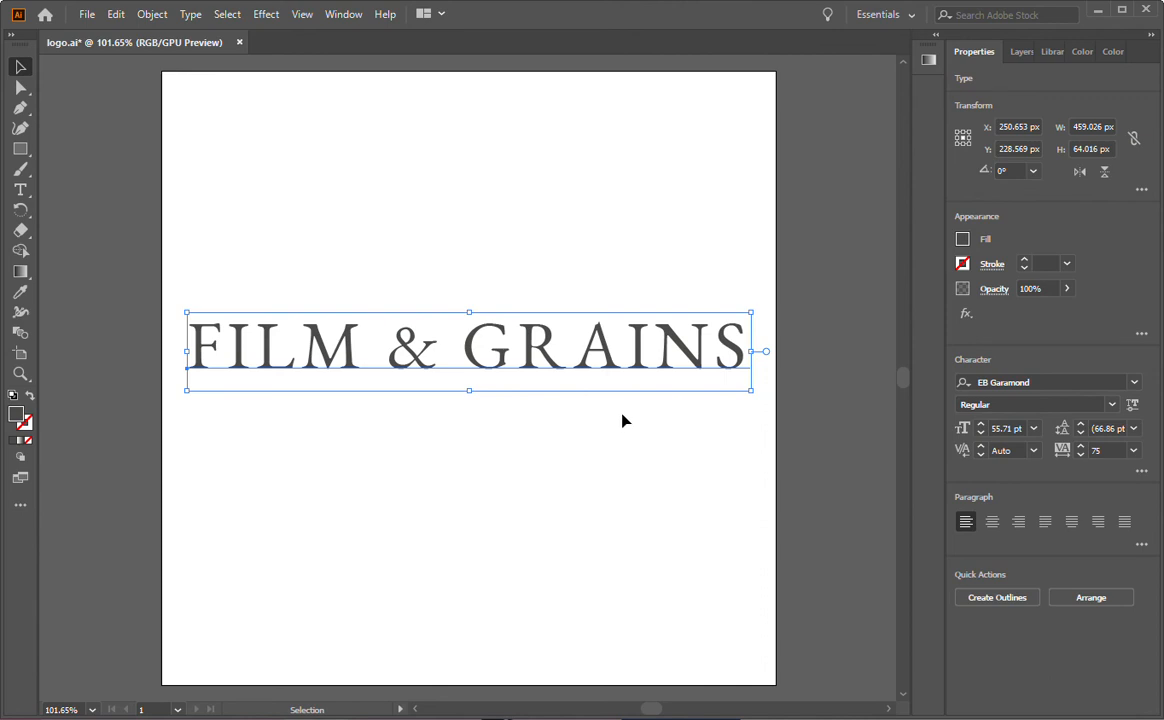
mouse_move(494, 378)
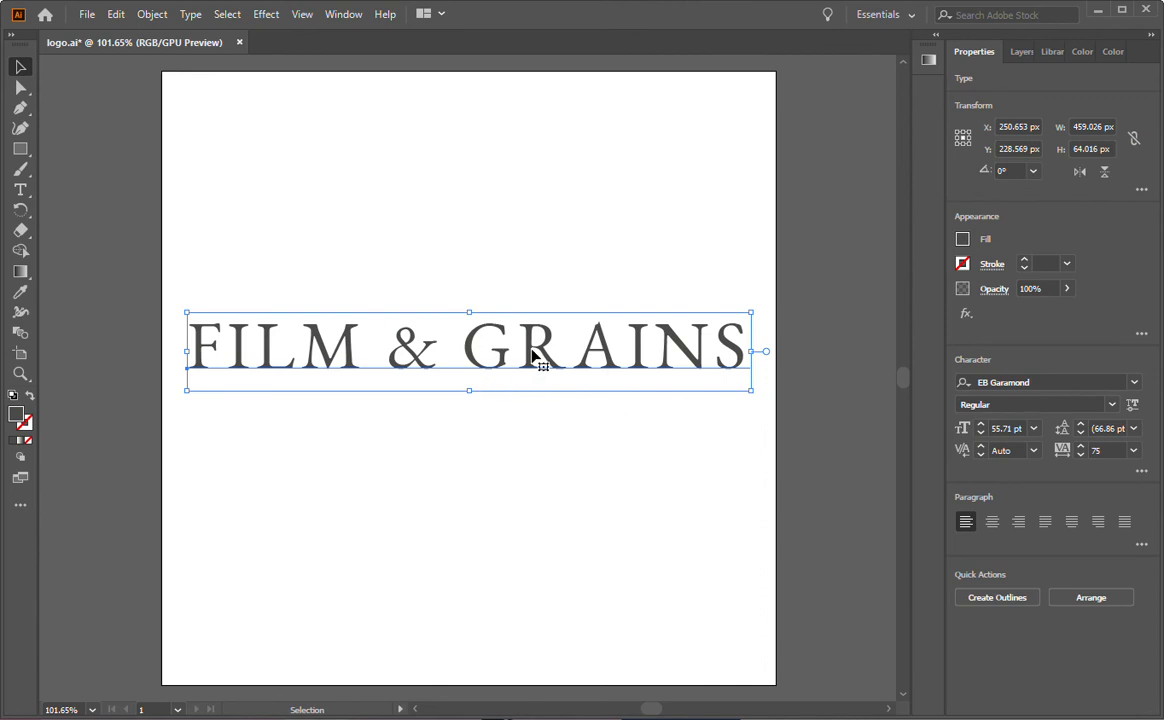
mouse_move(530, 365)
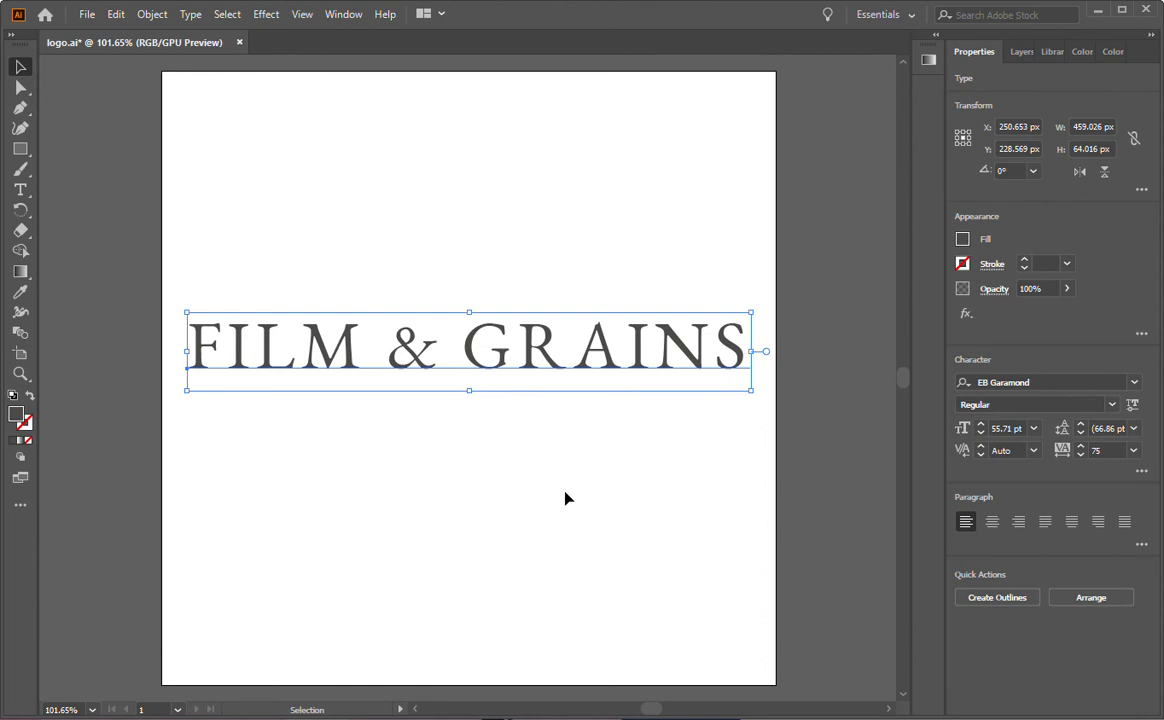
left_click_drag(470, 350, 480, 357)
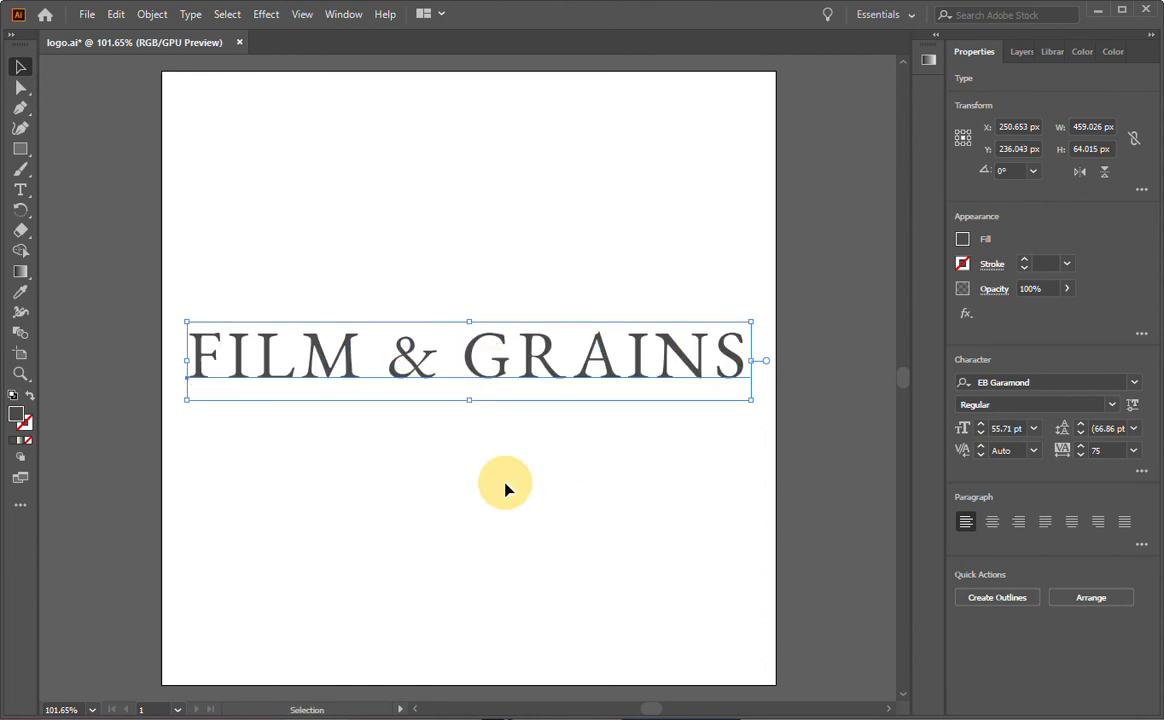
mouse_move(505, 370)
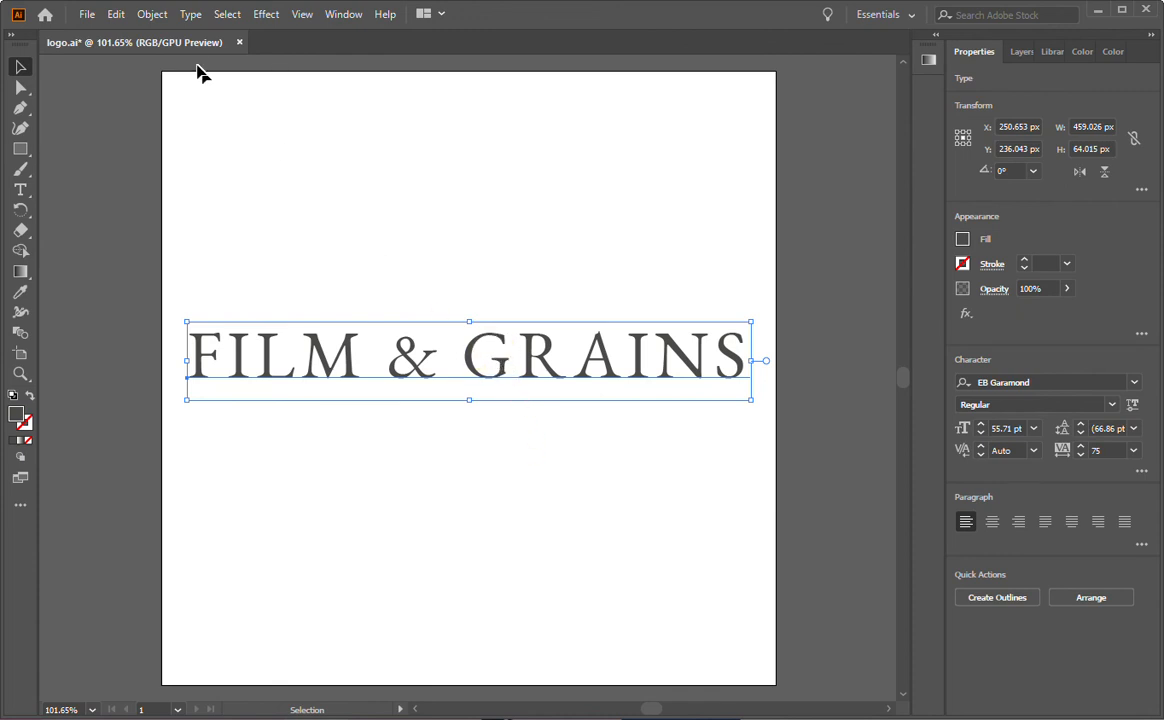
Expand the FILM & GRAINS text into outline shapes and scale the group slightly wider.
left_click(152, 14)
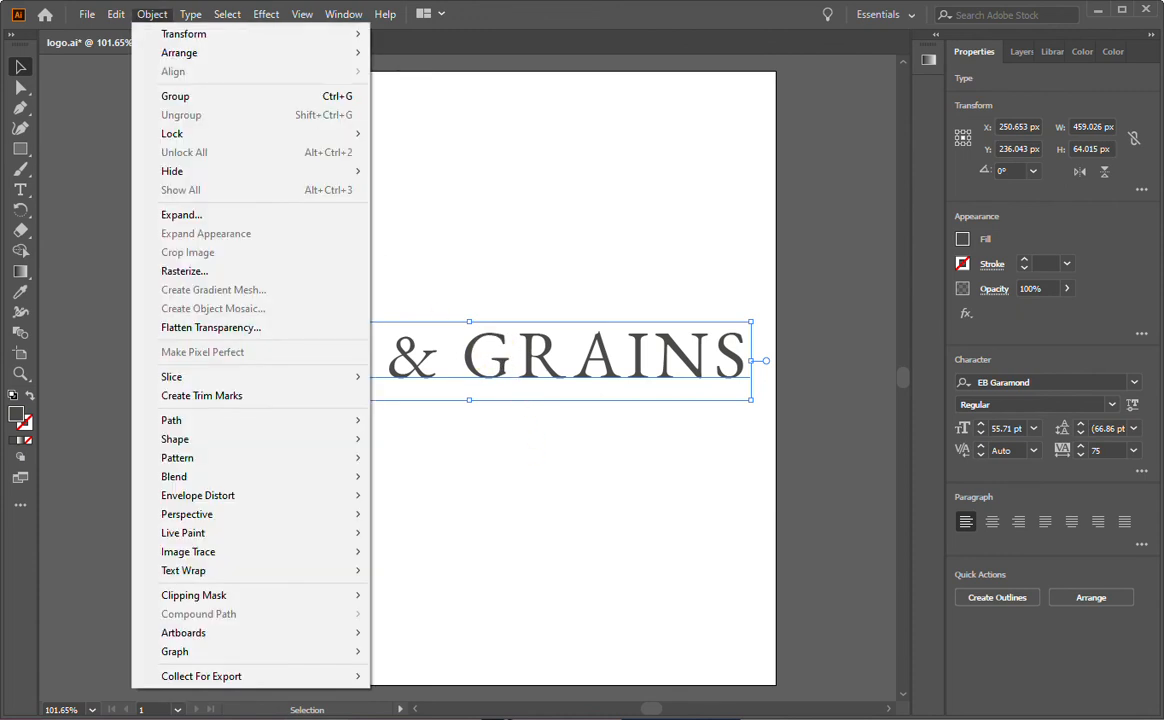
mouse_move(181, 214)
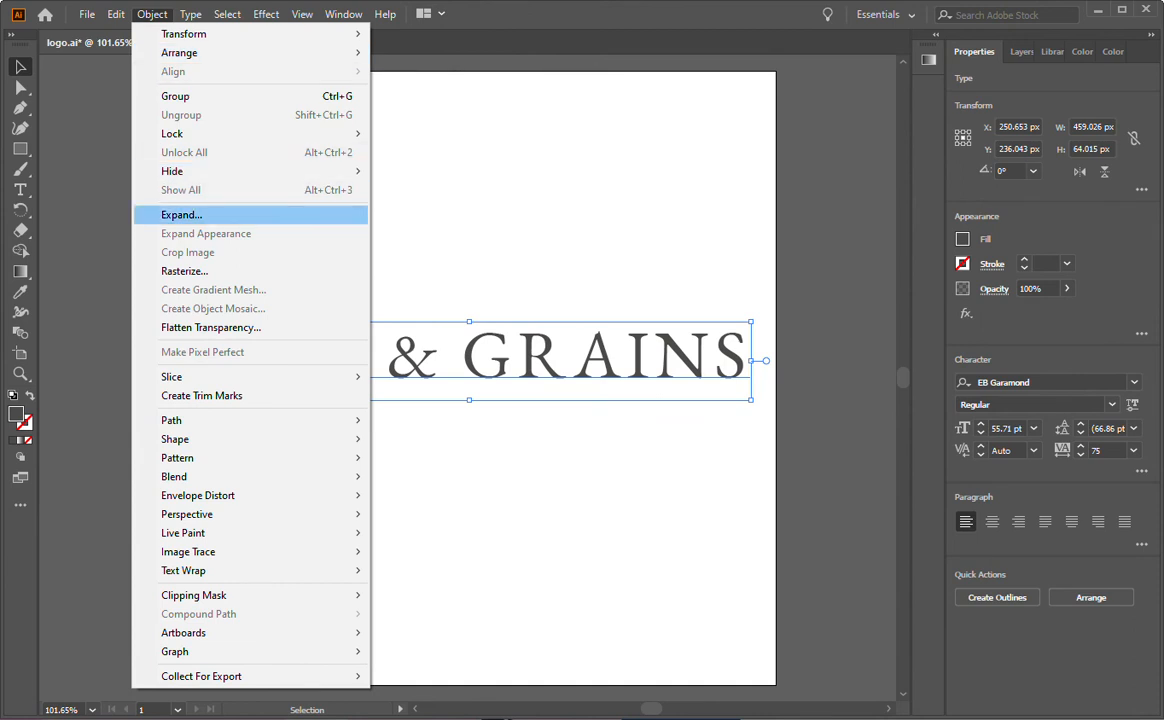
left_click(181, 214)
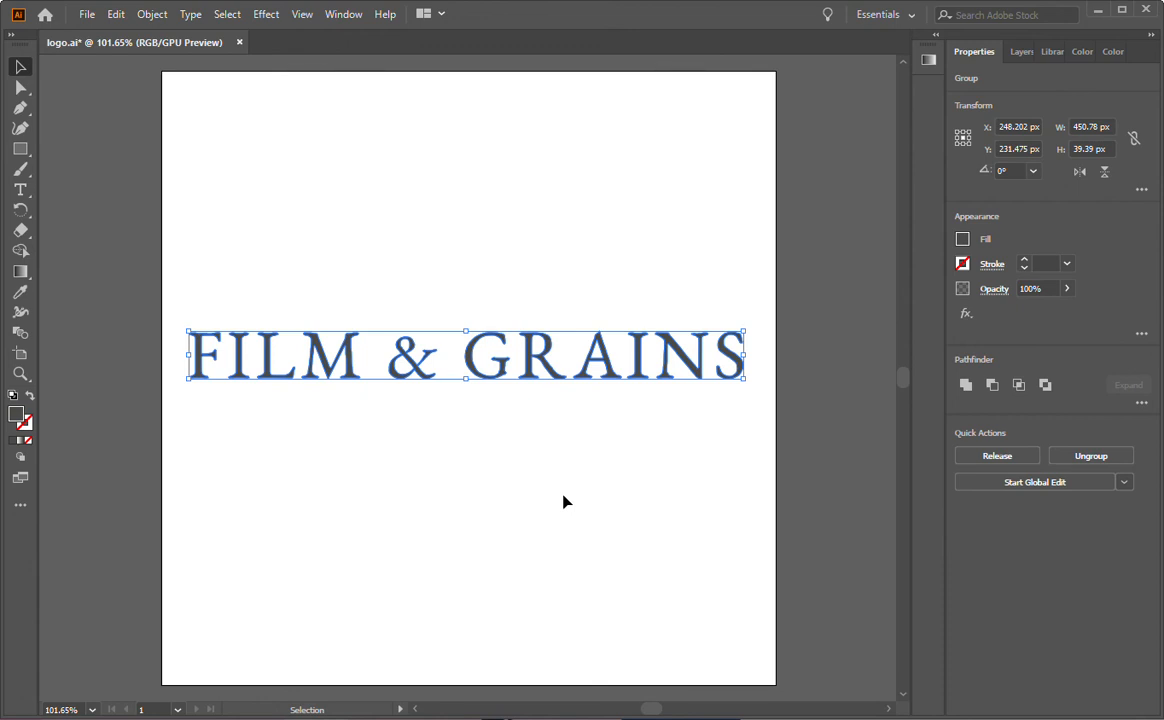
mouse_move(758, 395)
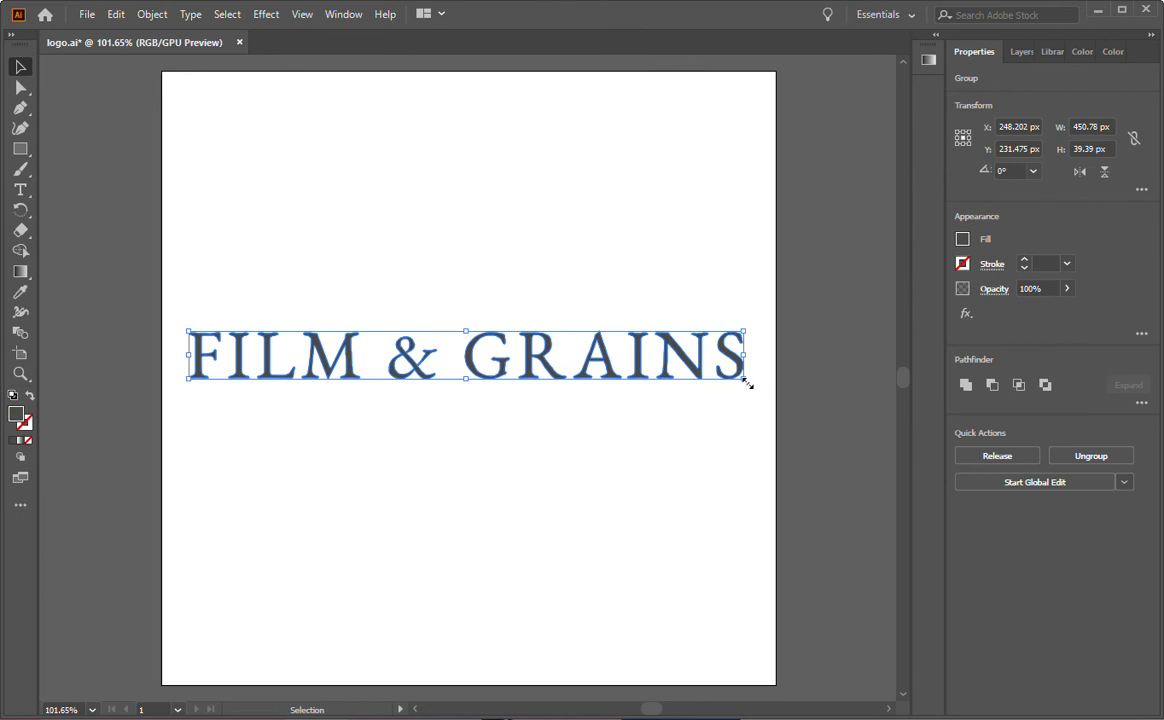
left_click_drag(745, 383, 505, 355)
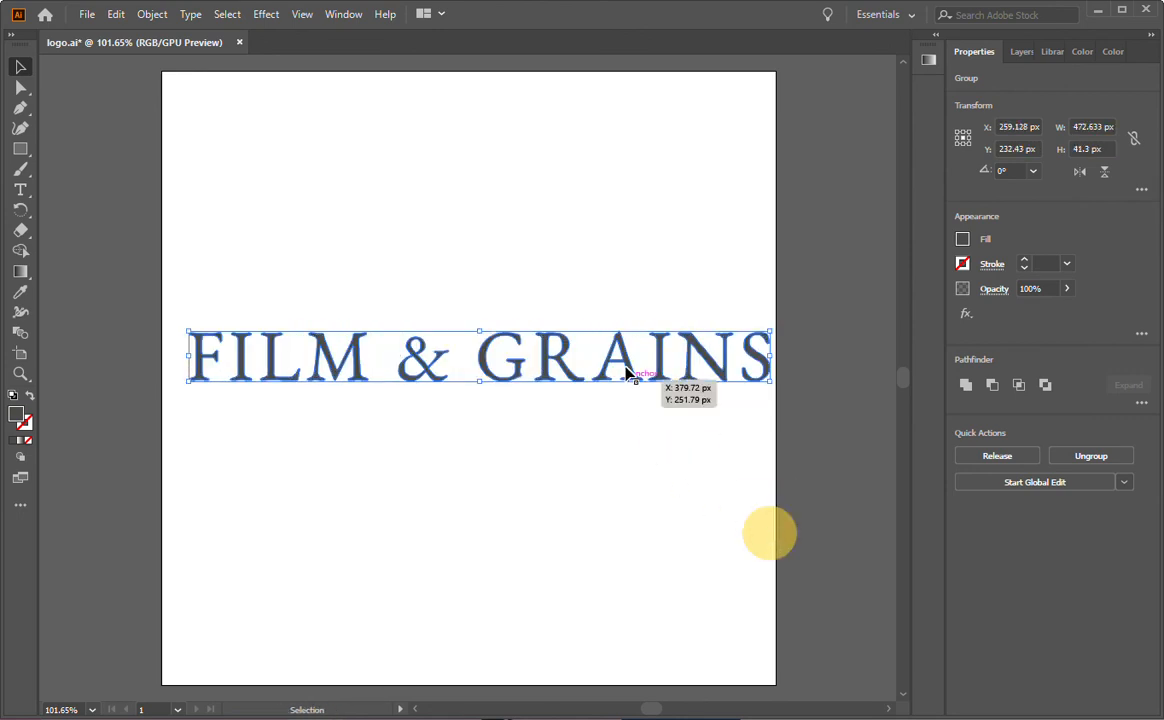
left_click(610, 278)
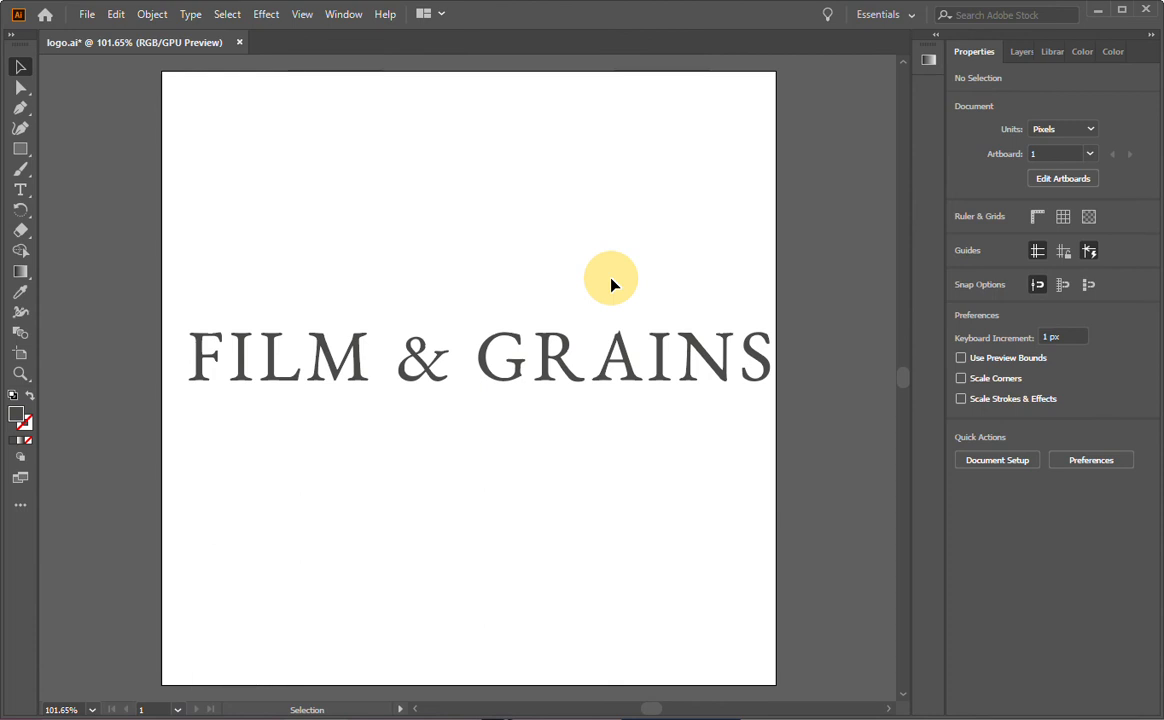
mouse_move(628, 370)
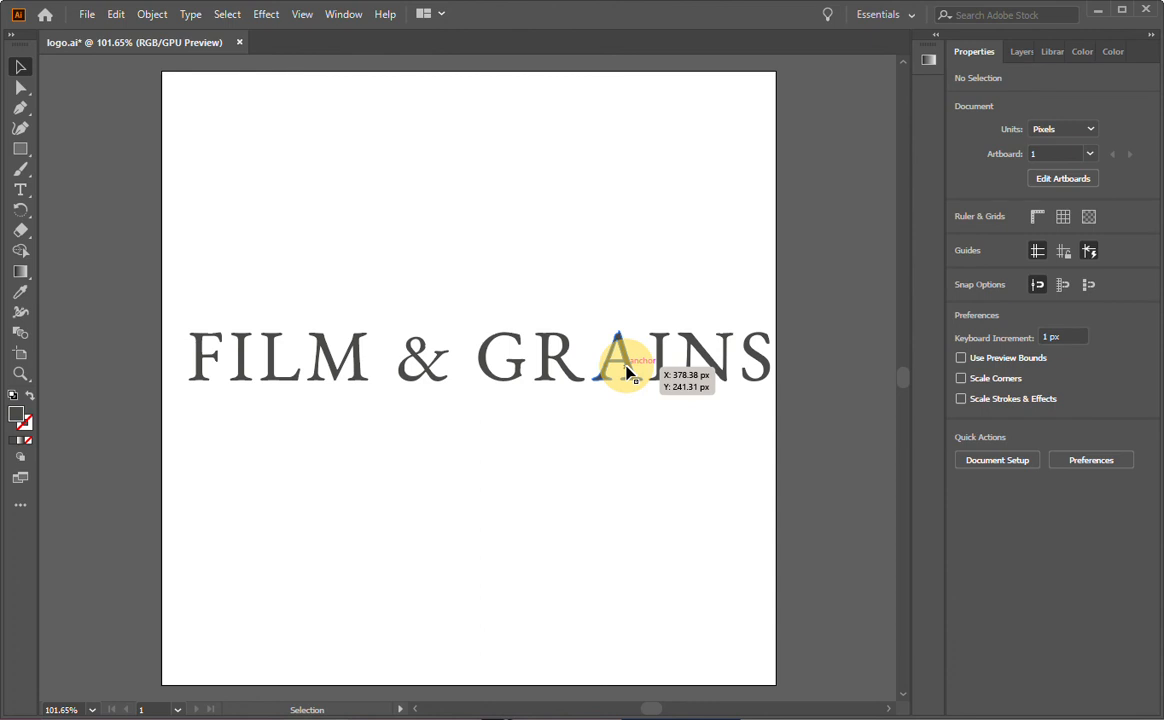
mouse_move(617, 270)
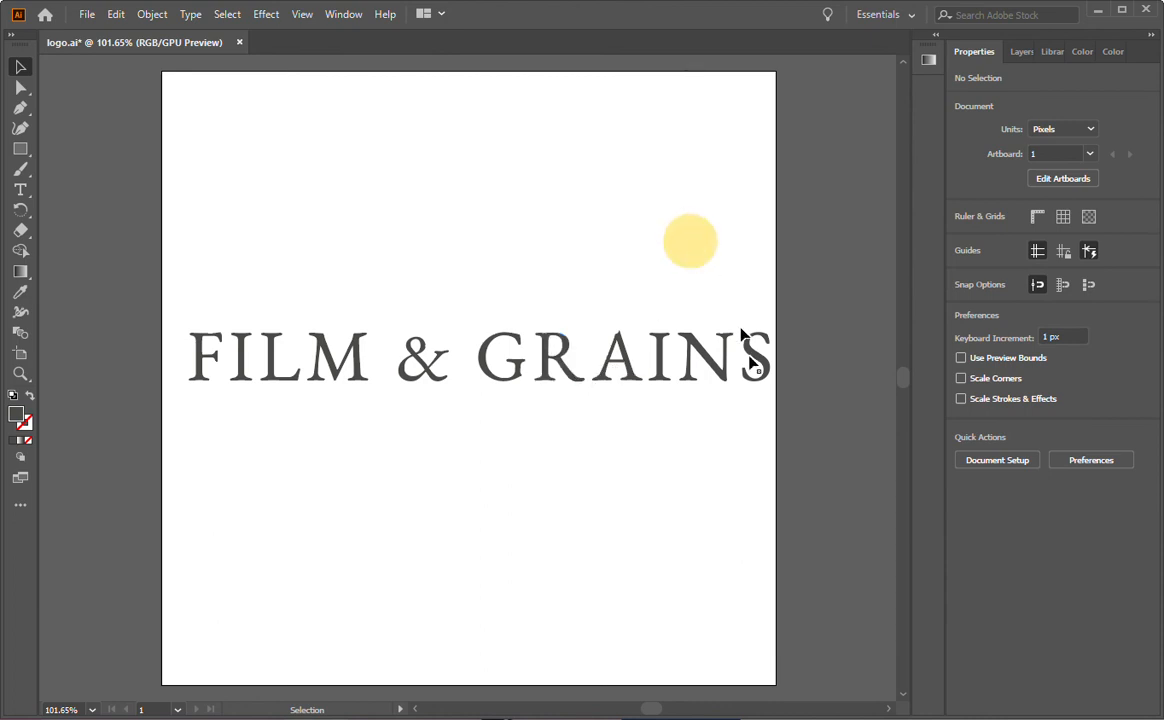
left_click(478, 356)
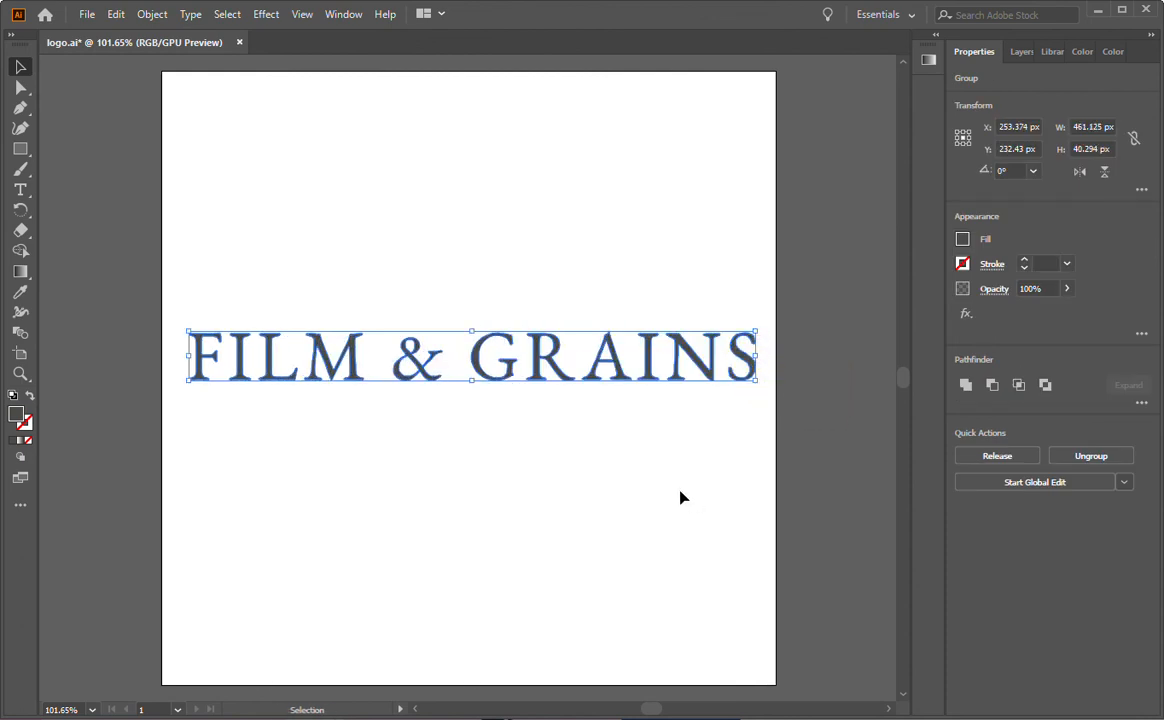
left_click(683, 497)
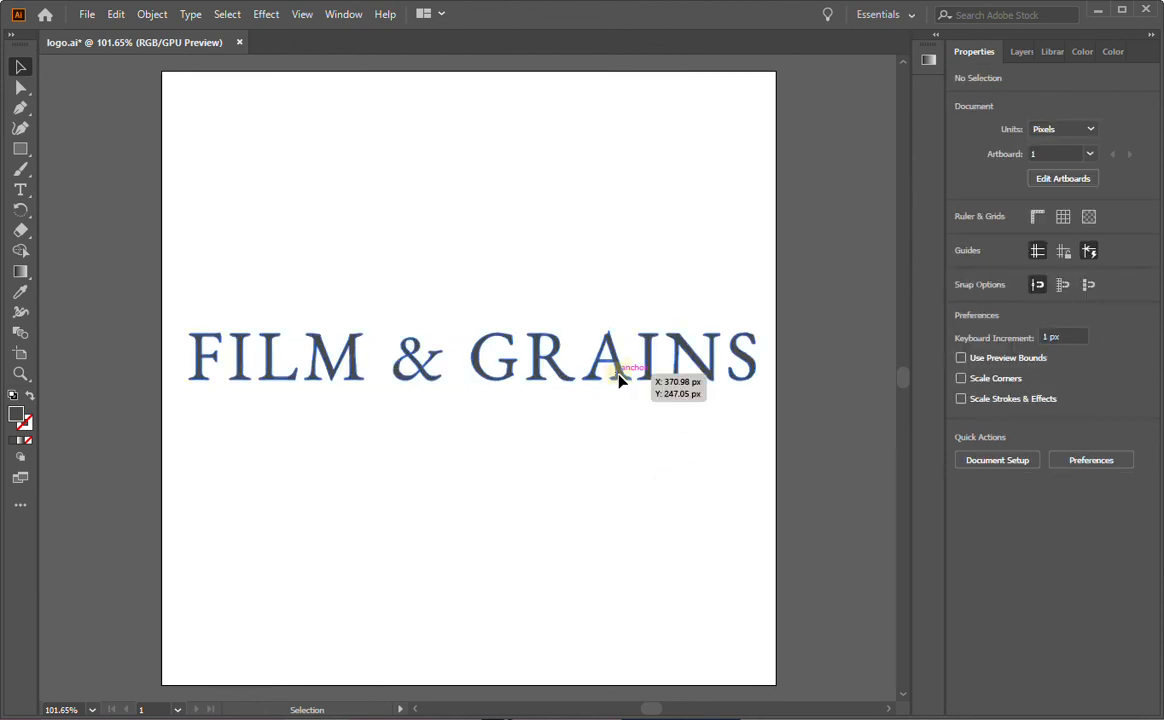
left_click(470, 357)
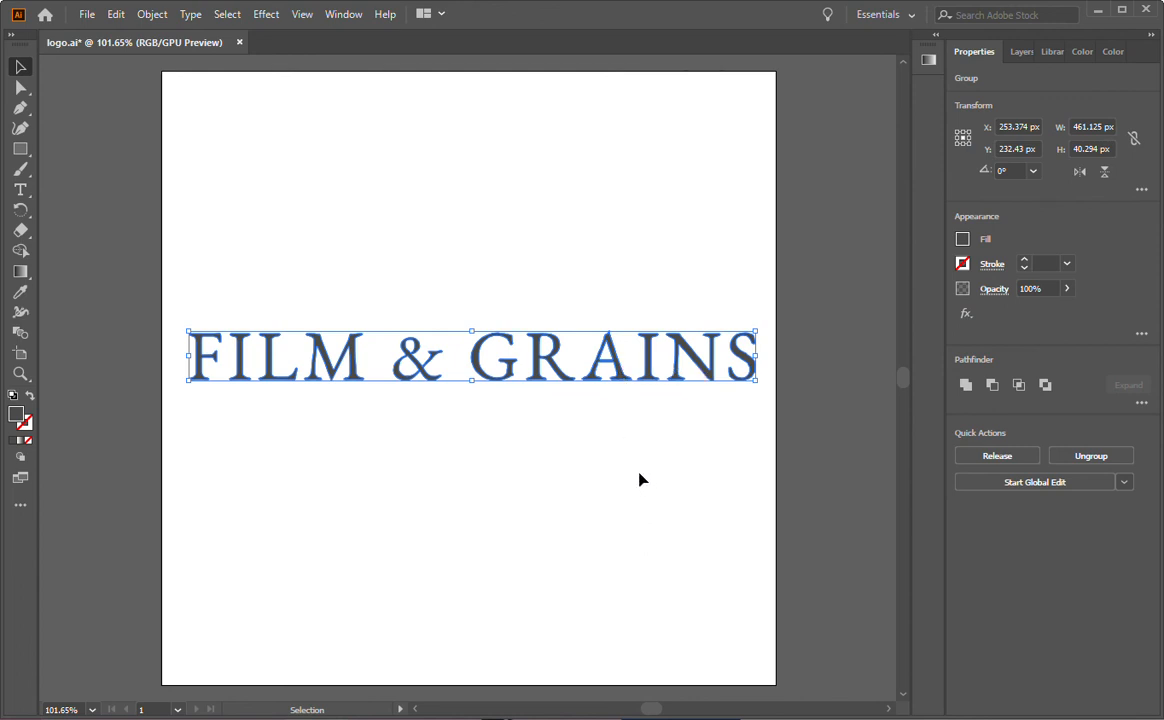
mouse_move(616, 364)
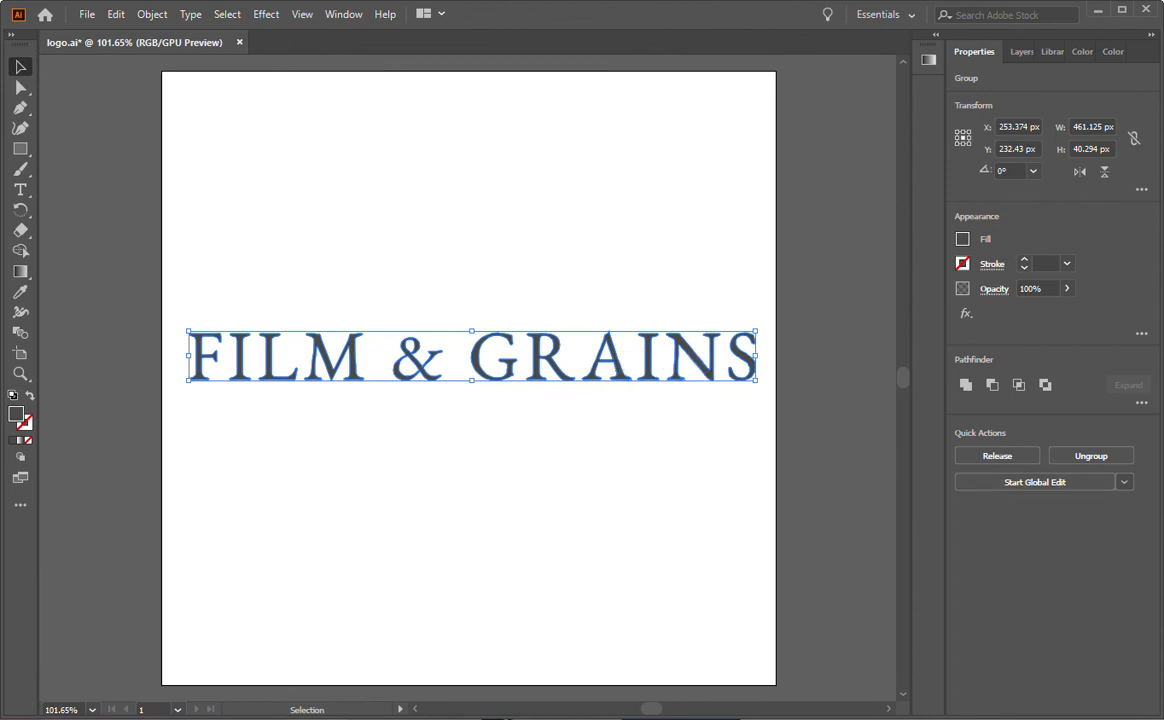
mouse_move(1091, 456)
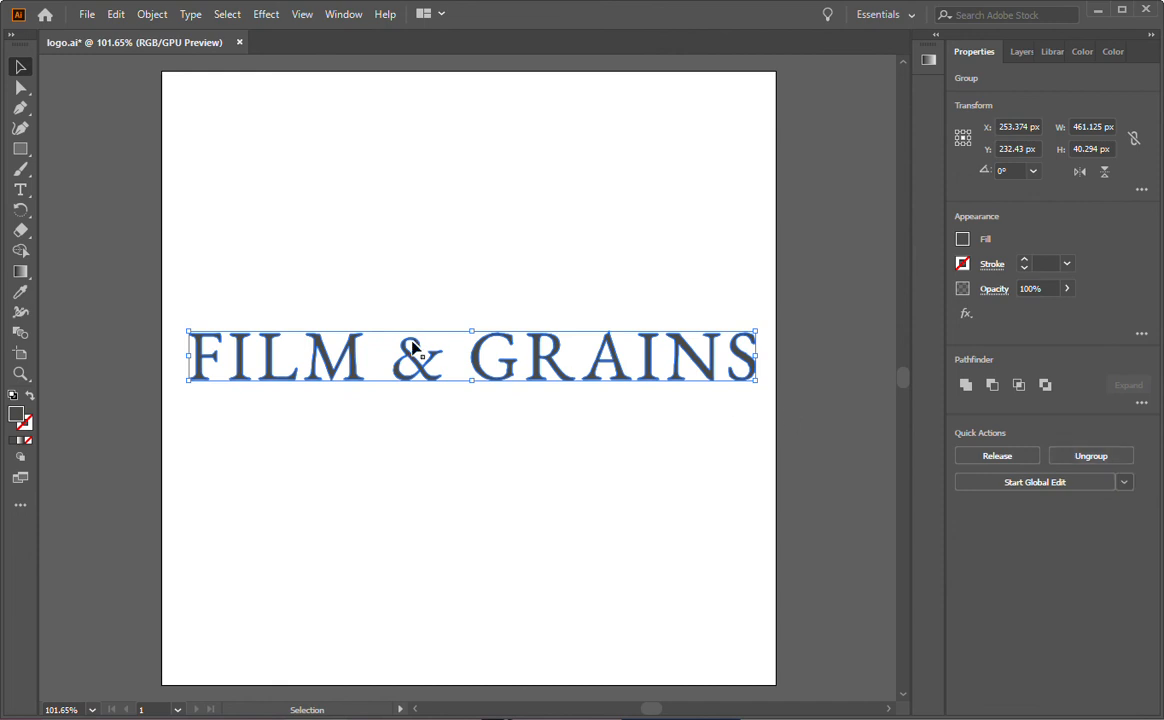
mouse_move(698, 402)
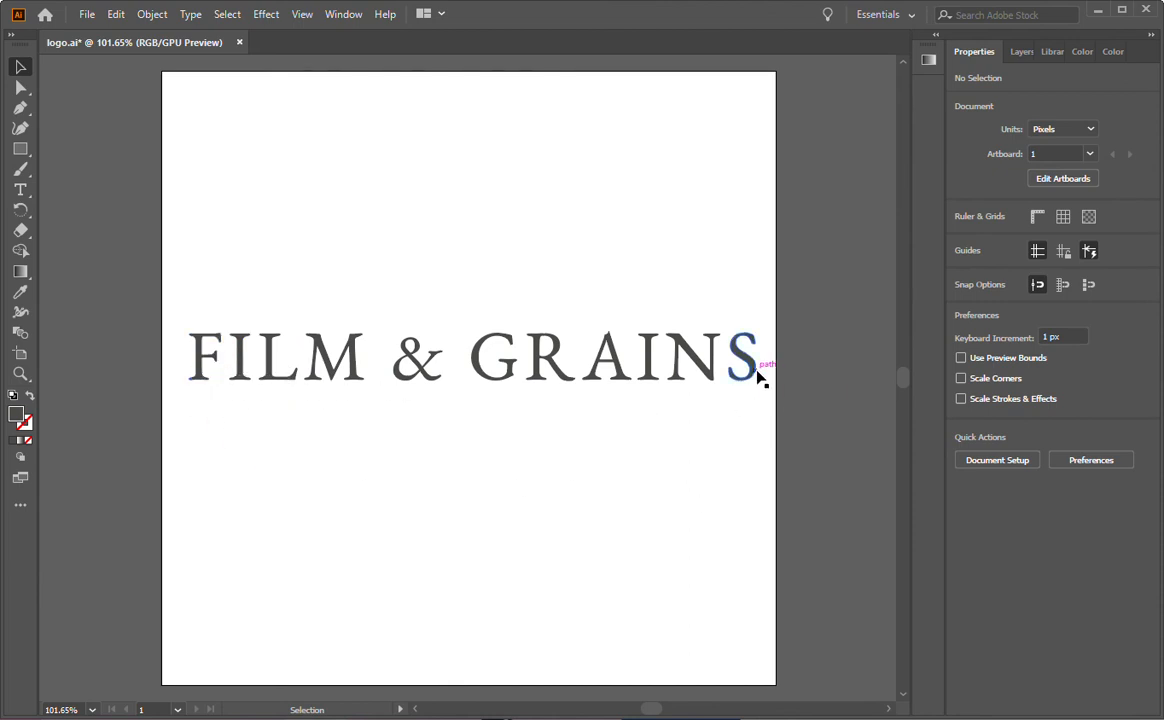
mouse_move(750, 370)
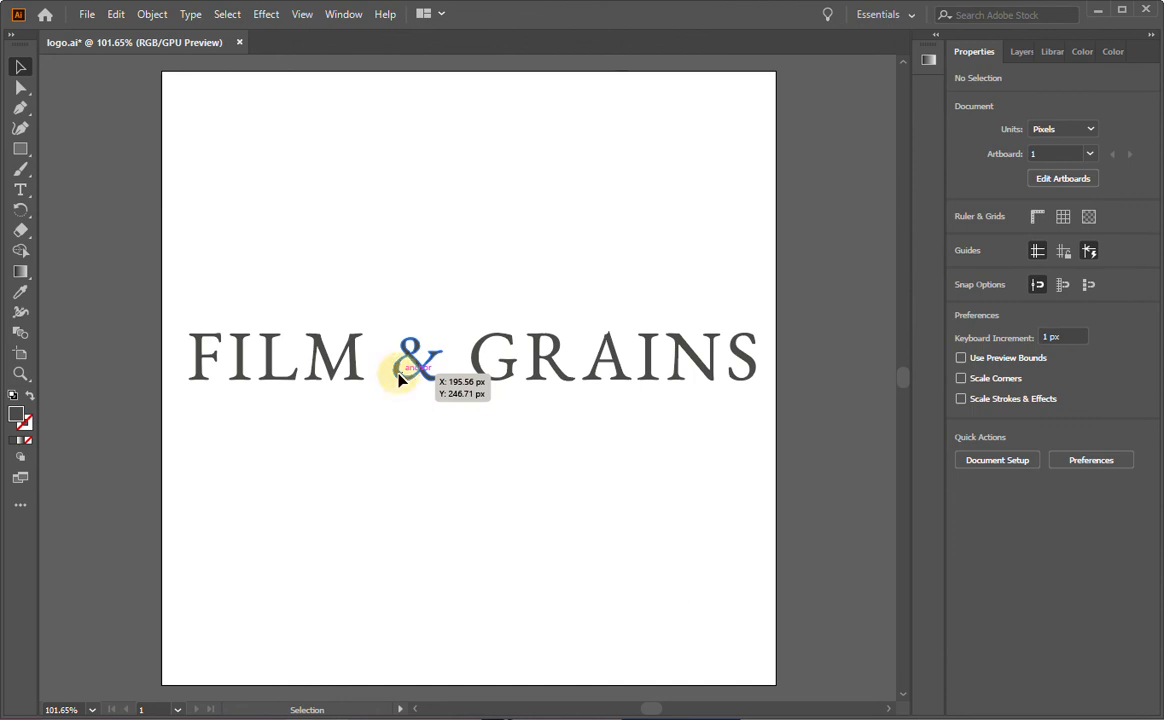
Enlarge the ampersand to about 68 by 60 px, center it between the words, and tilt it.
left_click(413, 358)
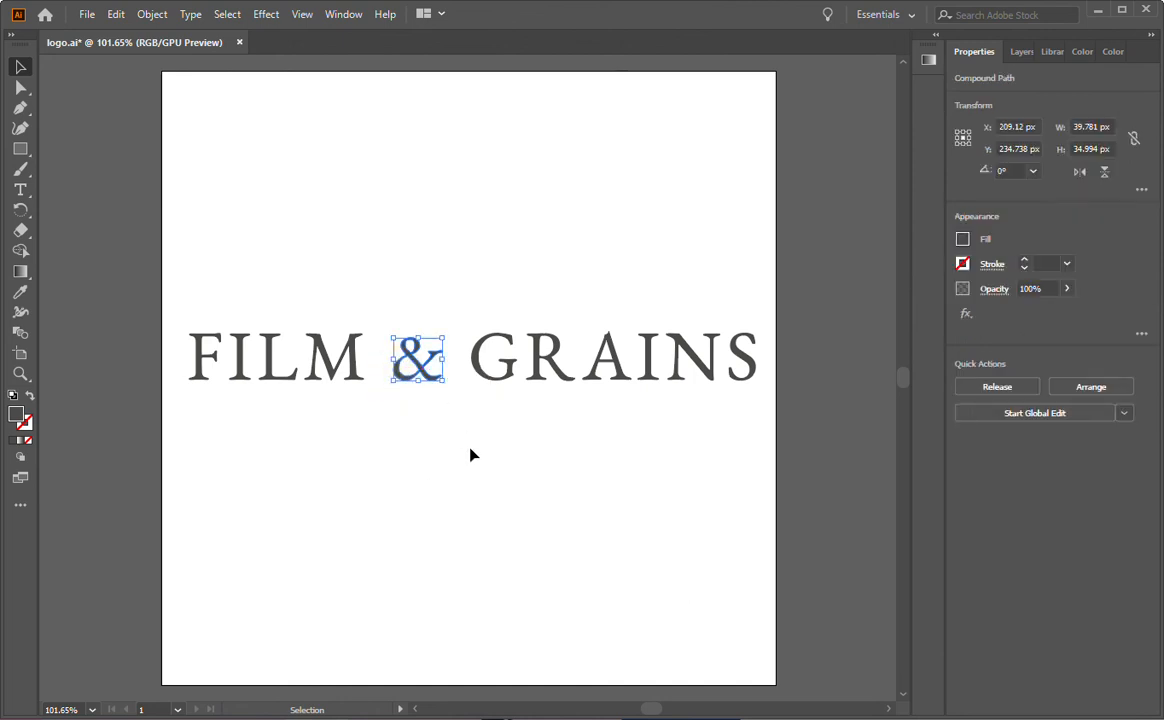
mouse_move(418, 370)
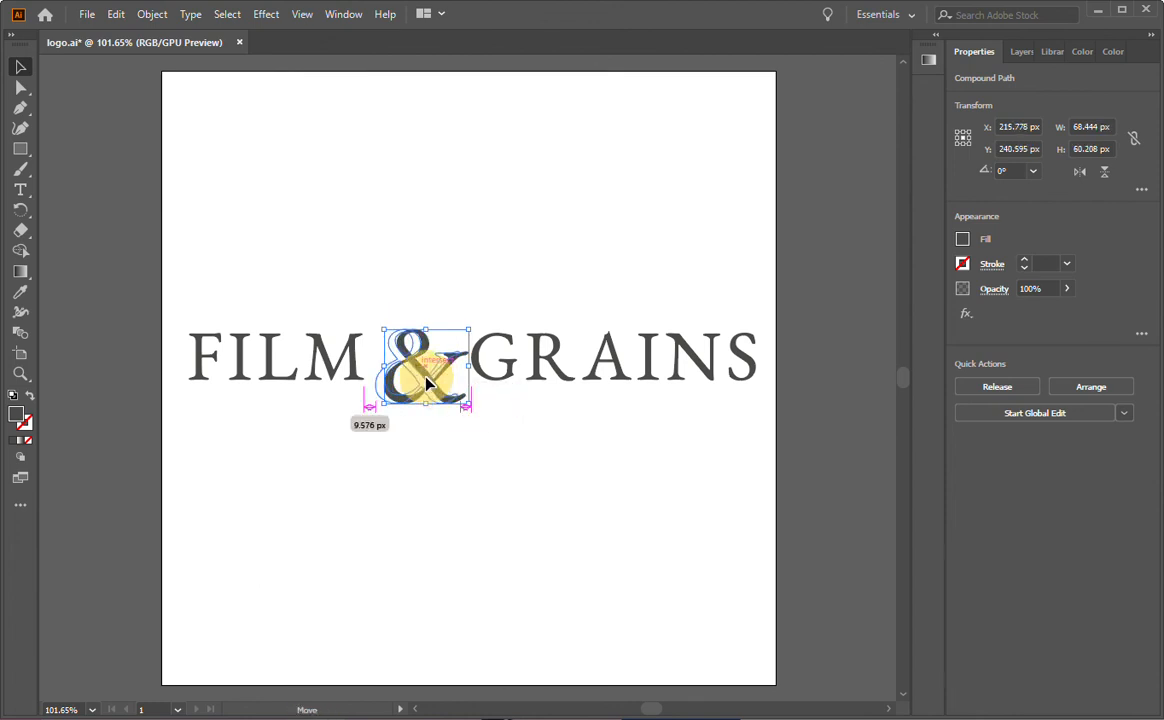
left_click_drag(430, 375, 418, 385)
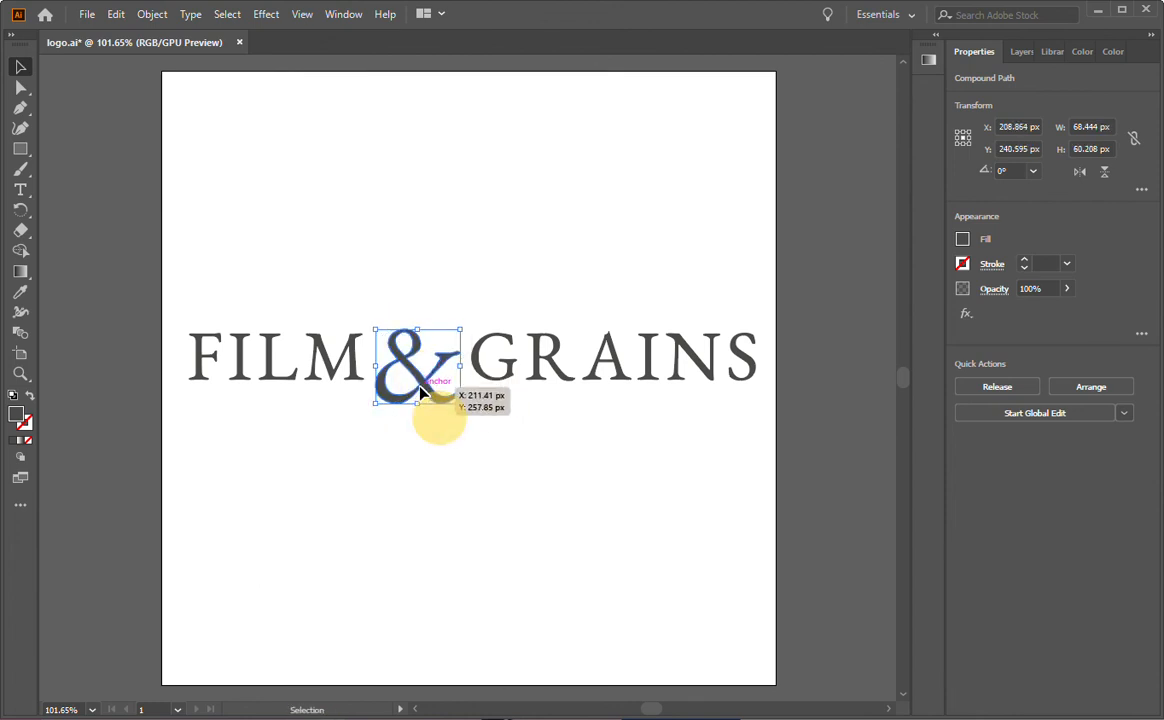
left_click_drag(420, 375, 423, 388)
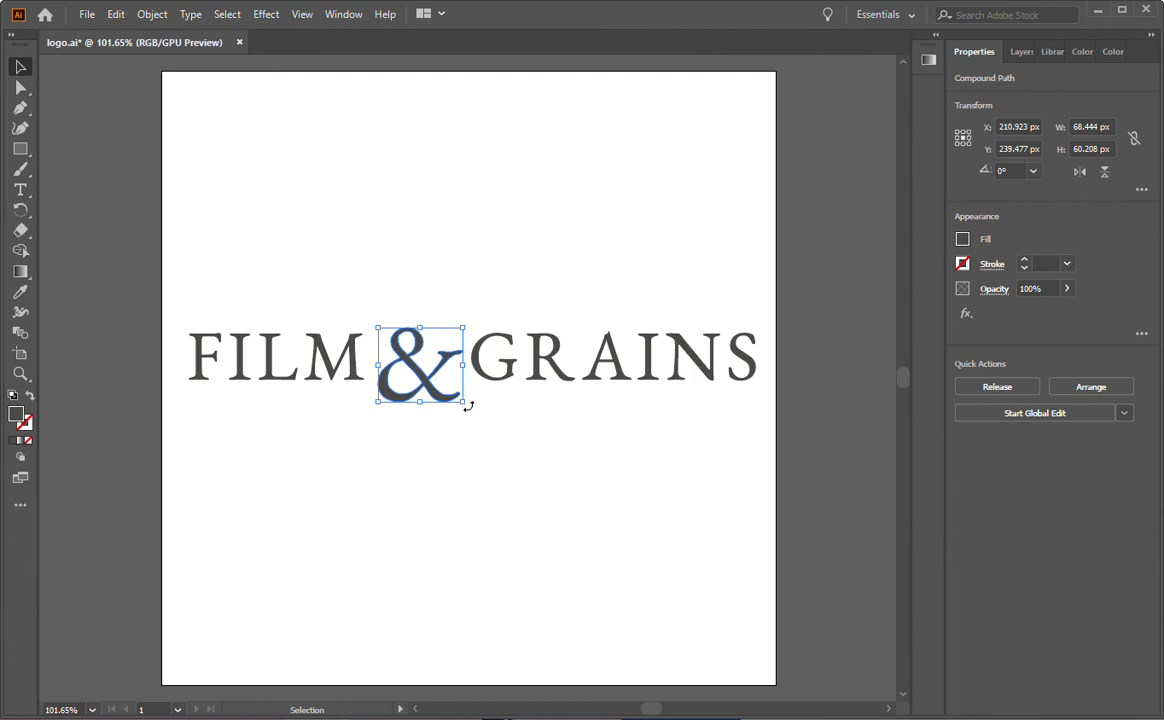
left_click_drag(465, 405, 455, 415)
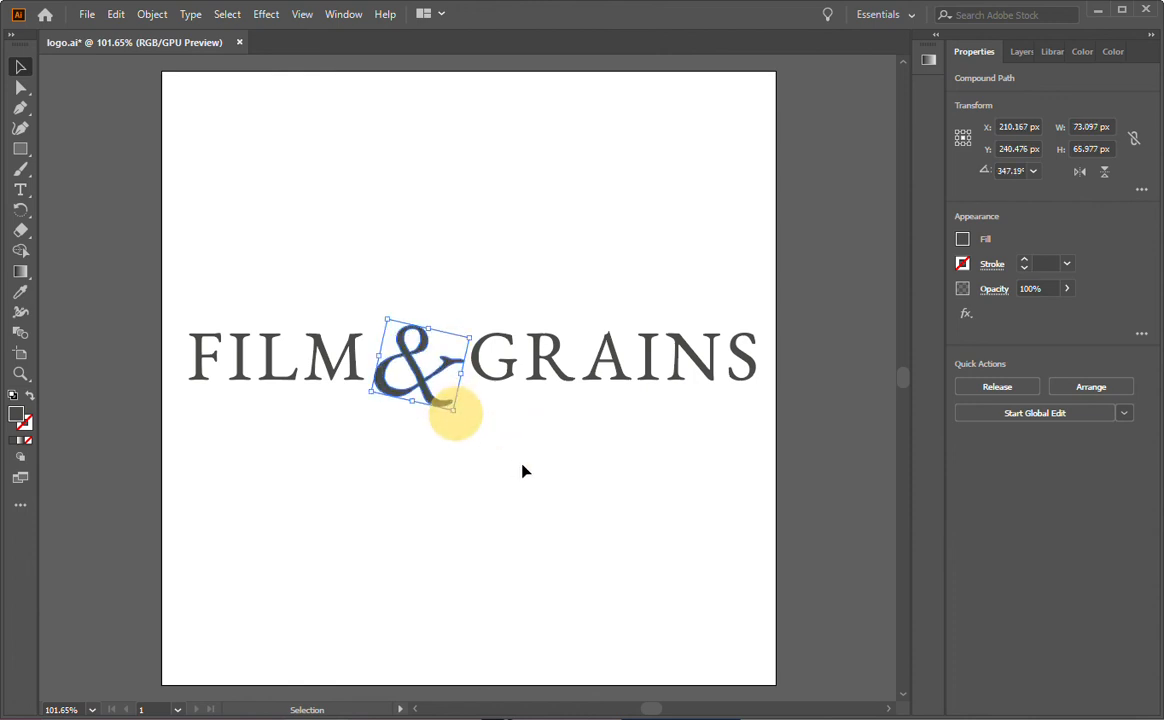
left_click(528, 470)
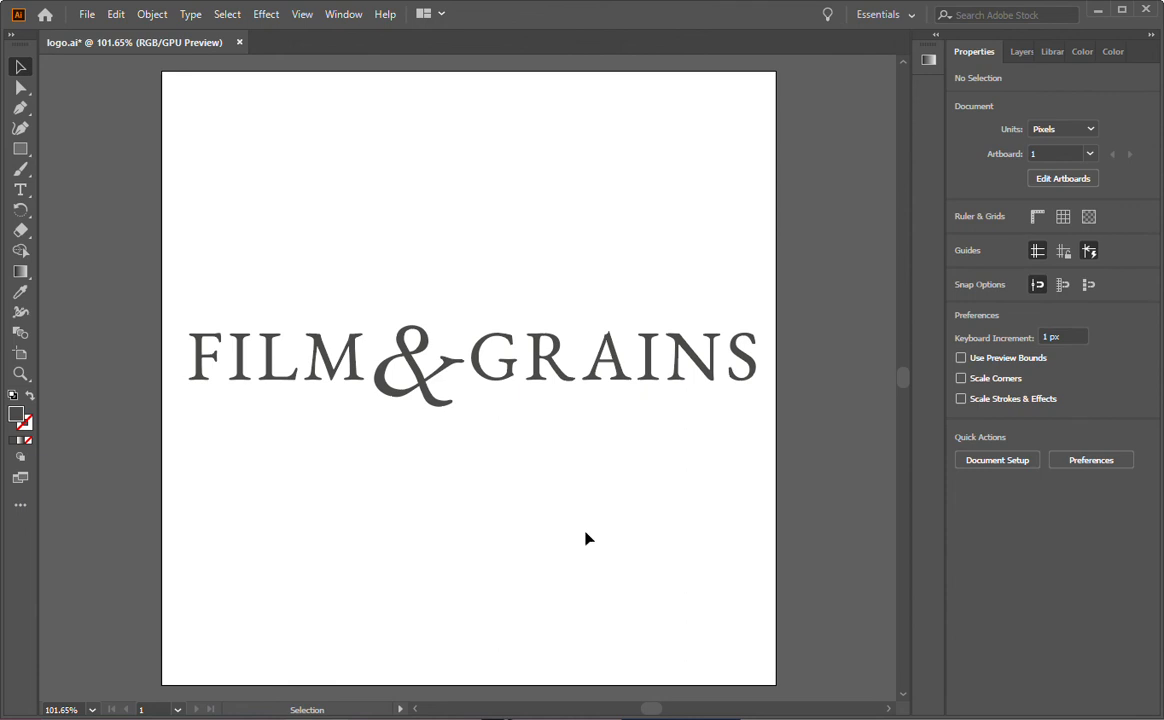
mouse_move(448, 433)
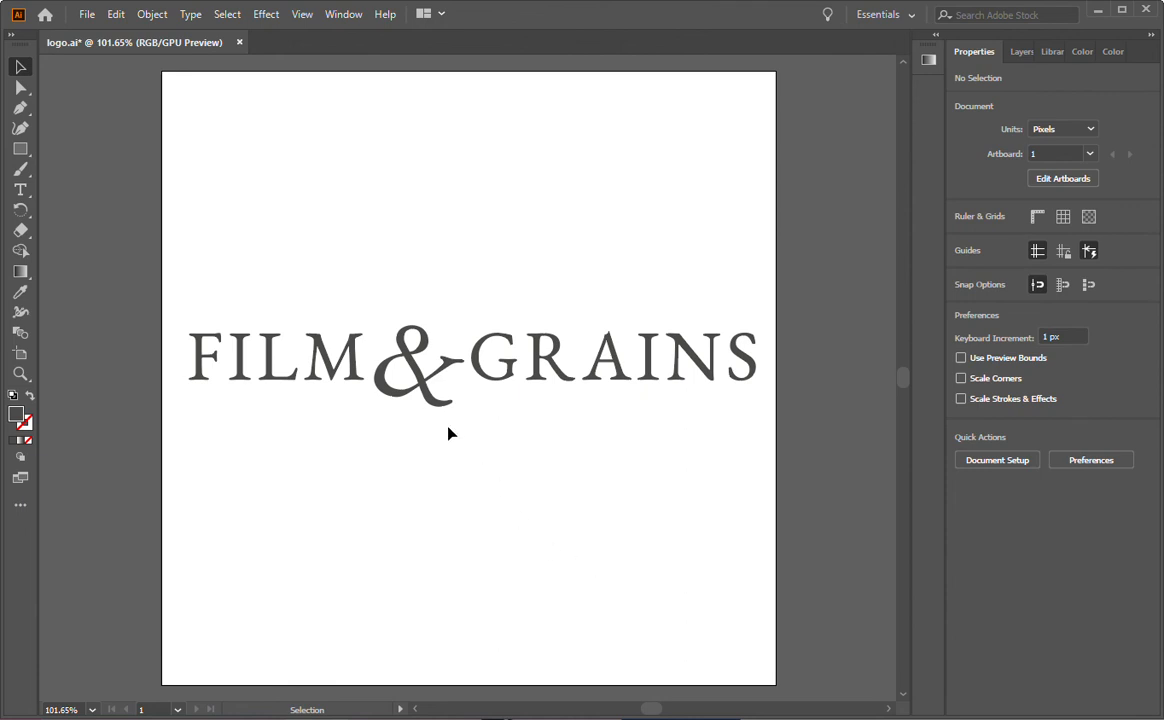
mouse_move(452, 441)
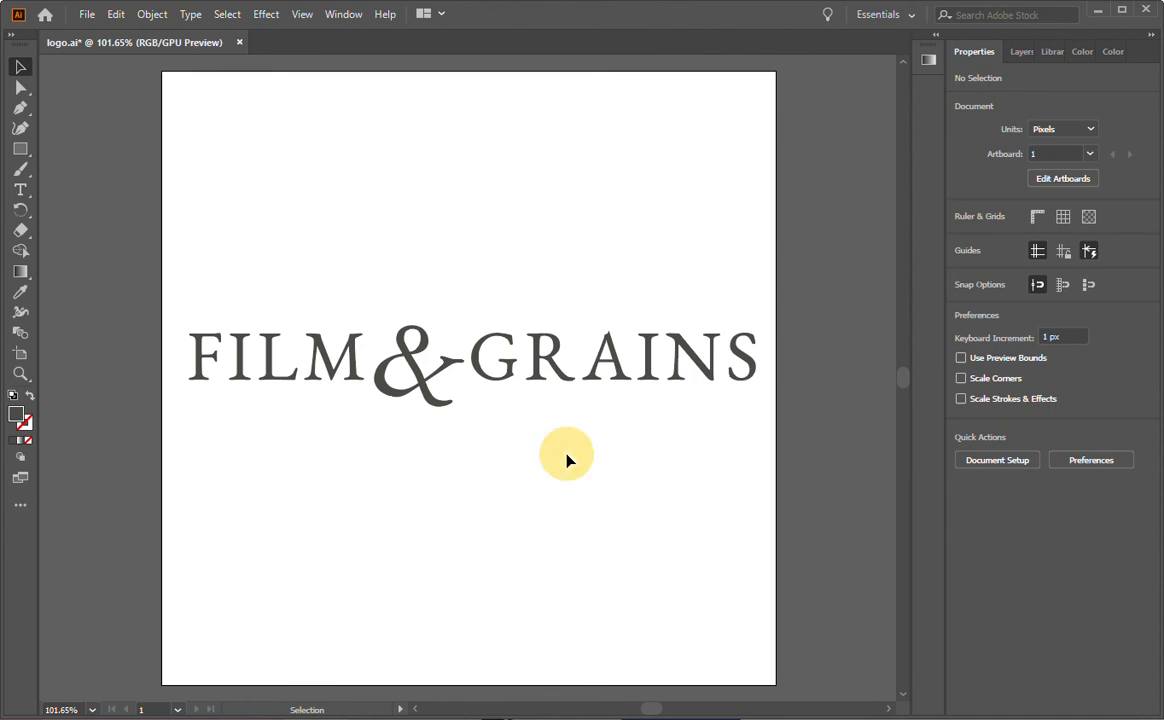
mouse_move(573, 461)
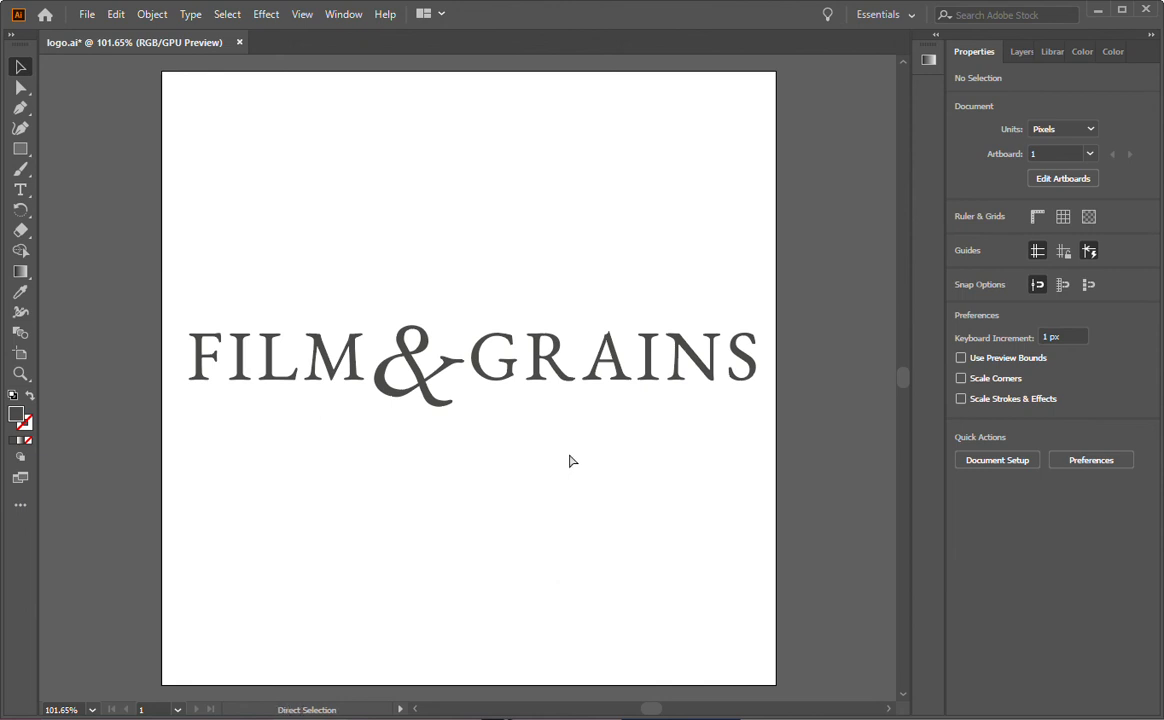
Undo the ampersand's scaling and rotation so it is small and upright again.
left_click(425, 368)
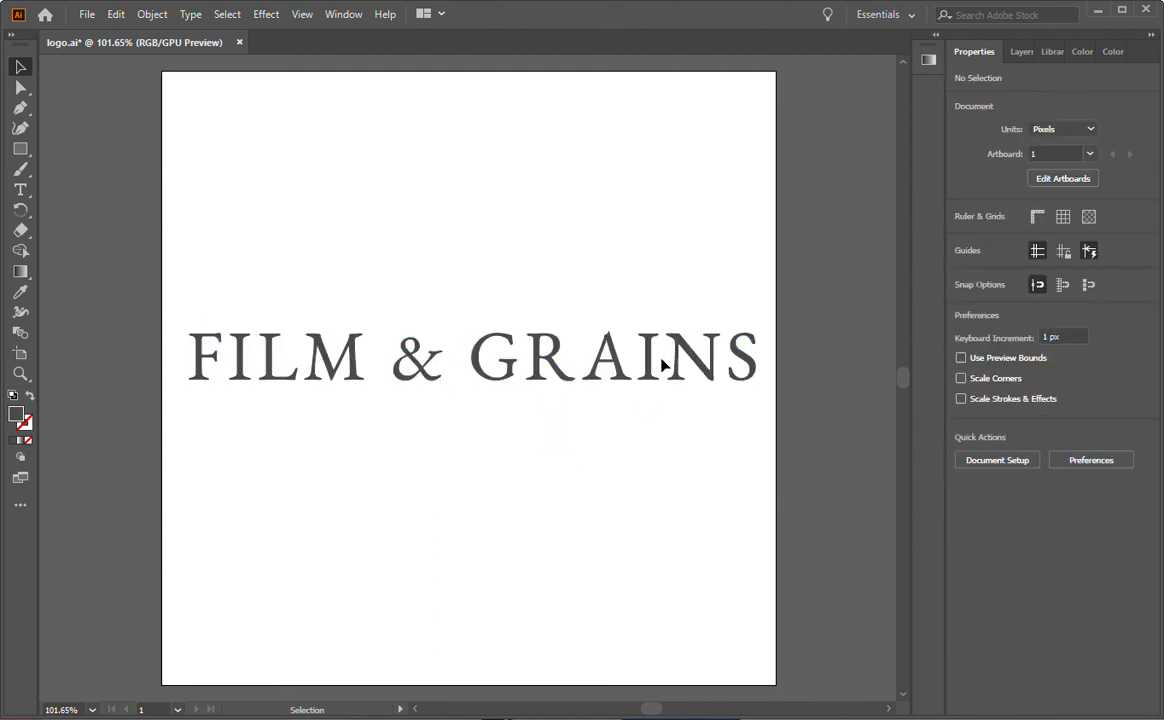
mouse_move(545, 358)
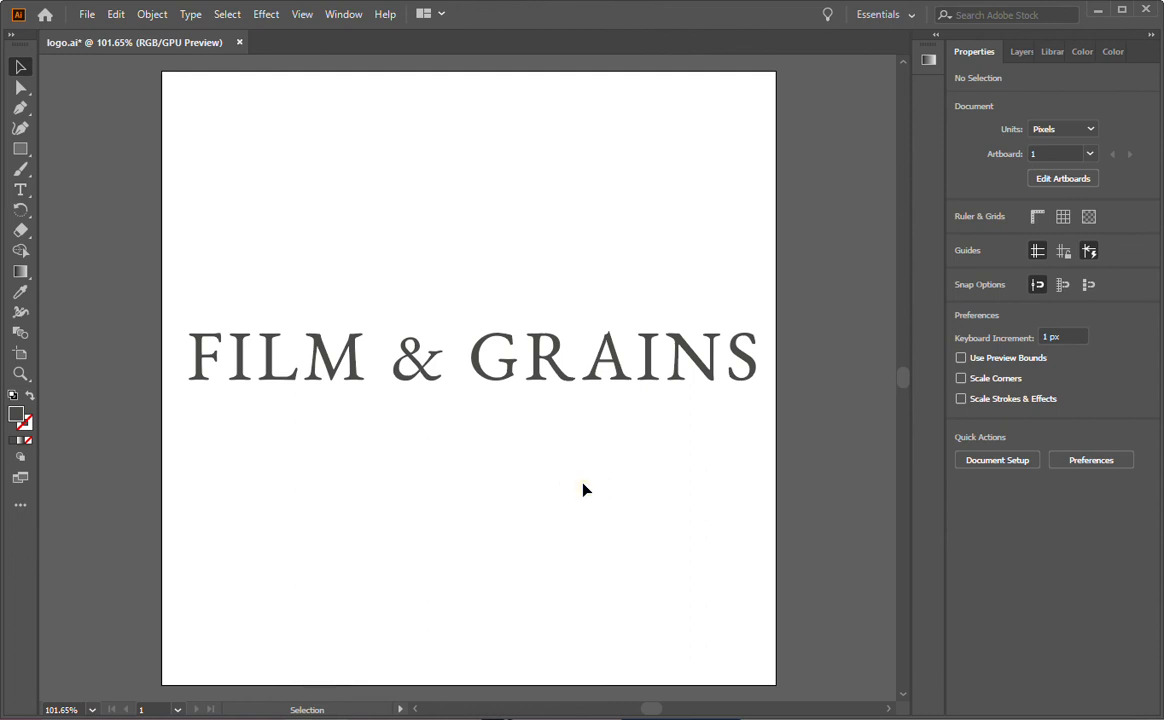
mouse_move(638, 490)
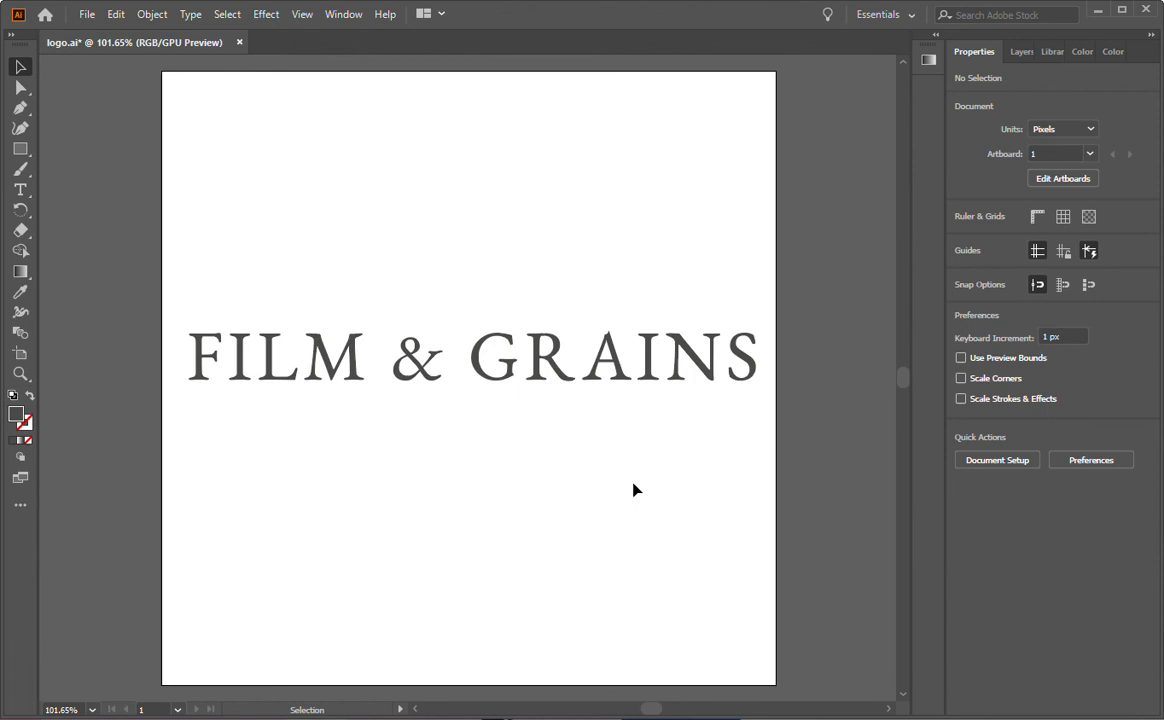
Export the wordmark to the Desktop as logo.svg, accepting the SVG options.
left_click(87, 14)
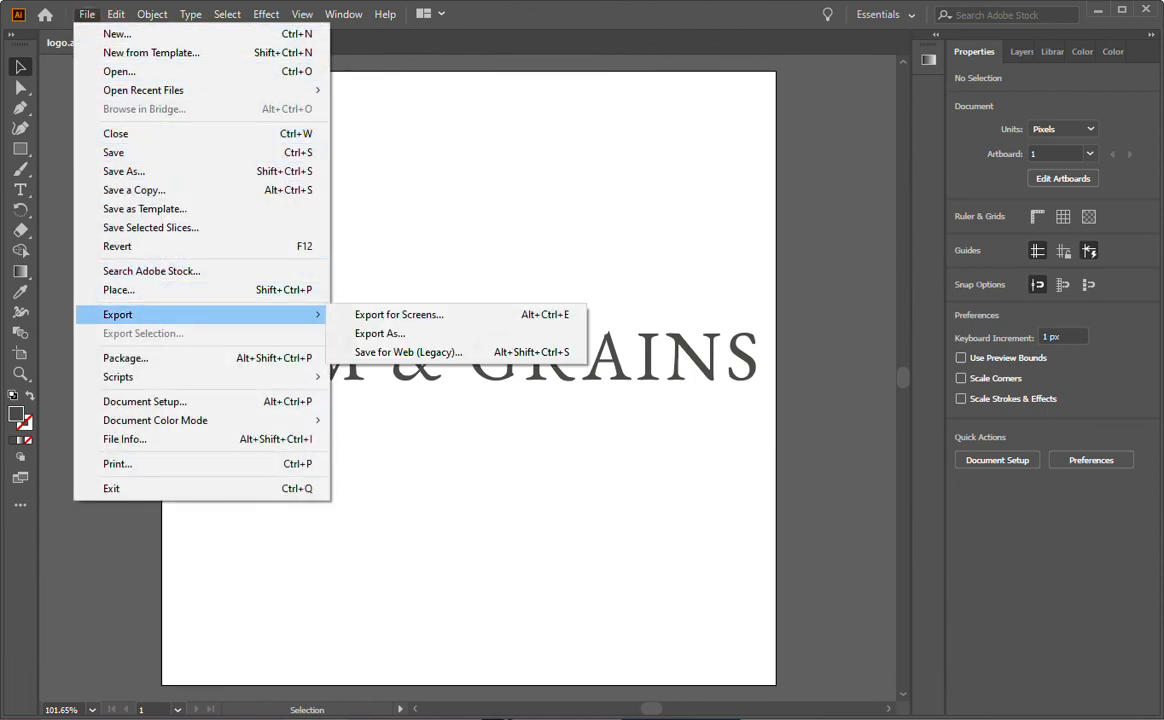
mouse_move(380, 333)
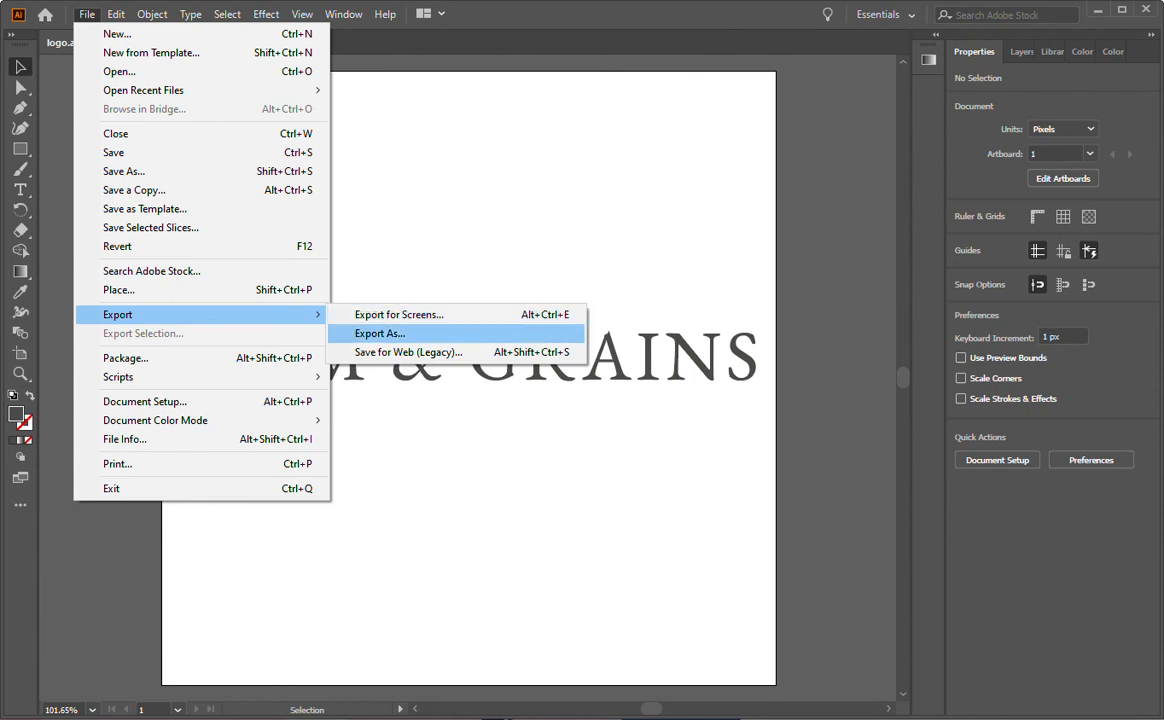
left_click(379, 333)
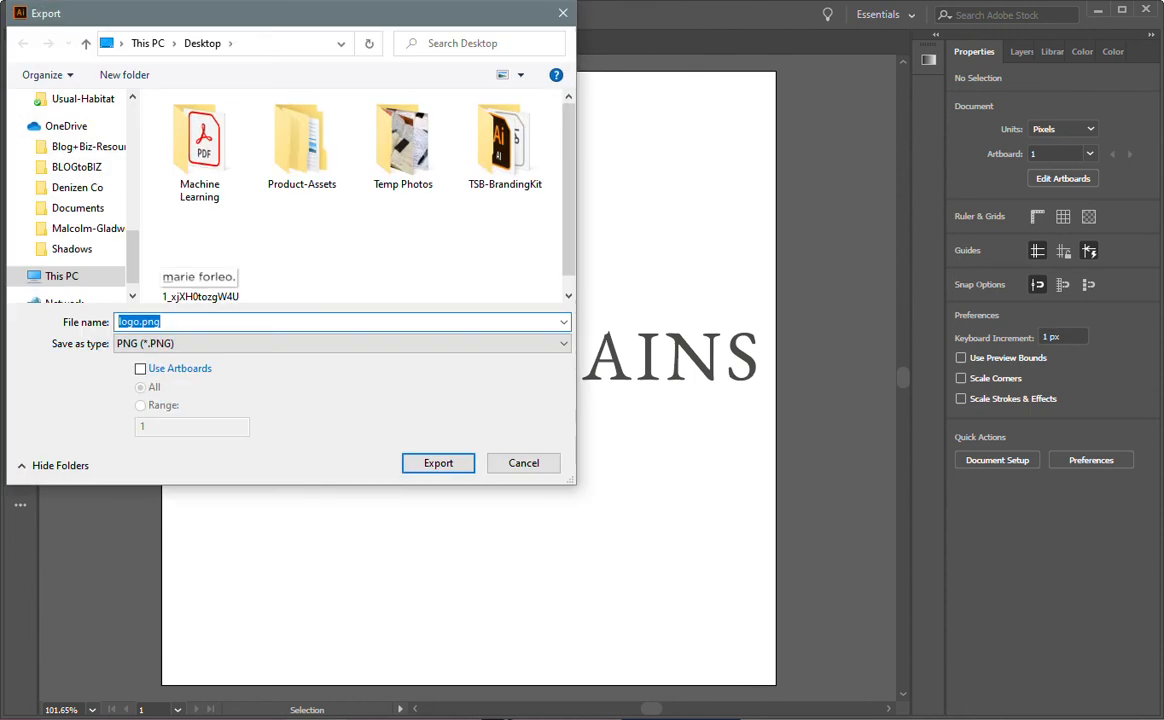
left_click(343, 343)
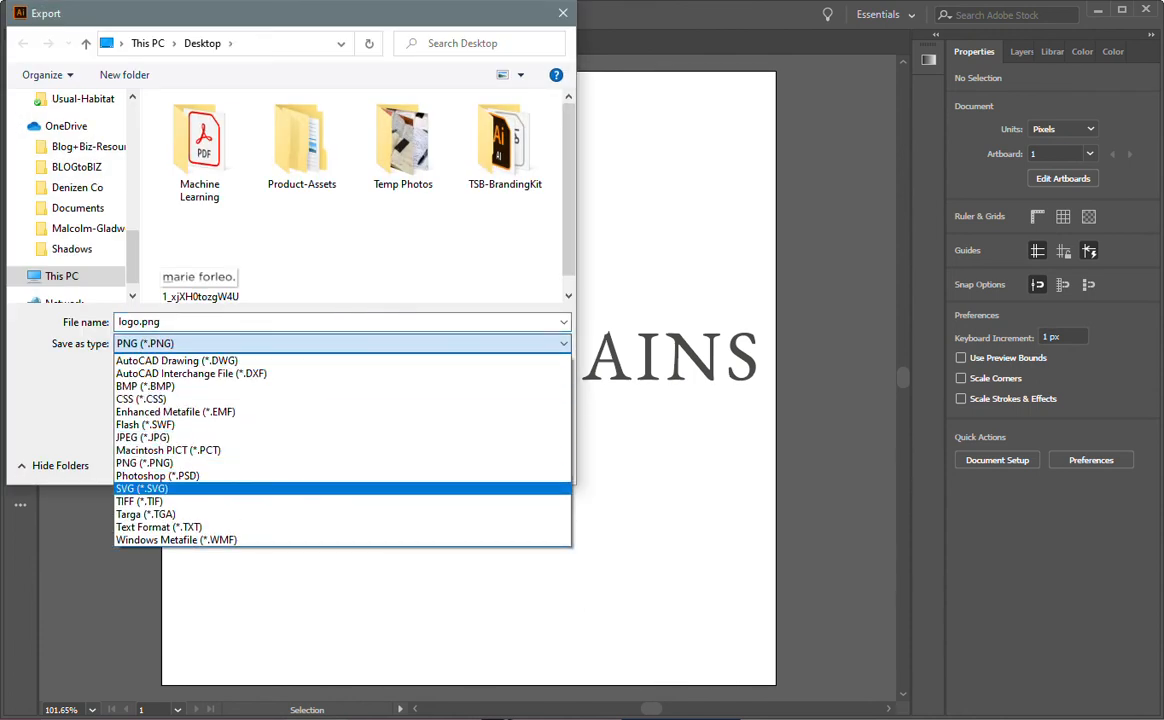
left_click(141, 488)
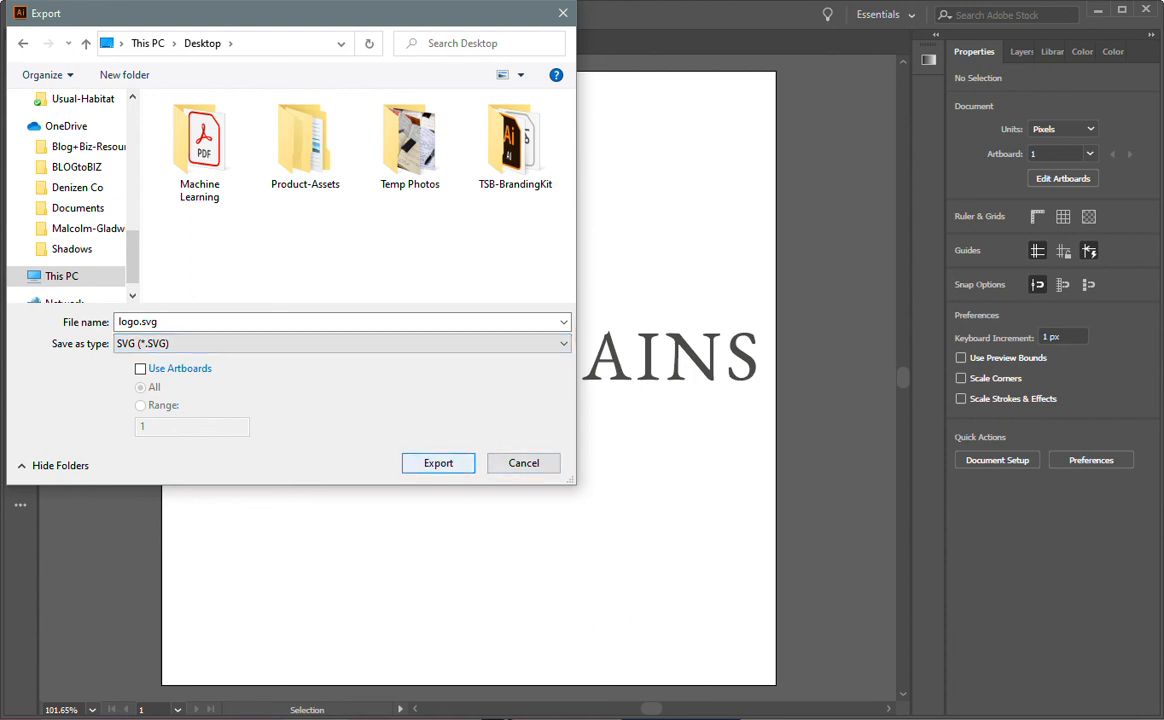
left_click(438, 463)
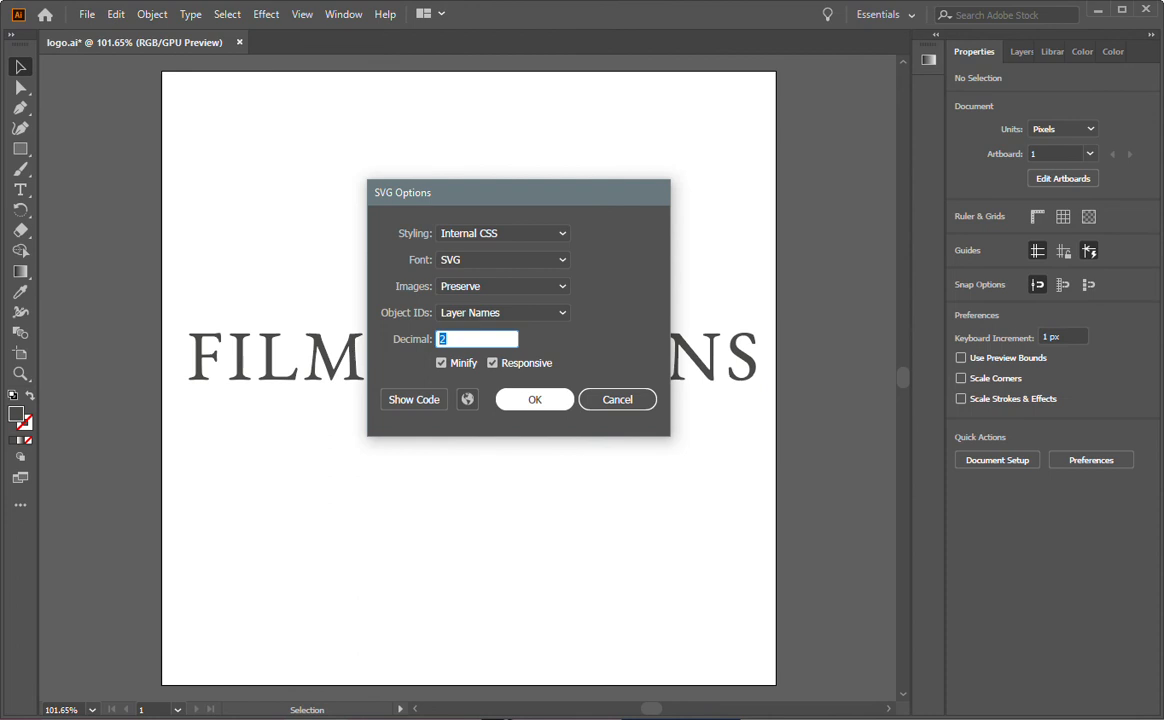
left_click(534, 399)
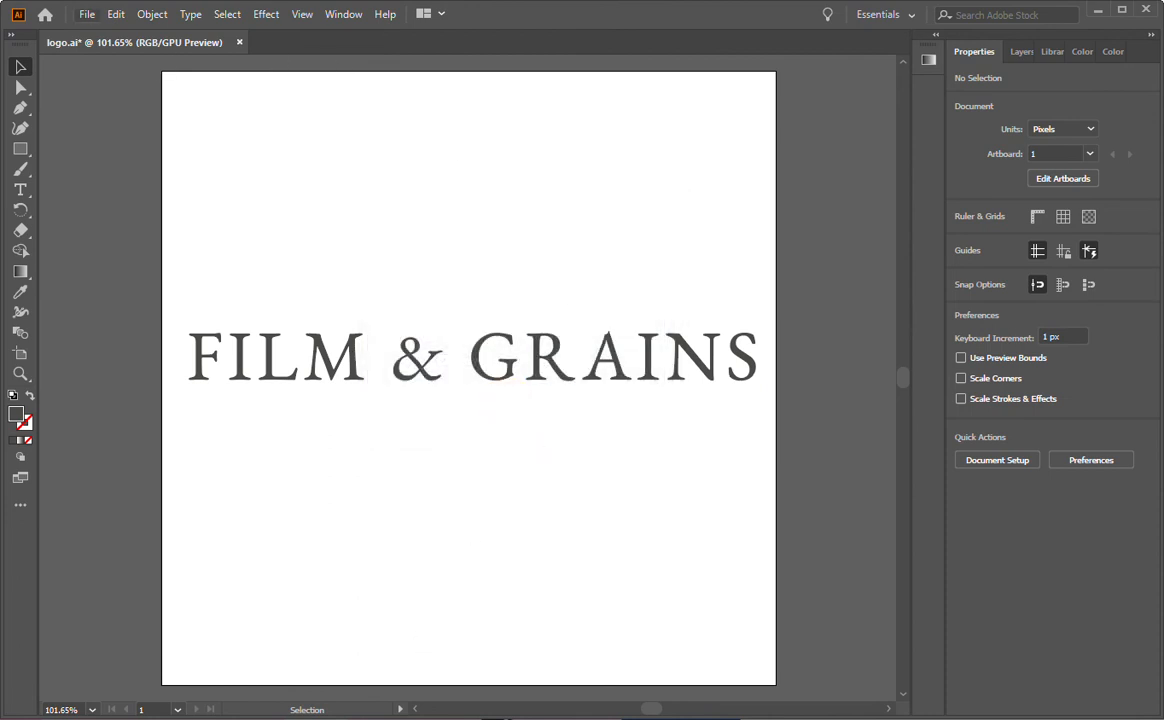
Export the wordmark to the Desktop as logo.png with a transparent background.
left_click(87, 14)
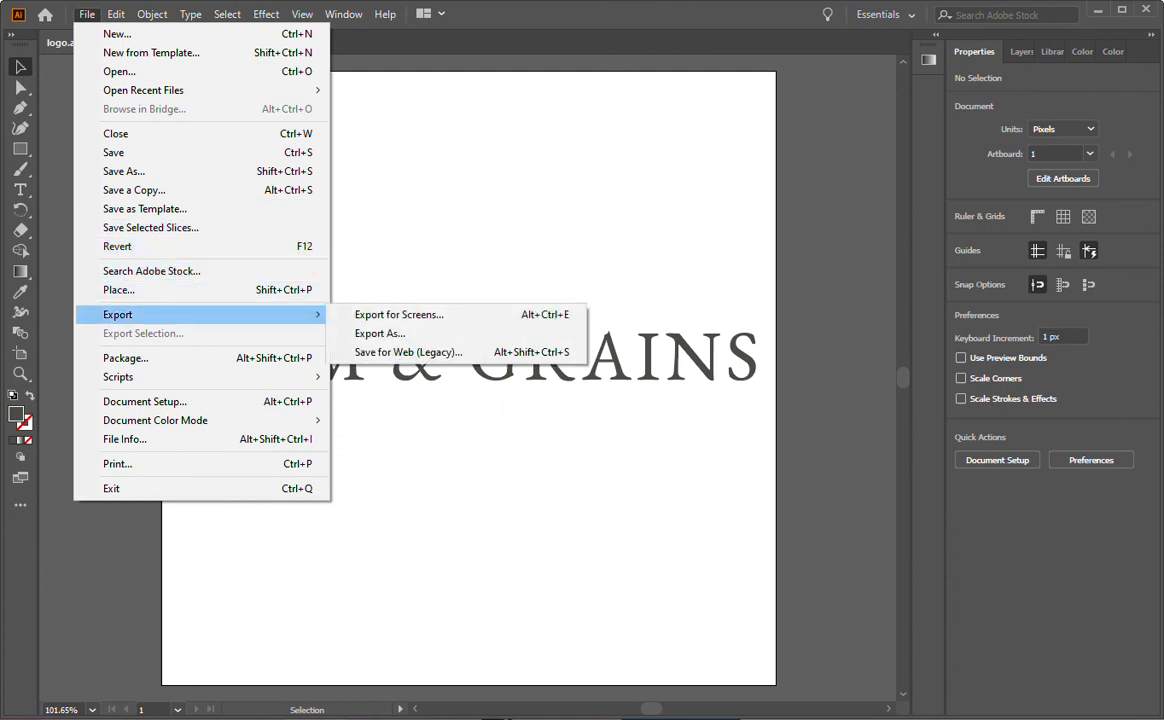
left_click(379, 333)
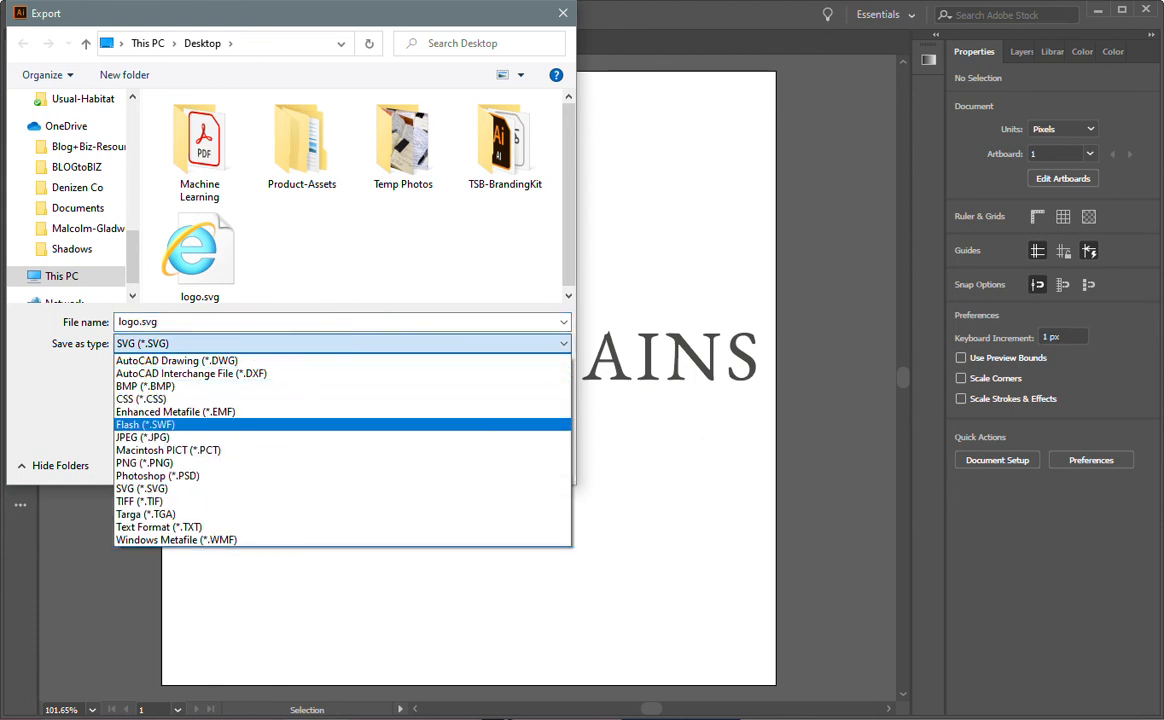
left_click(144, 462)
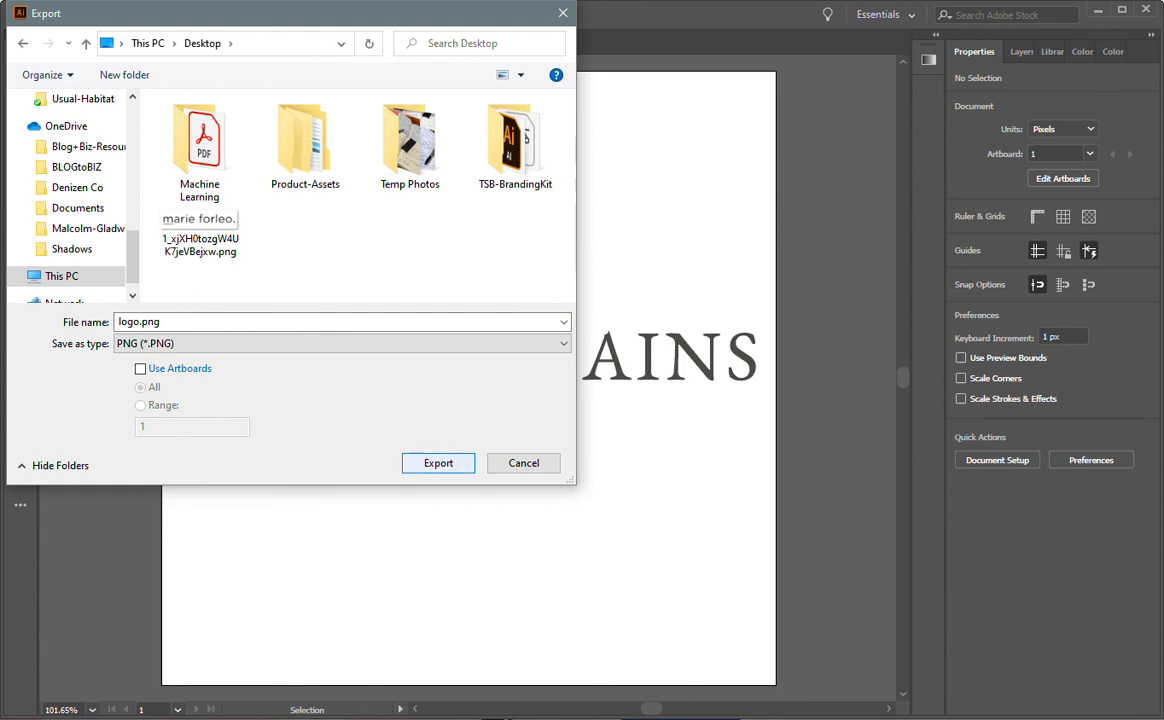
left_click(438, 462)
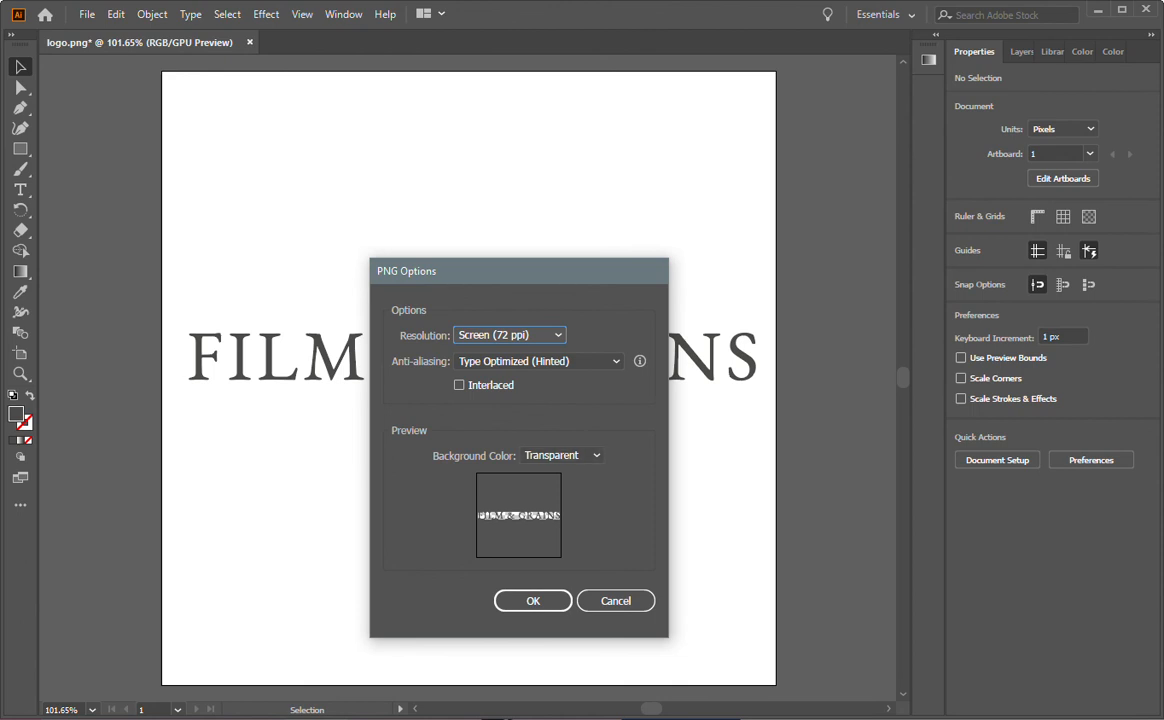
left_click(532, 600)
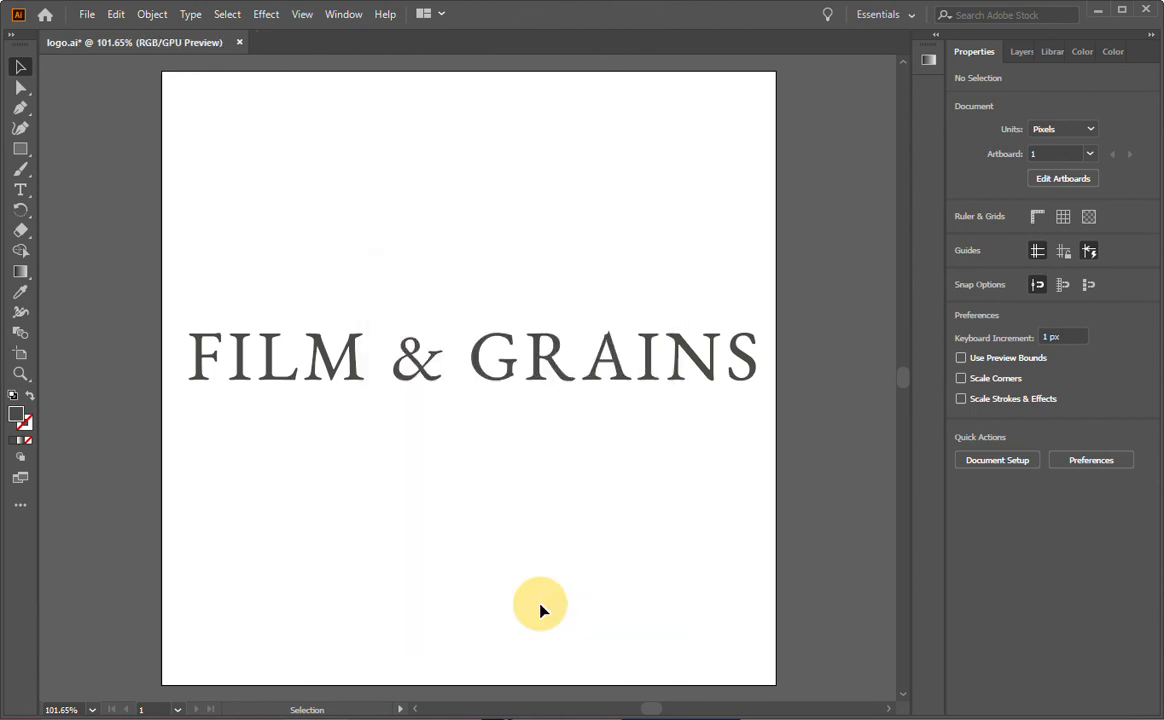